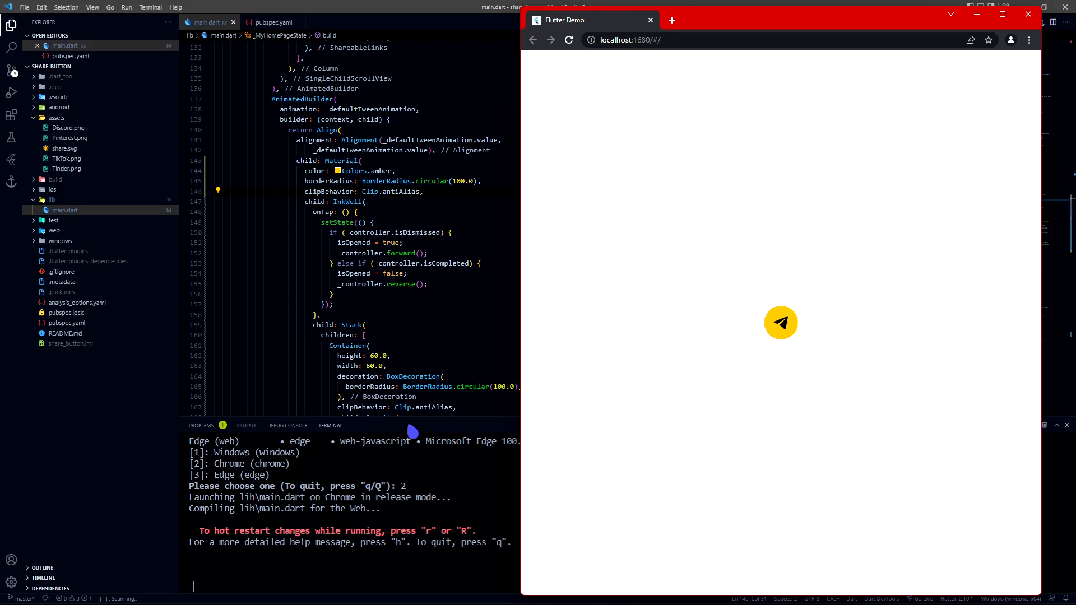
{"action": "mouse_move", "coordinate": [842, 300]}
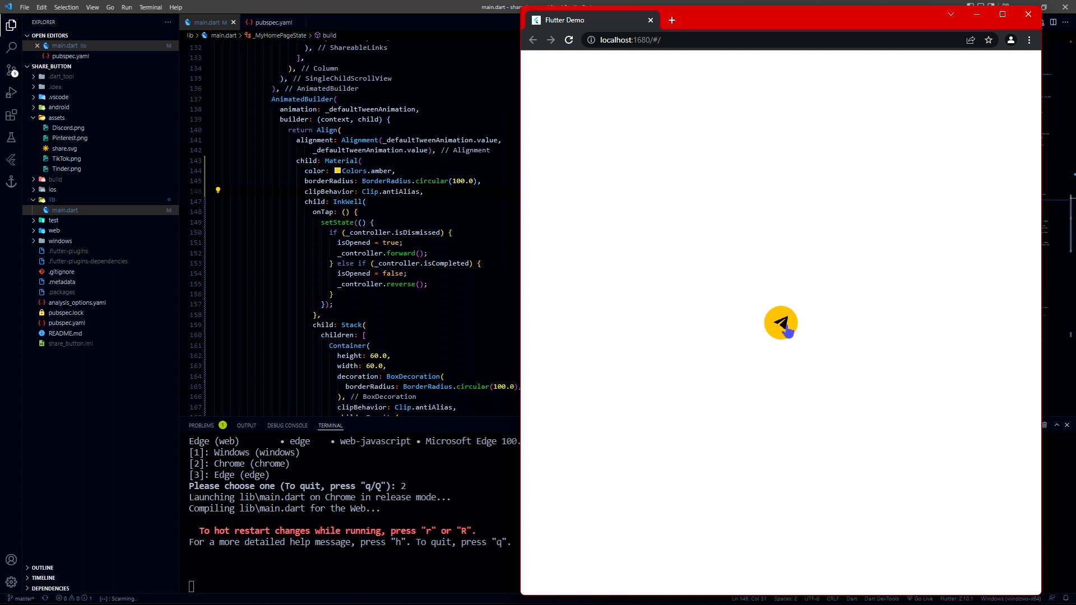
- Open and close the demo's dark share menu three times, then reopen it
{"action": "left_click", "coordinate": [780, 324]}
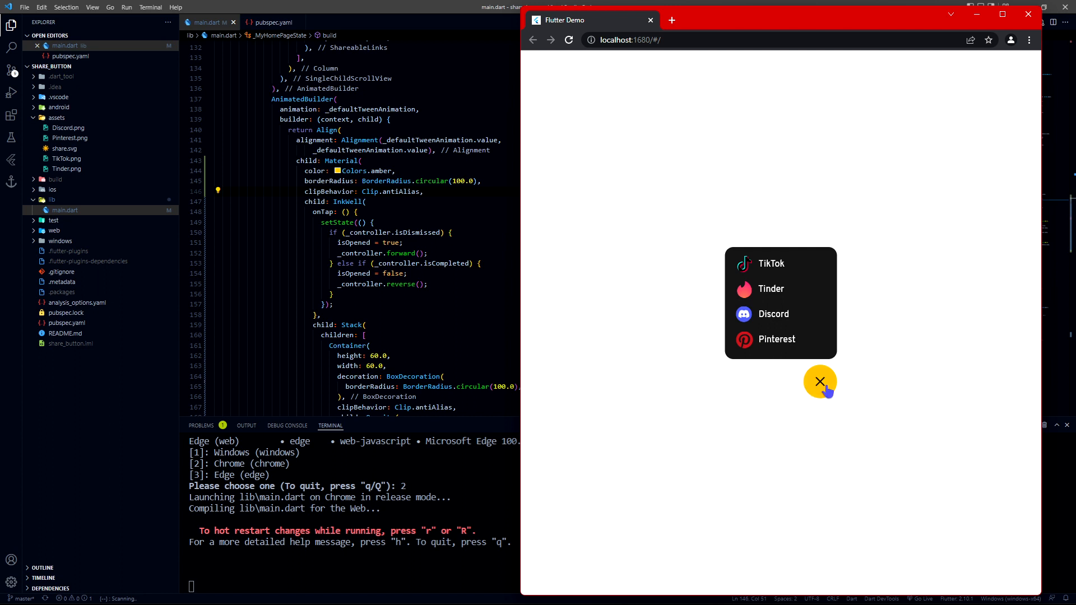
{"action": "left_click", "coordinate": [819, 381]}
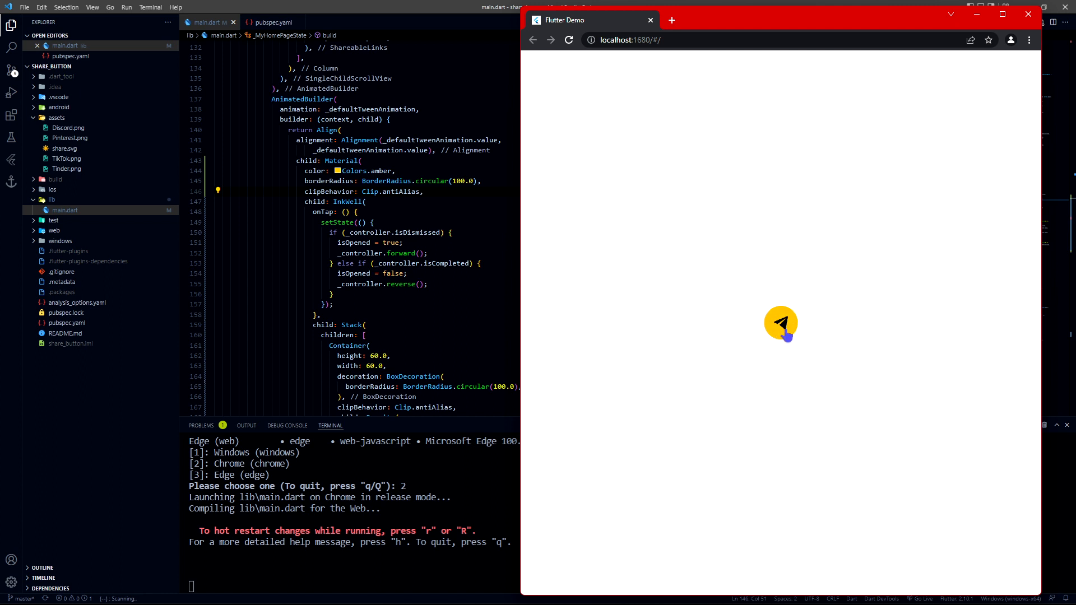
{"action": "left_click", "coordinate": [780, 324]}
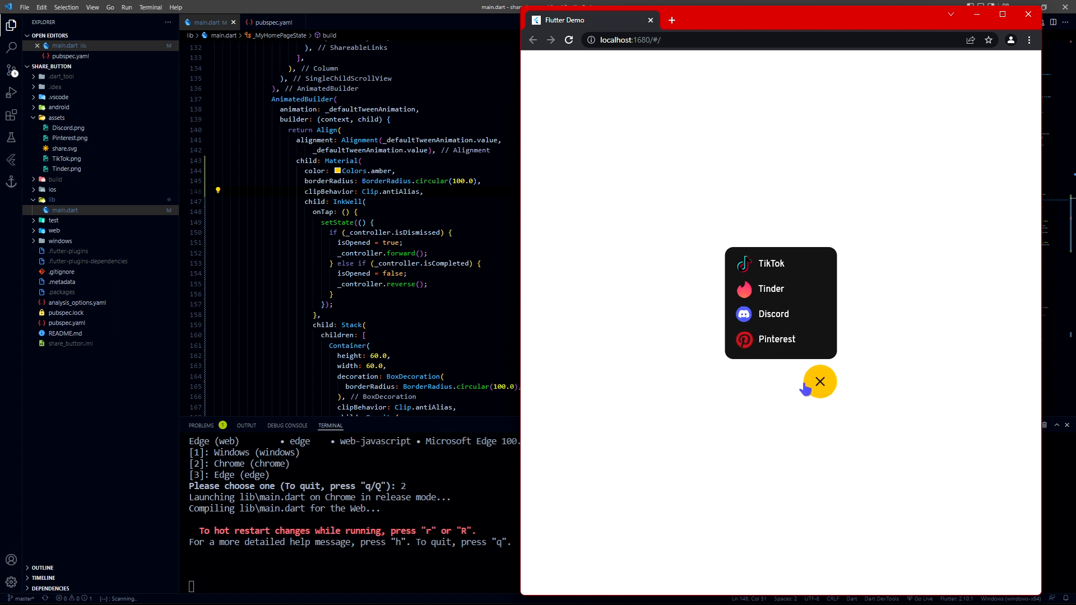
{"action": "left_click", "coordinate": [819, 382]}
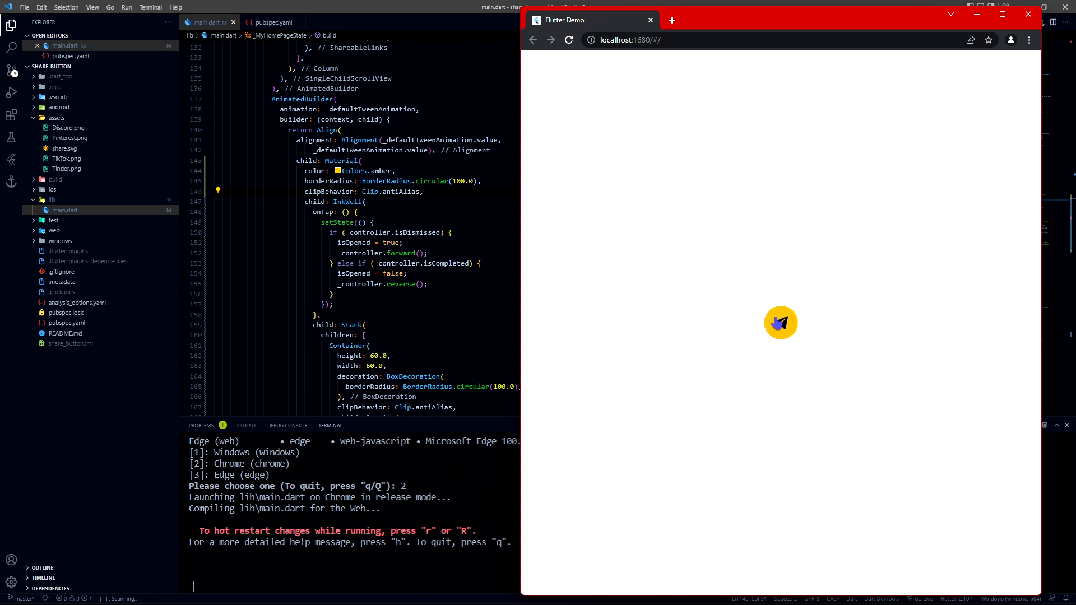
{"action": "left_click", "coordinate": [780, 323]}
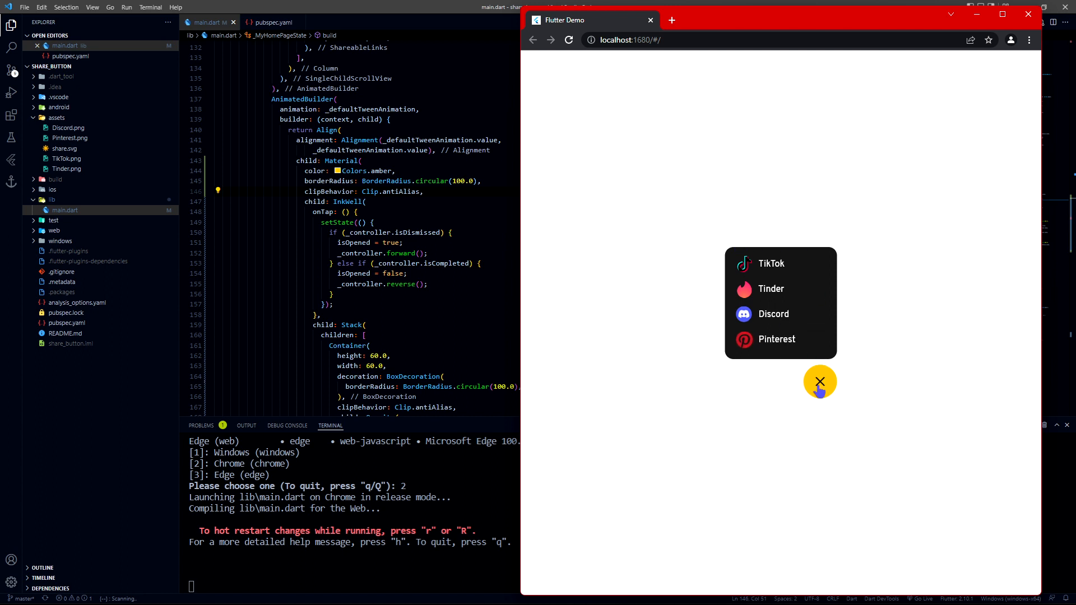
{"action": "mouse_move", "coordinate": [829, 401]}
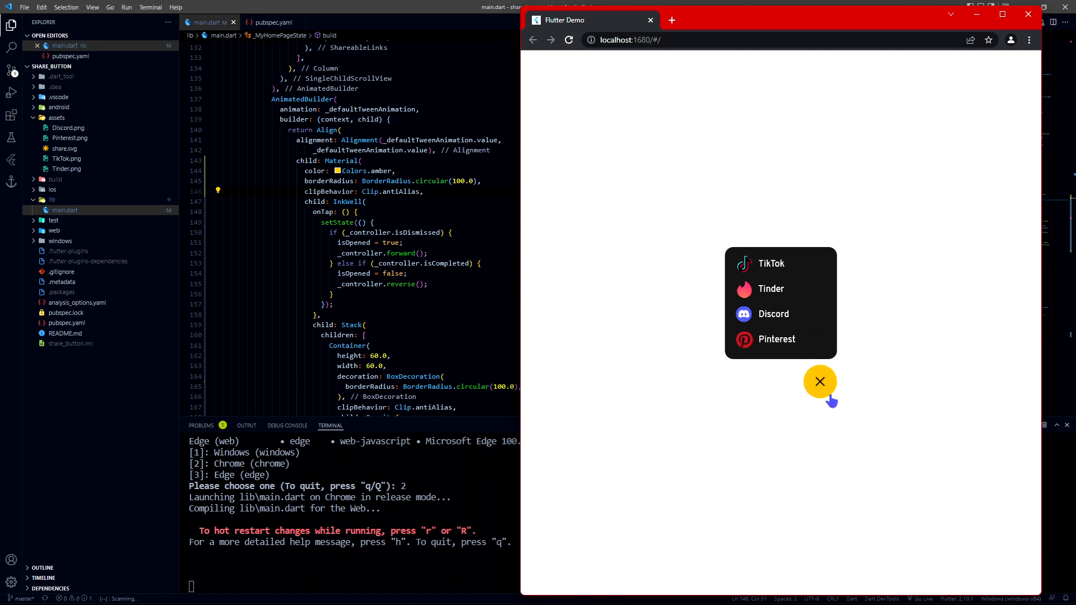
{"action": "mouse_move", "coordinate": [822, 308]}
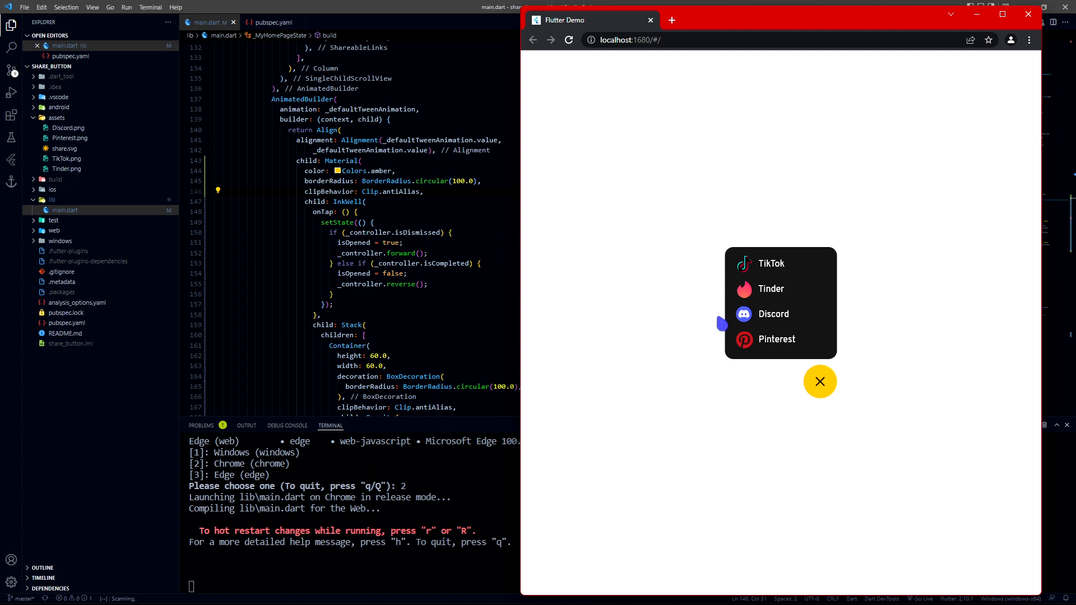
{"action": "mouse_move", "coordinate": [785, 275]}
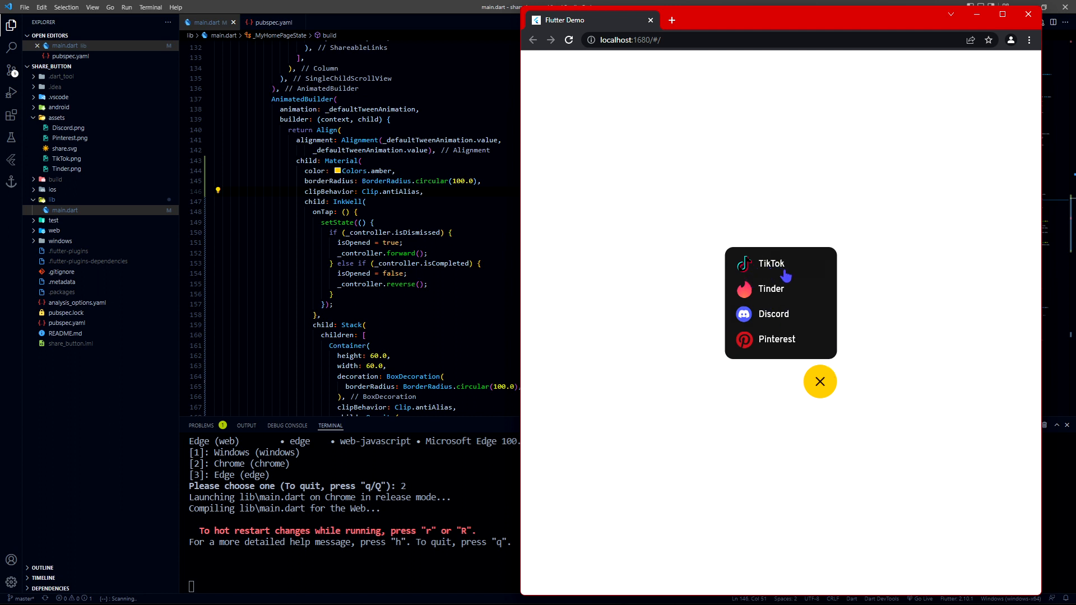
{"action": "left_click", "coordinate": [820, 381]}
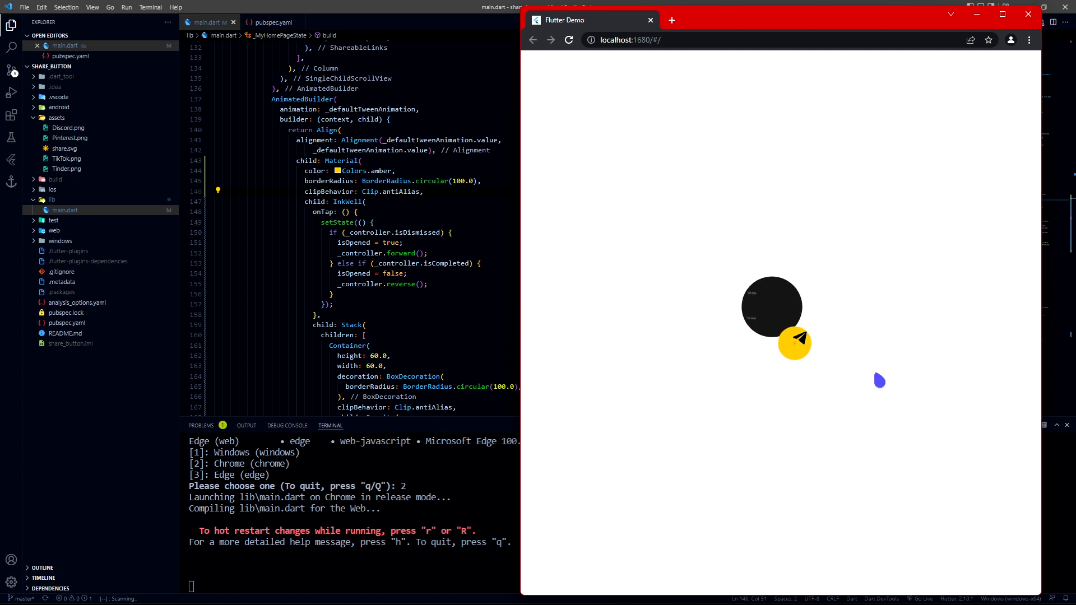
{"action": "left_click", "coordinate": [795, 343]}
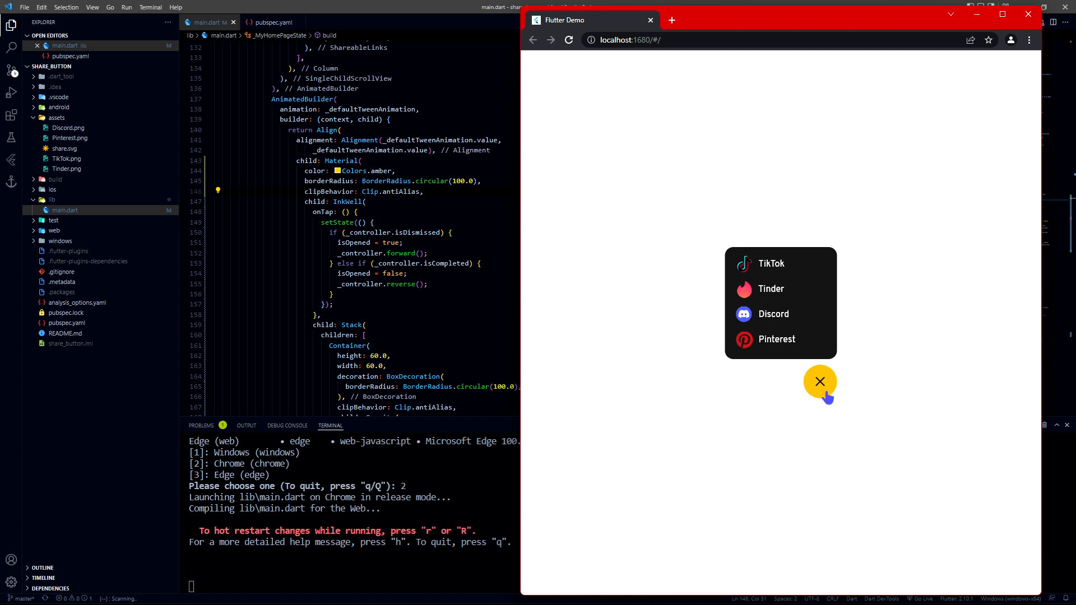
{"action": "mouse_move", "coordinate": [828, 391]}
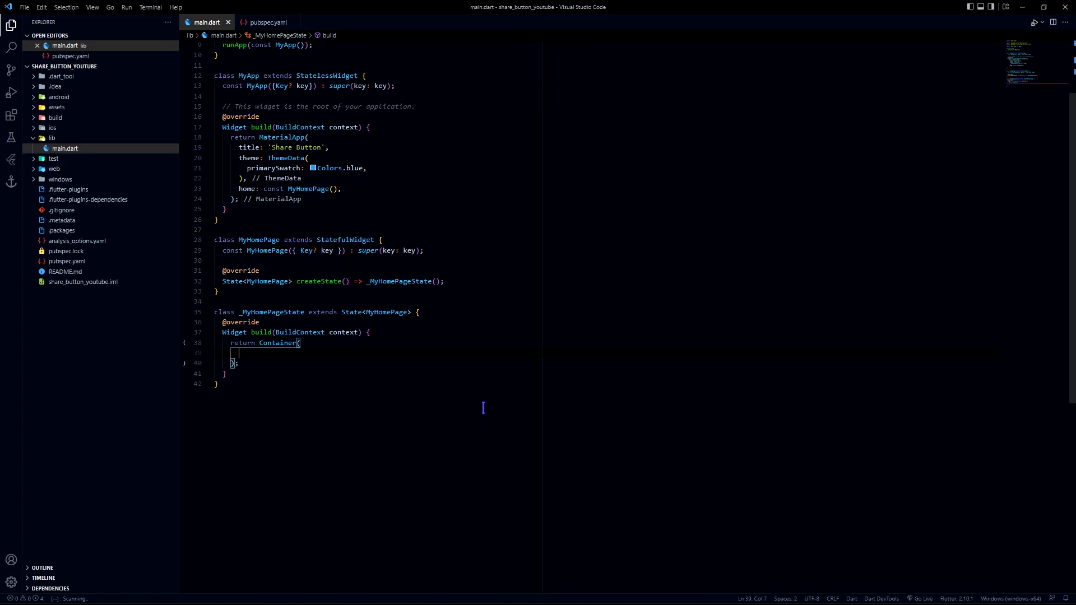
{"action": "mouse_move", "coordinate": [465, 193]}
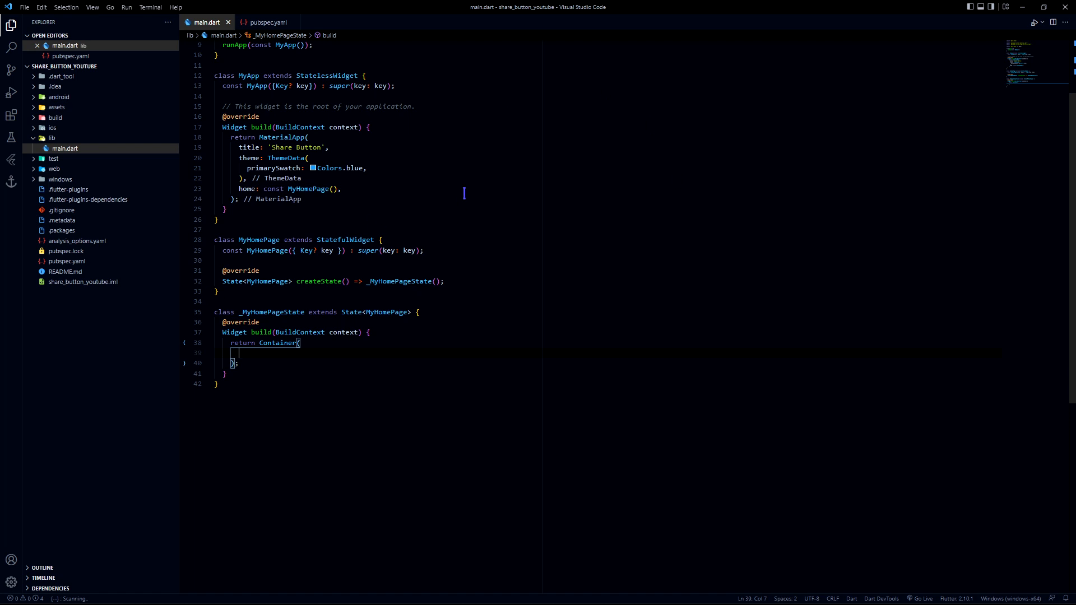
- Show the asset images, check google_fonts, flutter_svg and assets in pubspec.yaml, return to main.dart
{"action": "left_click", "coordinate": [56, 107]}
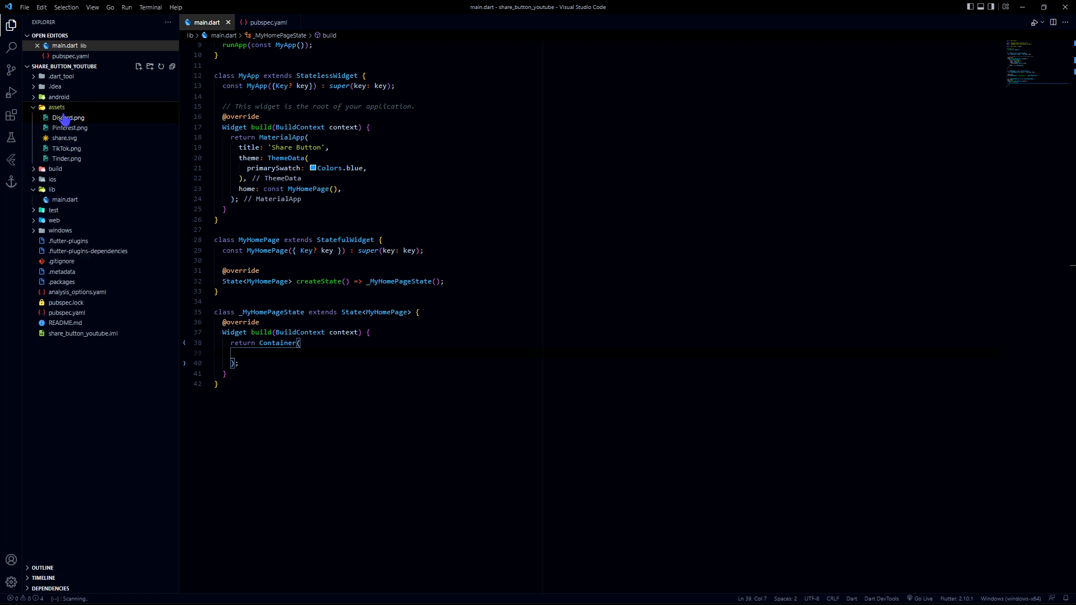
{"action": "mouse_move", "coordinate": [61, 230]}
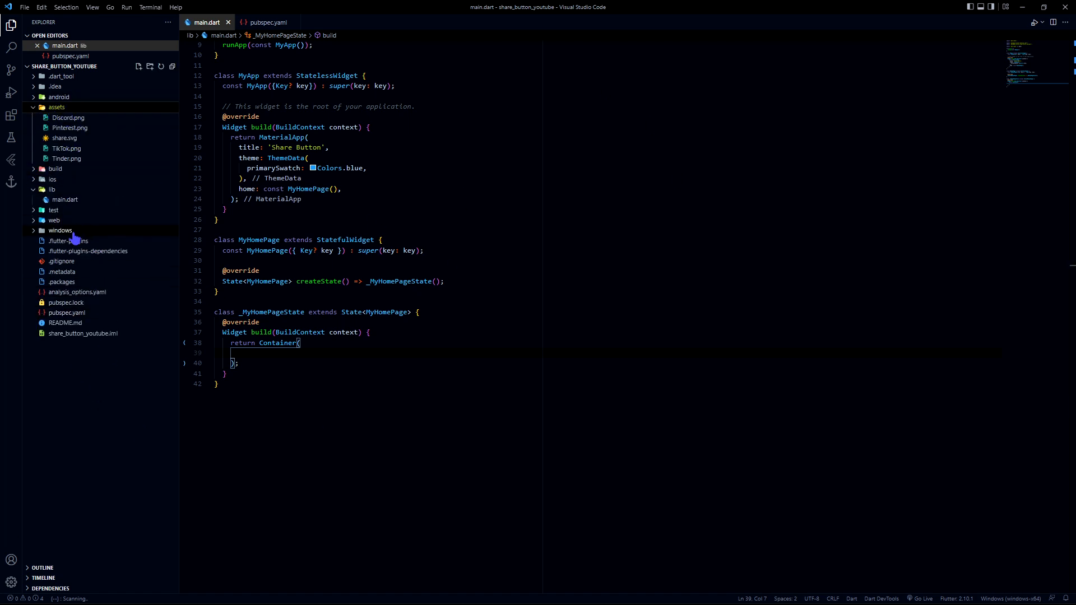
{"action": "left_click", "coordinate": [67, 312]}
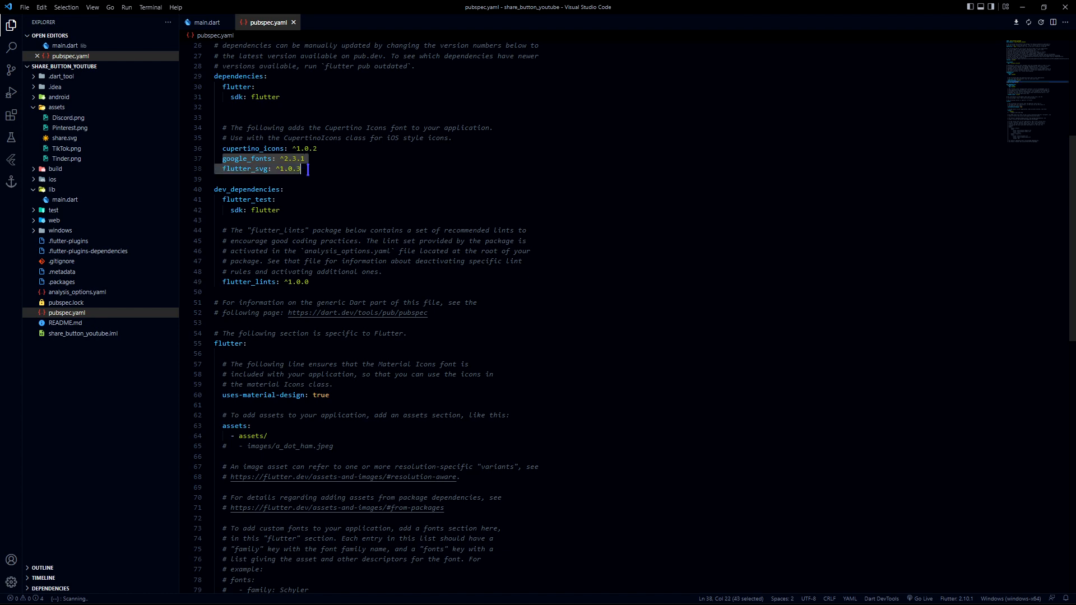
{"action": "scroll", "scroll_direction": "down", "scroll_amount": 3}
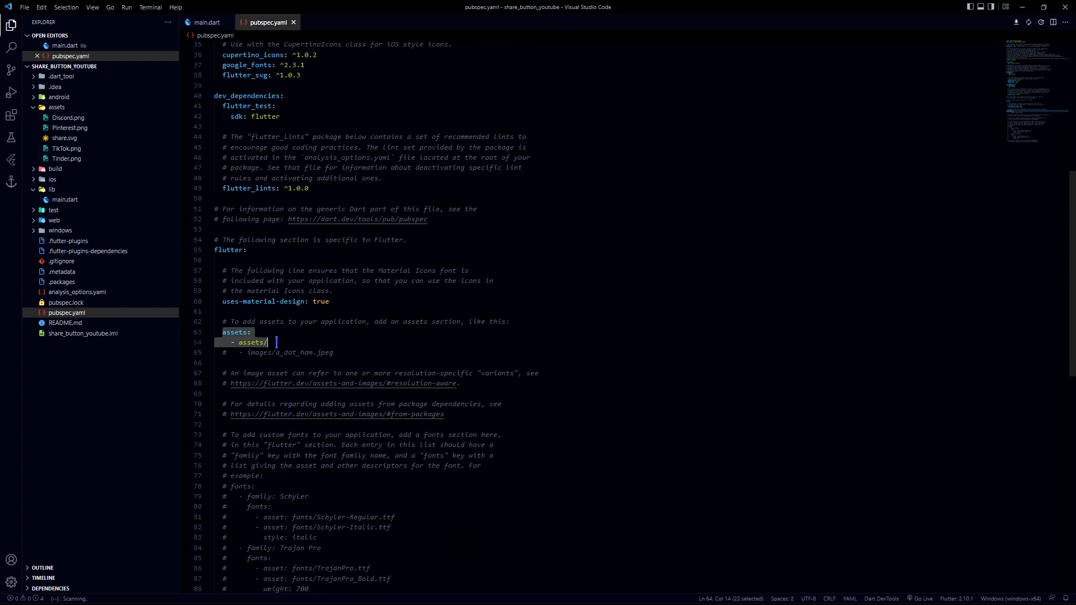
{"action": "left_click", "coordinate": [205, 22]}
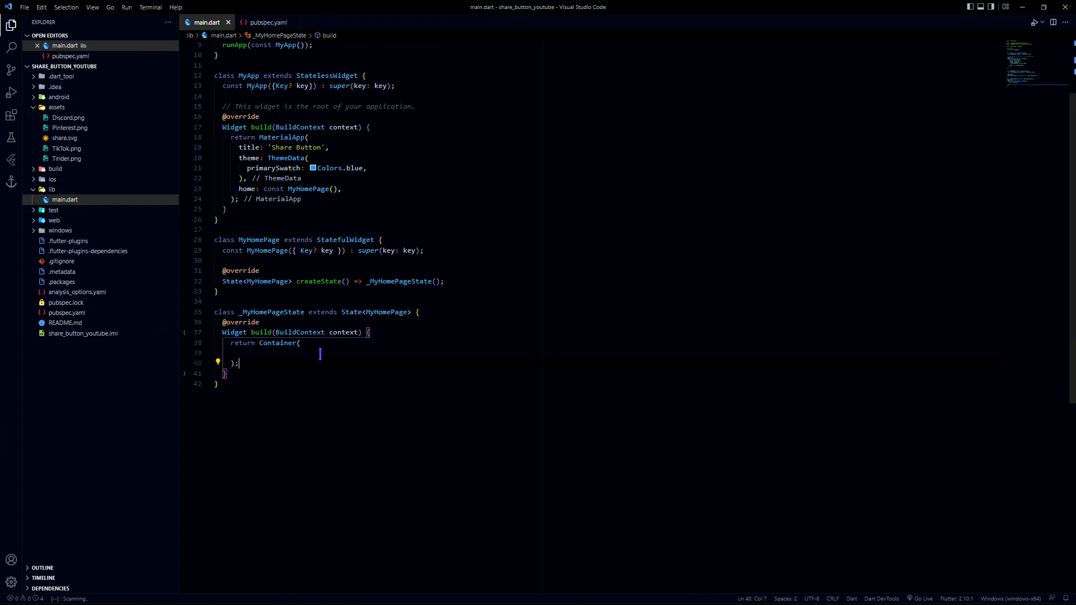
- Replace Container with a Scaffold whose body is Center, then recheck the demo menu
{"action": "double_click", "coordinate": [278, 343]}
{"action": "type", "text": "Scaffold"}
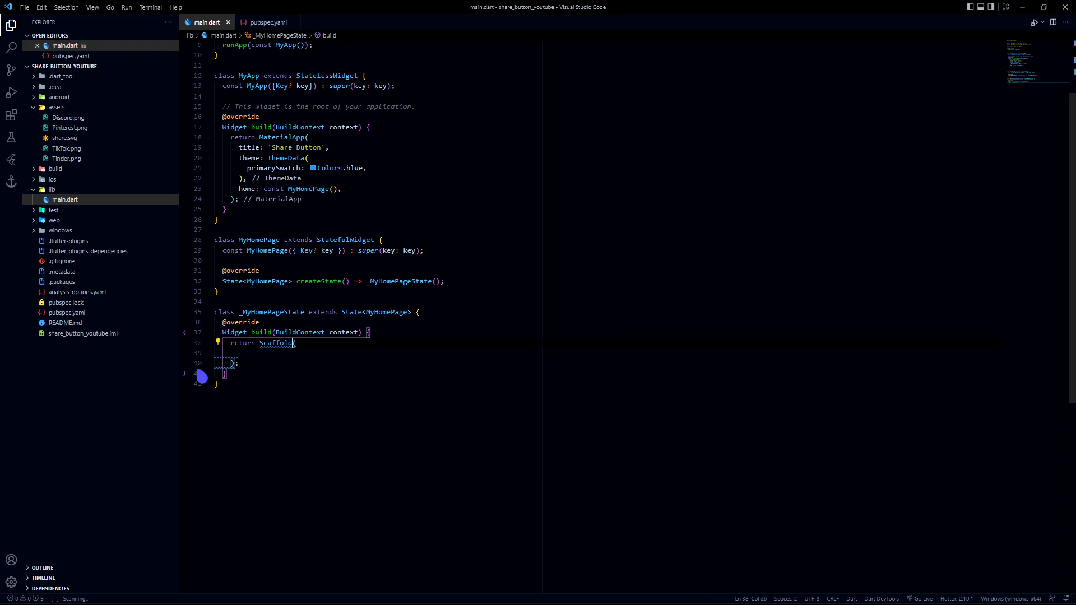
{"action": "type", "text": "body: Center("}
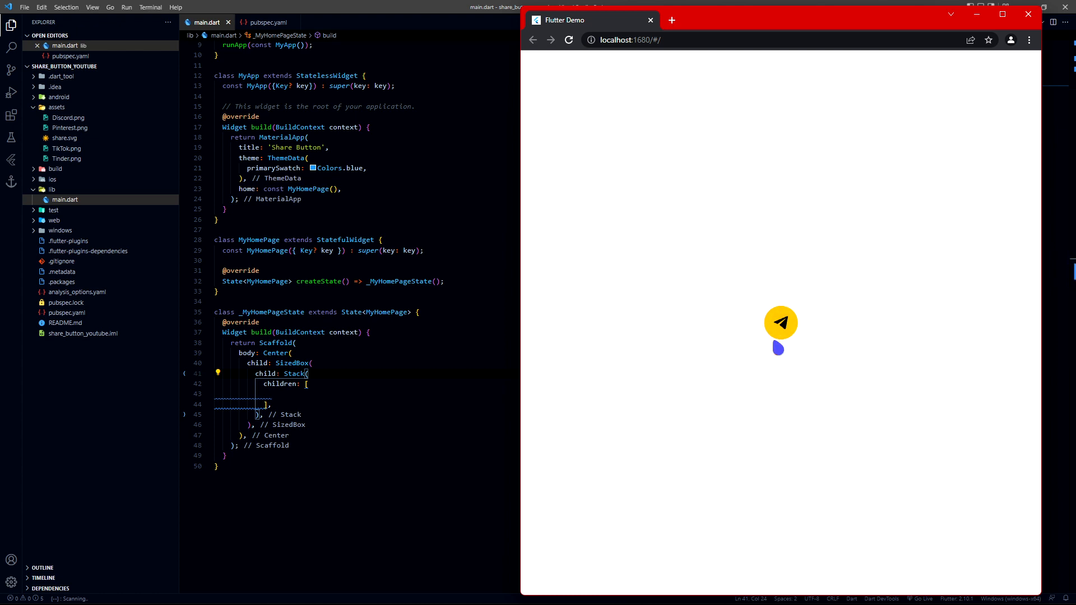
{"action": "left_click", "coordinate": [780, 323]}
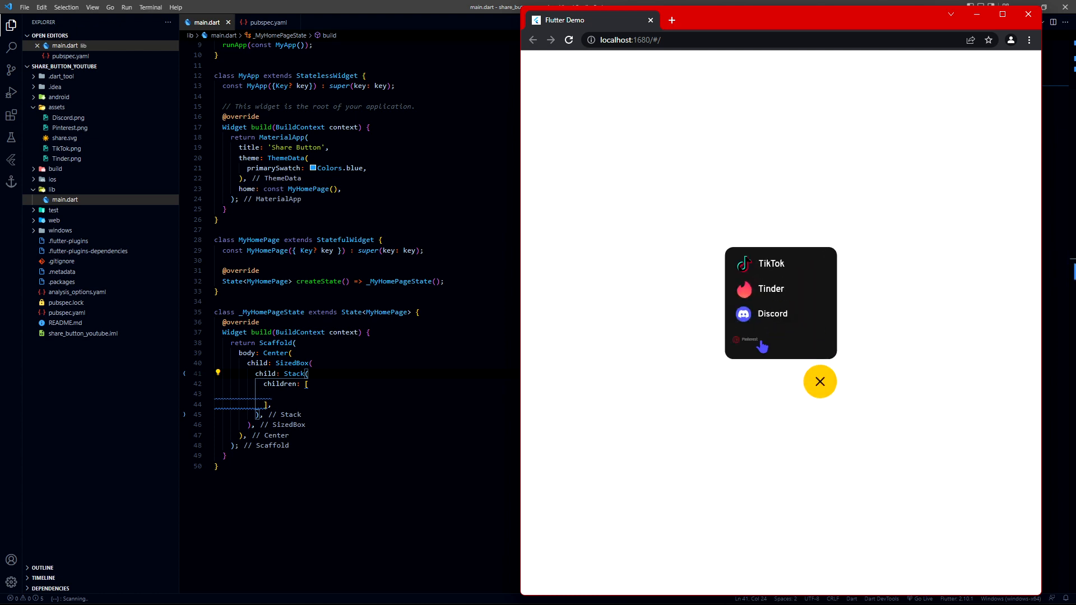
{"action": "left_click", "coordinate": [819, 381]}
{"action": "type", "text": "hei"}
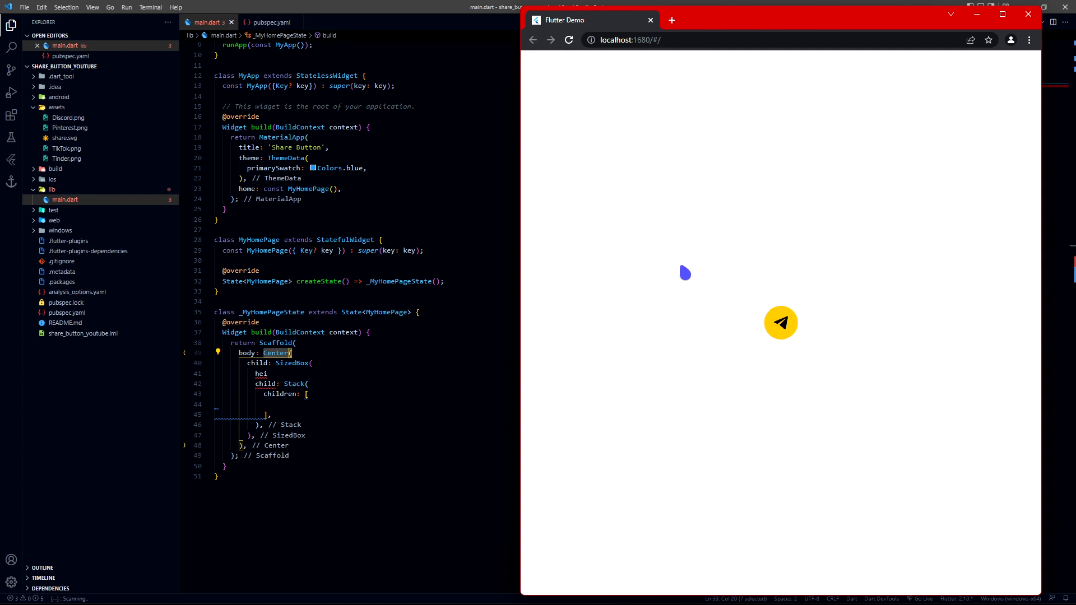
{"action": "mouse_move", "coordinate": [780, 354]}
{"action": "type", "text": "color: Colors.red,"}
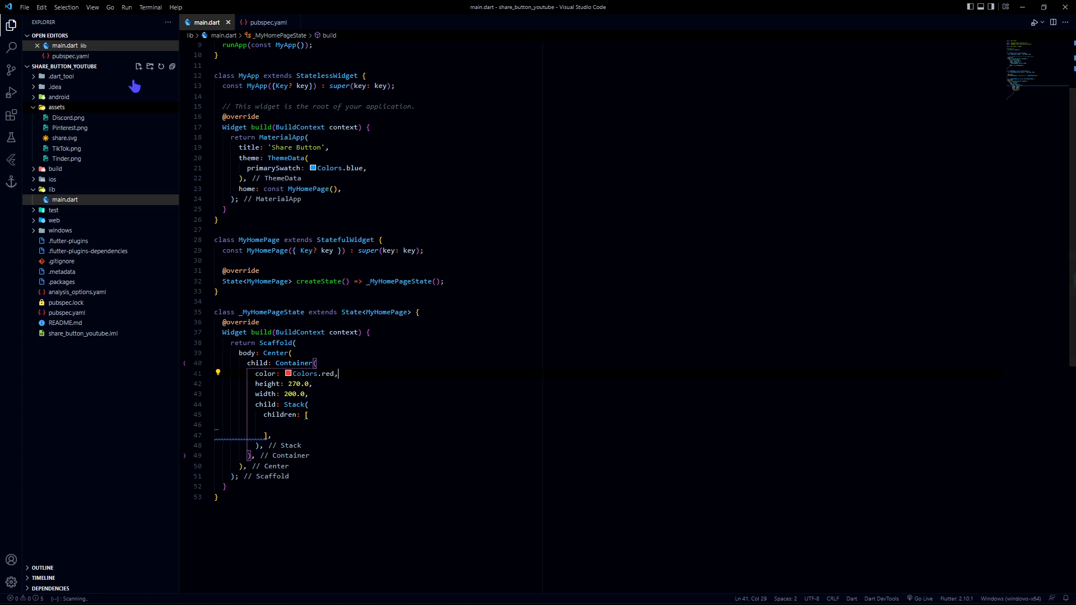
- Launch the new app in Chrome and open the finished demo's share menu beside it
{"action": "left_click", "coordinate": [11, 92]}
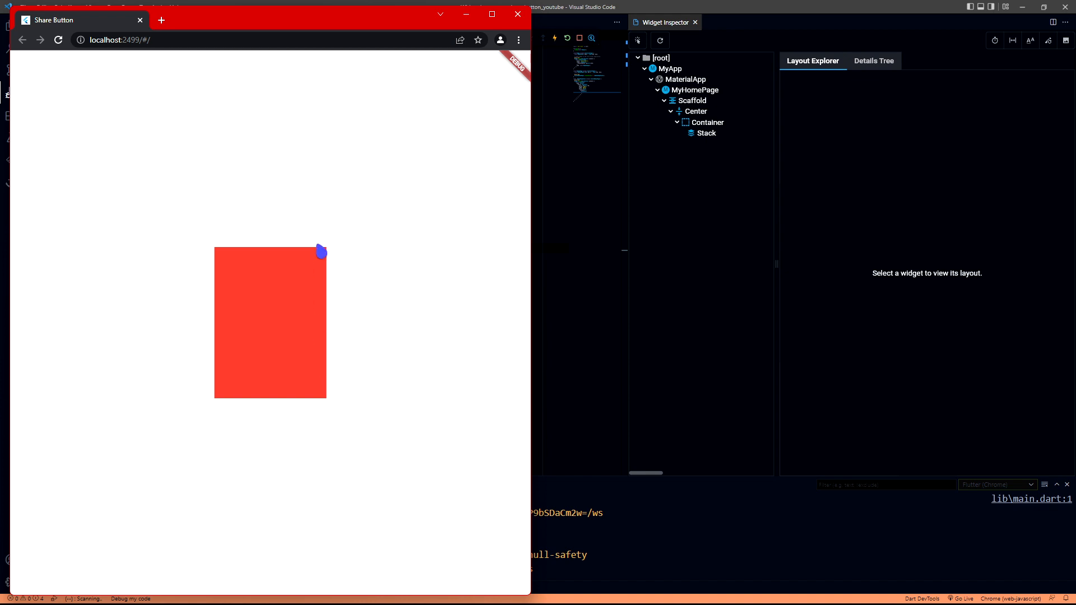
{"action": "key", "text": "alt+tab"}
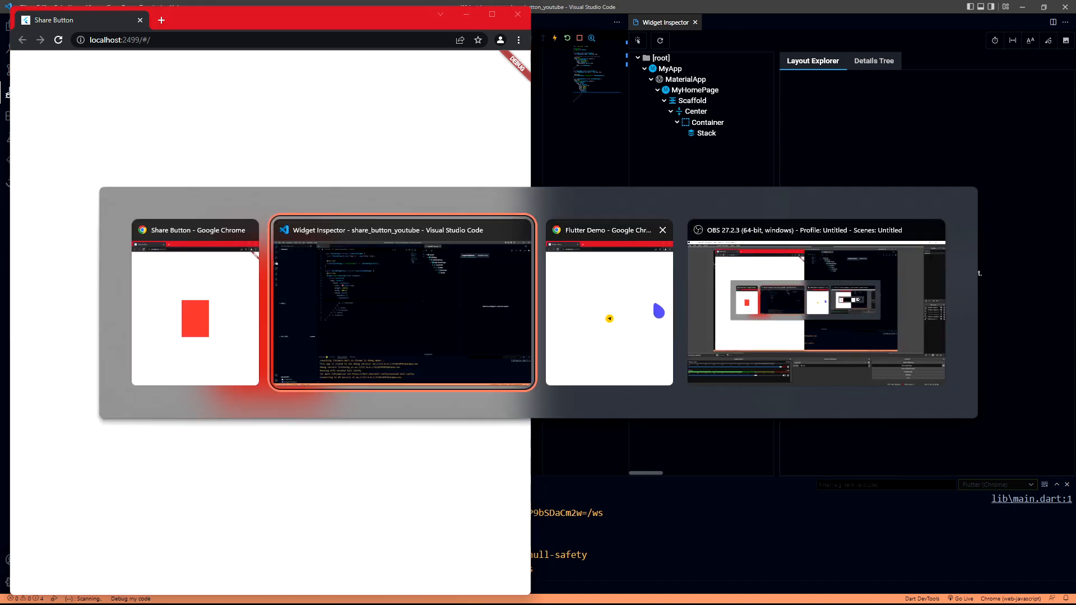
{"action": "left_click", "coordinate": [608, 302]}
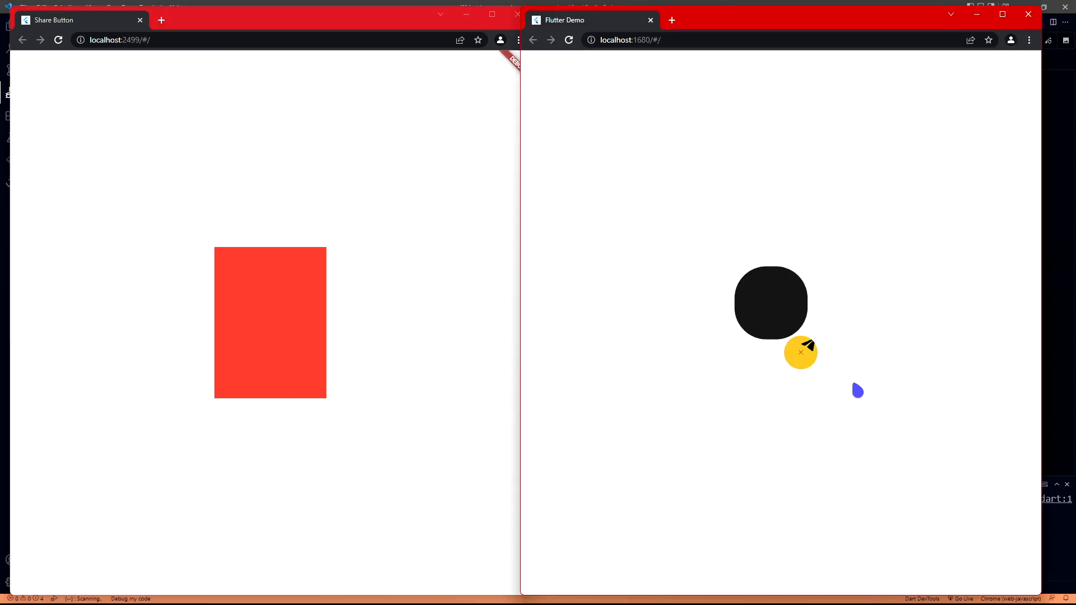
{"action": "left_click", "coordinate": [800, 353]}
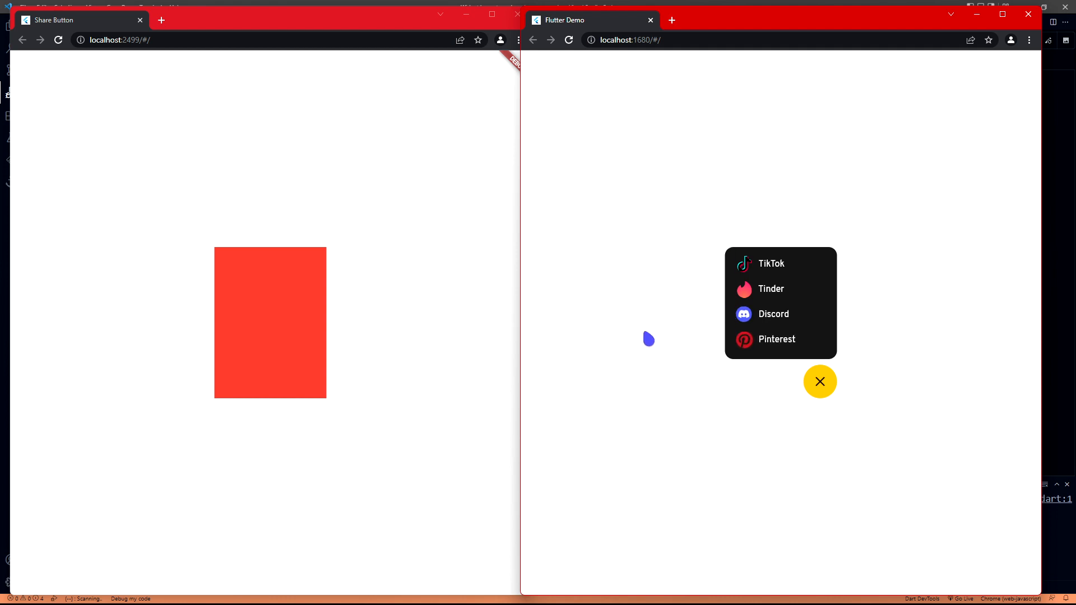
{"action": "mouse_move", "coordinate": [205, 269]}
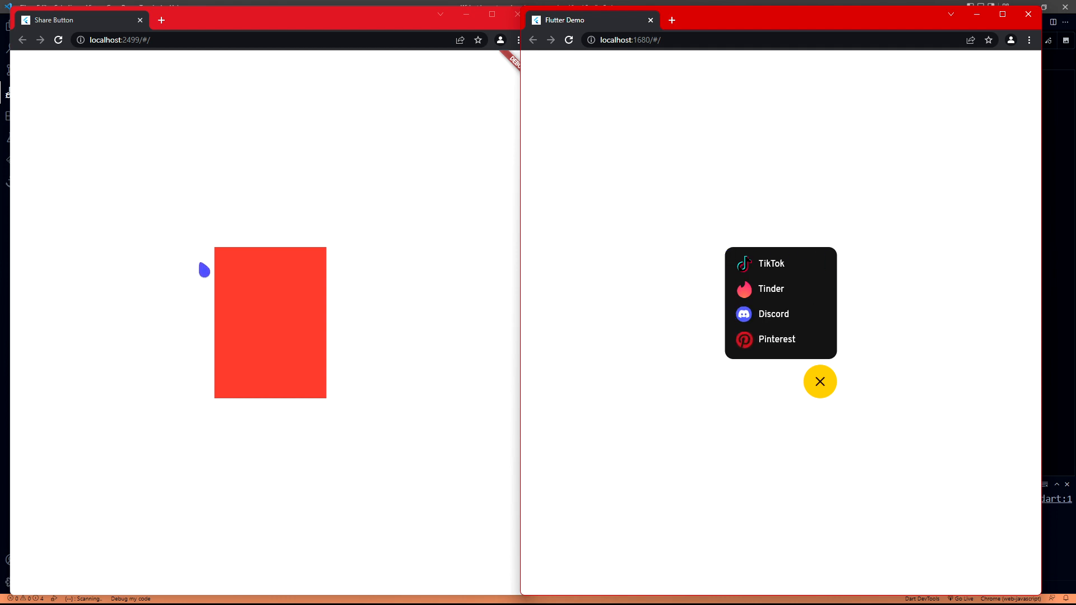
{"action": "mouse_move", "coordinate": [467, 364]}
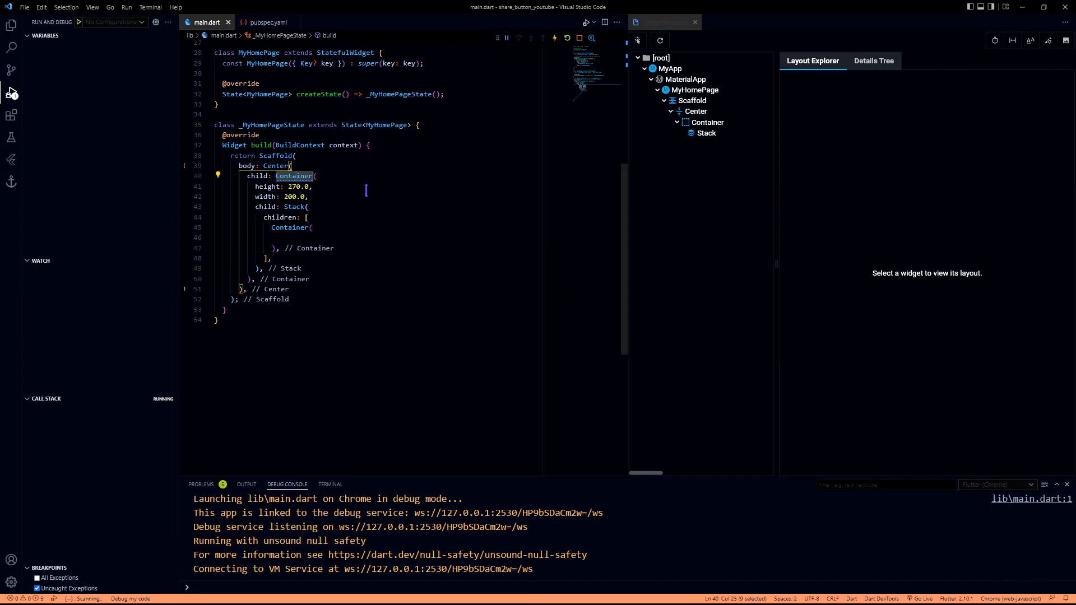
- Add a 60 by 60 black87 circular Container with 8 px padding, then restart
{"action": "type", "text": "SizedBox"}
{"action": "type", "text": "borderRadius: BorderRadius."}
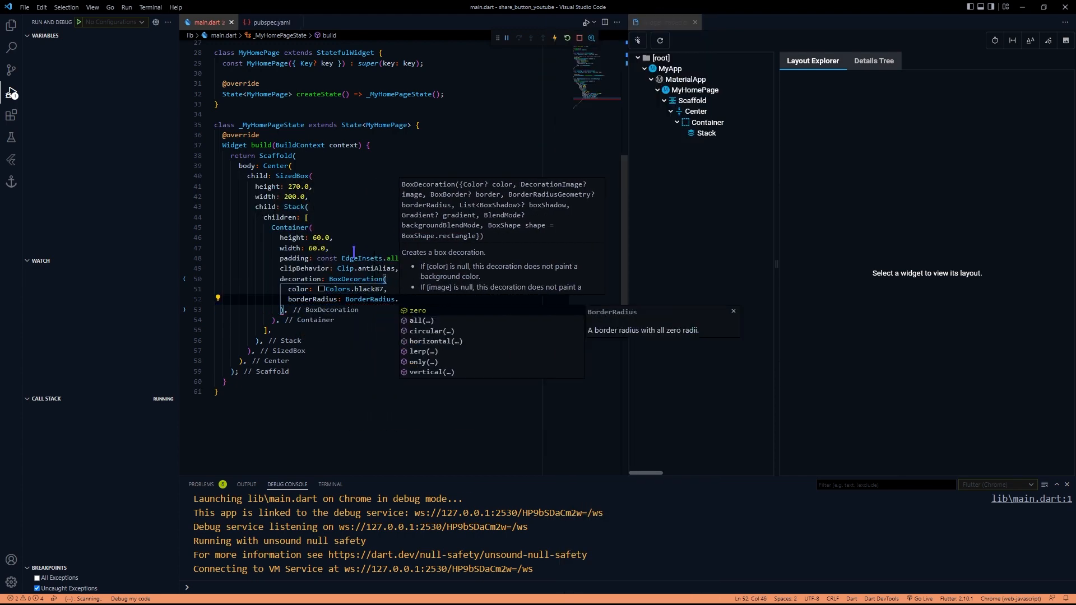
{"action": "right_click", "coordinate": [309, 247]}
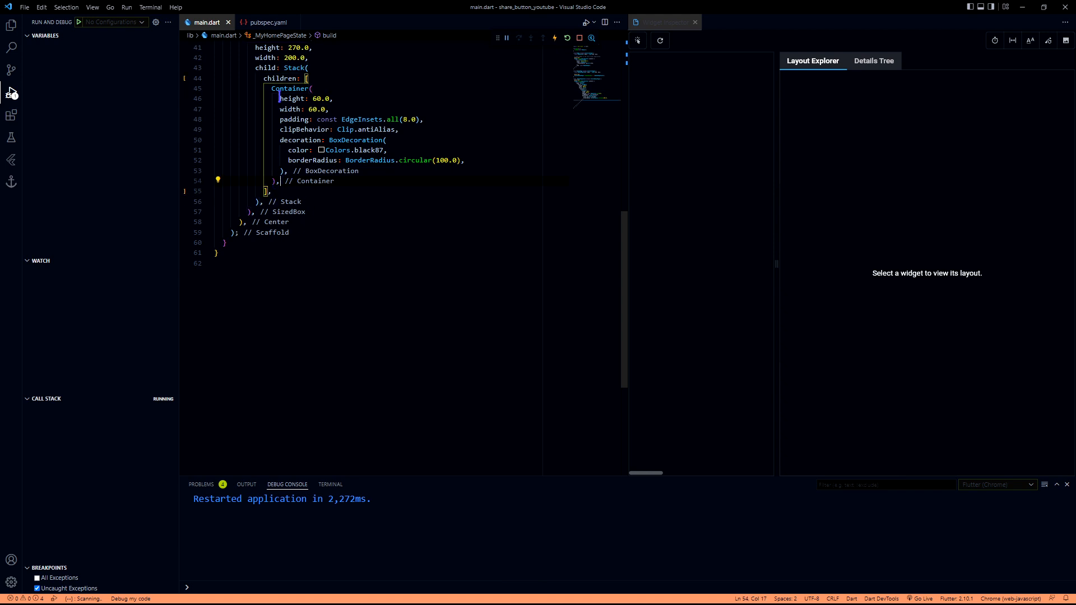
- Comment out the black Container and add an amber one with Opacity-wrapped rotated close icon
{"action": "left_click_drag", "start_coordinate": [272, 88], "coordinate": [279, 180]}
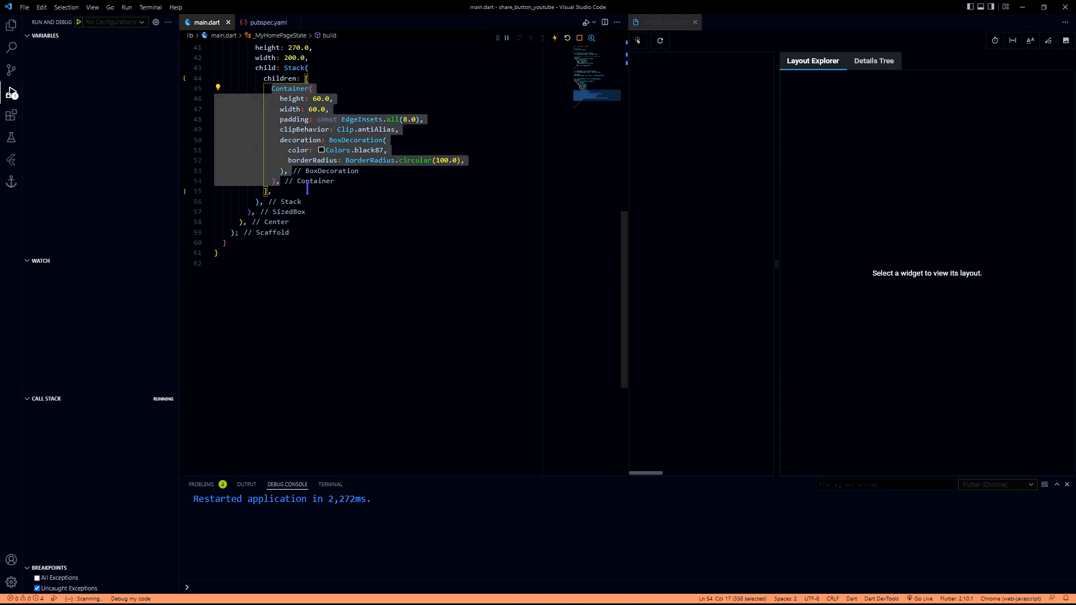
{"action": "key", "text": "ctrl+/"}
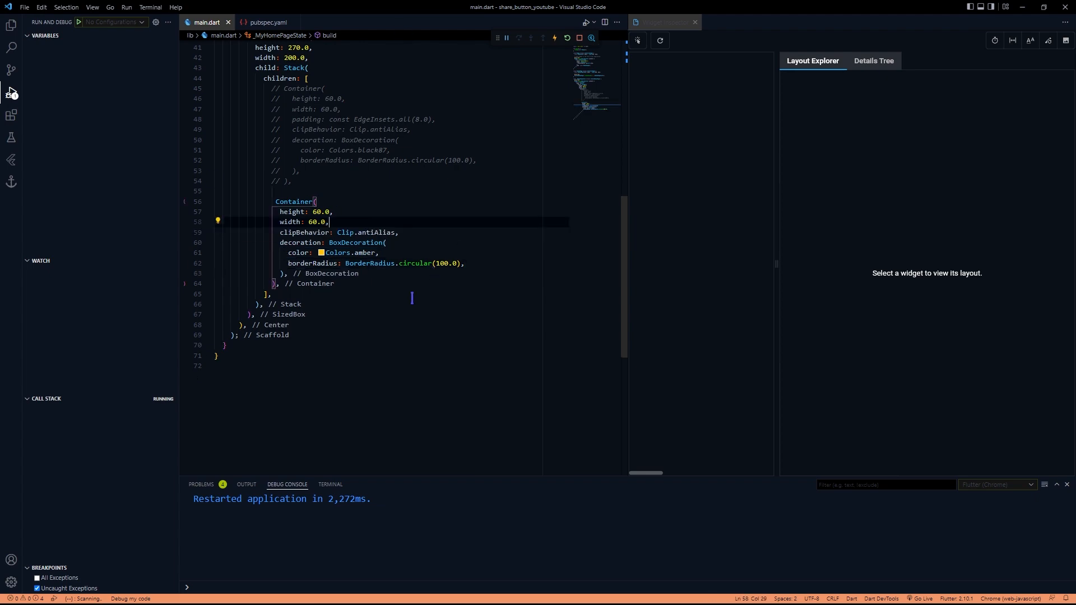
{"action": "type", "text": "child: Opacity()"}
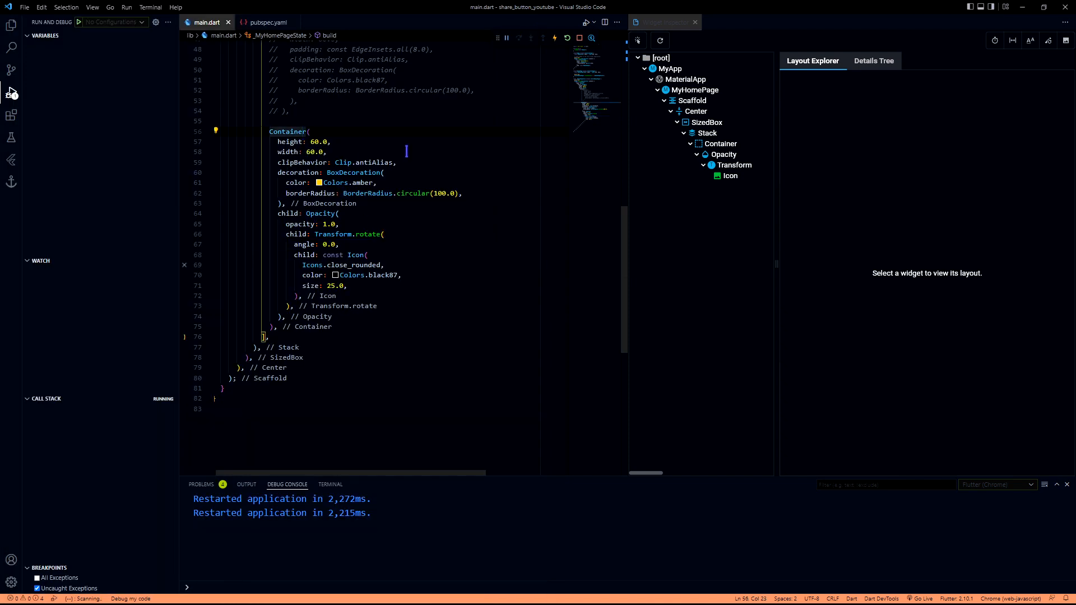
- Close the reference demo's share menu in Chrome and switch back to Visual Studio Code
{"action": "left_click", "coordinate": [215, 131]}
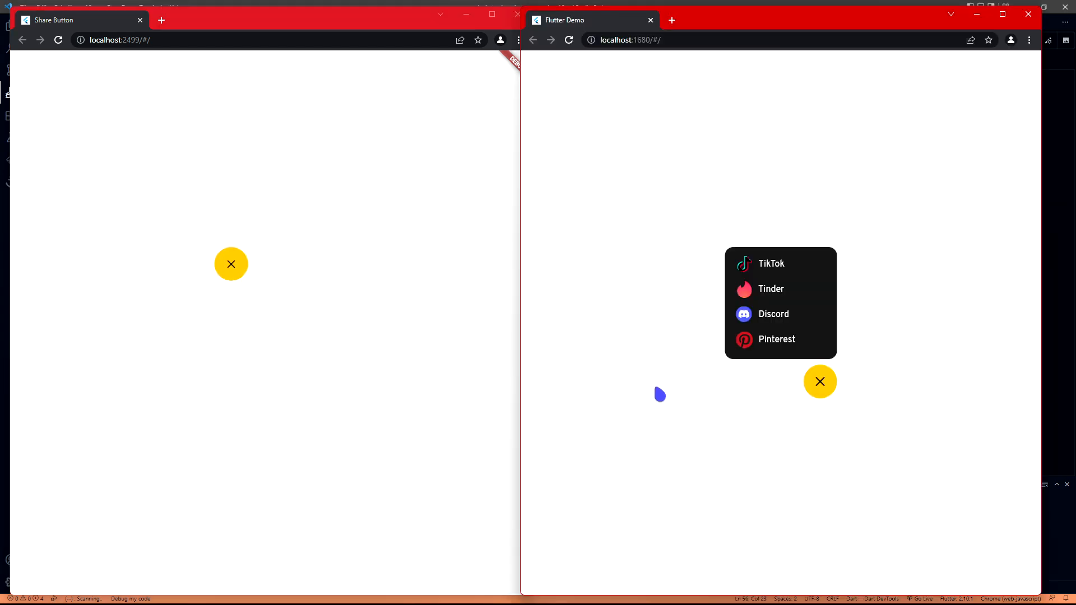
{"action": "left_click", "coordinate": [820, 382]}
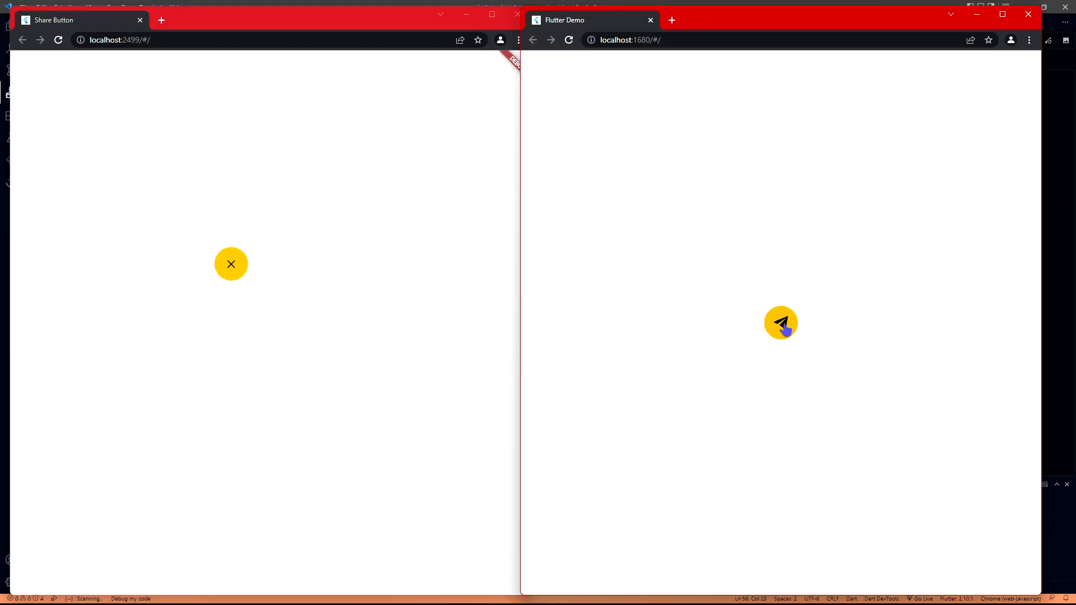
{"action": "key", "text": "alt+tab"}
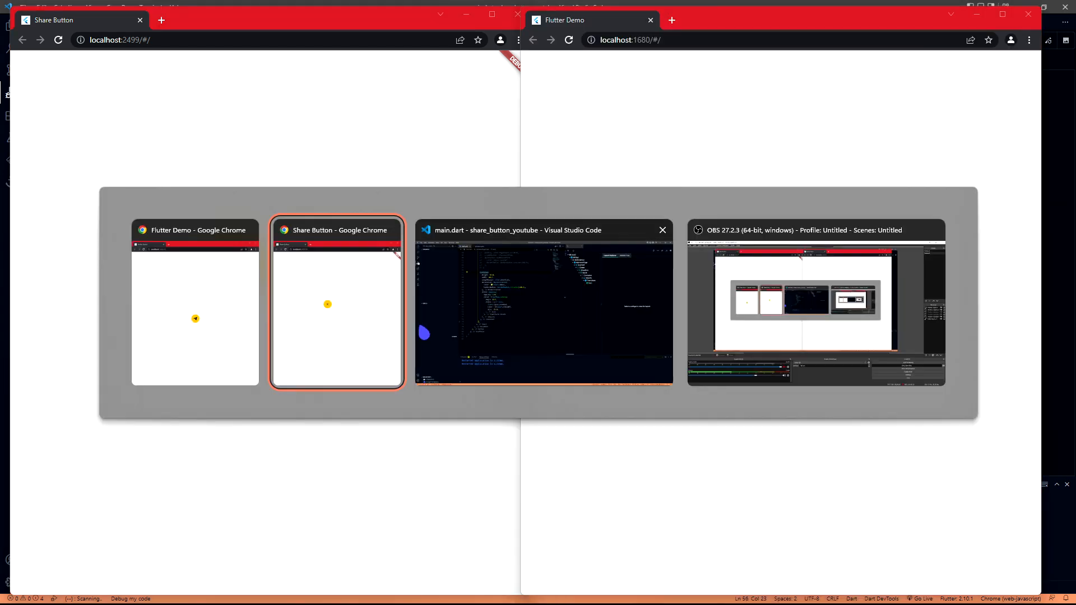
{"action": "left_click", "coordinate": [545, 302]}
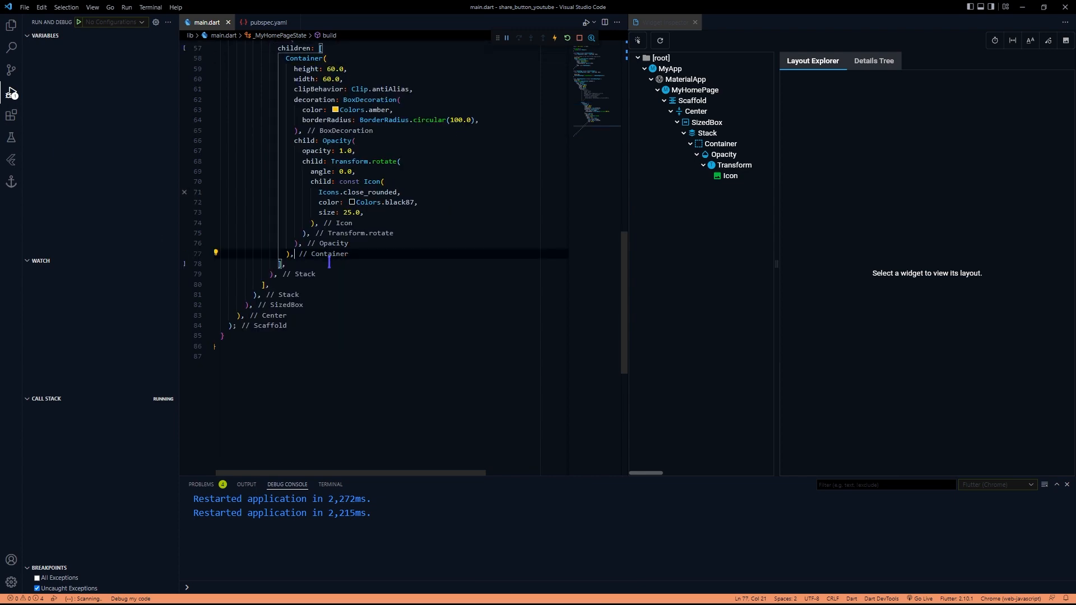
- Add a second centred 60 by 60 Container showing assets/share.svg at width 25
{"action": "type", "text": "Container("}
{"action": "type", "text": "child: S"}
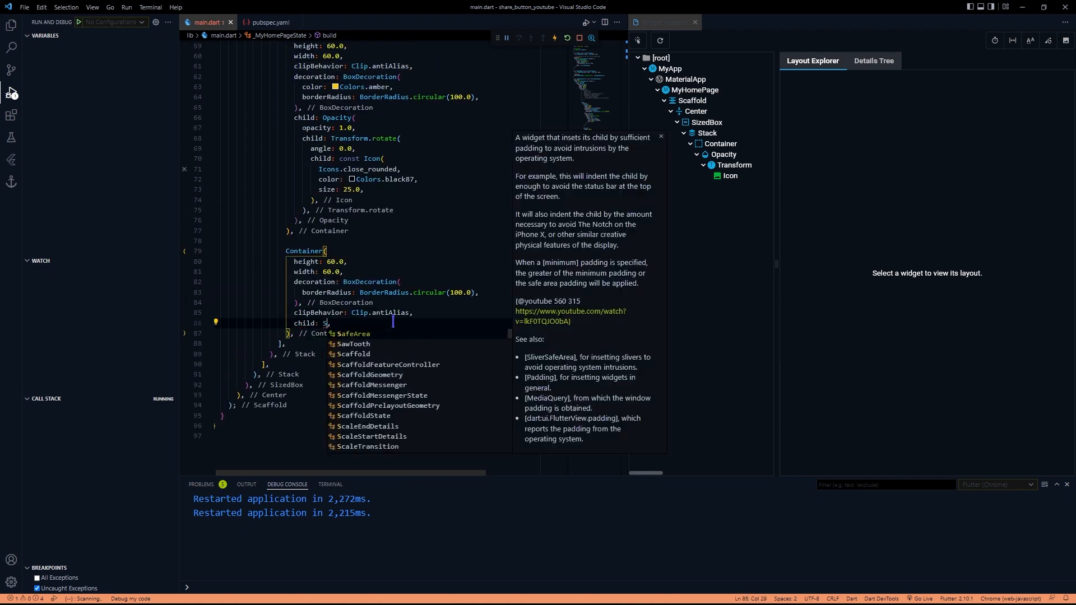
{"action": "type", "text": "vgPicture.asset('assets/share"}
{"action": "type", "text": "align"}
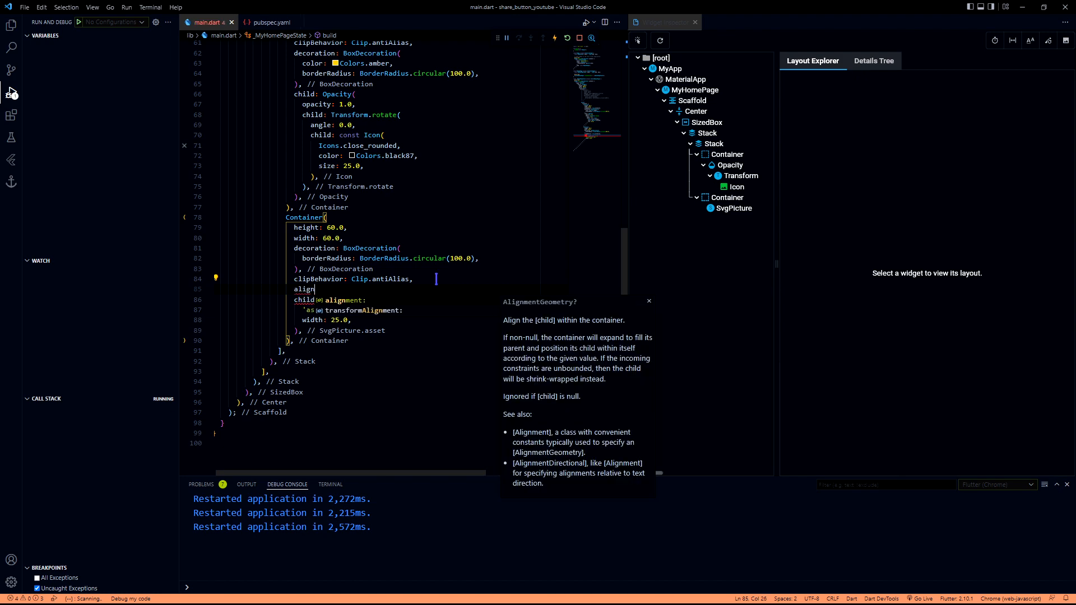
{"action": "type", "text": "Alignment.center,"}
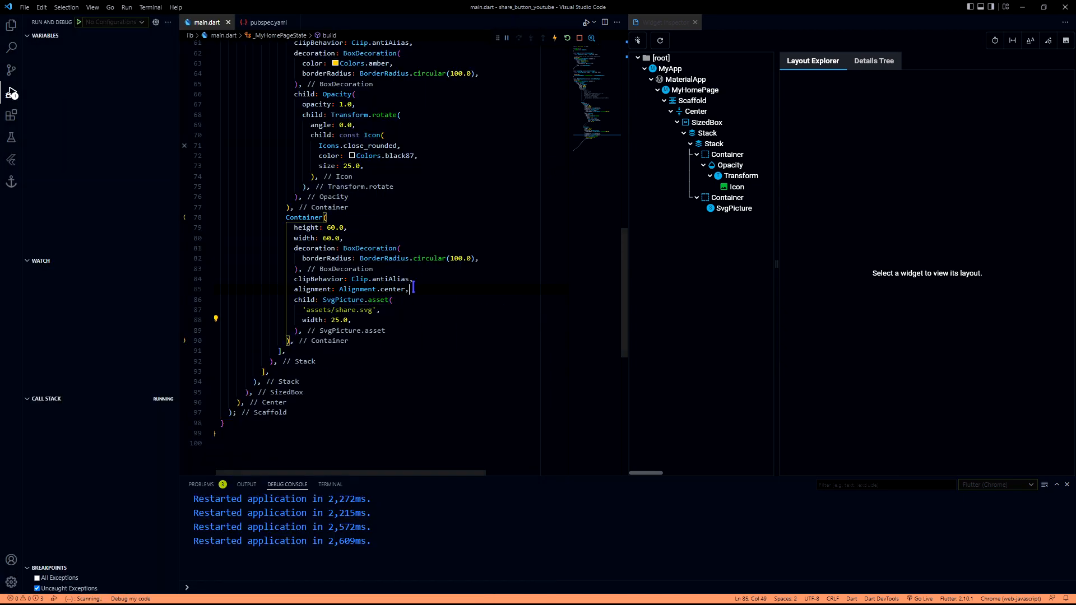
- Start declaring an AnimationController field in the page's state class
{"action": "scroll", "scroll_direction": "up", "scroll_amount": 3}
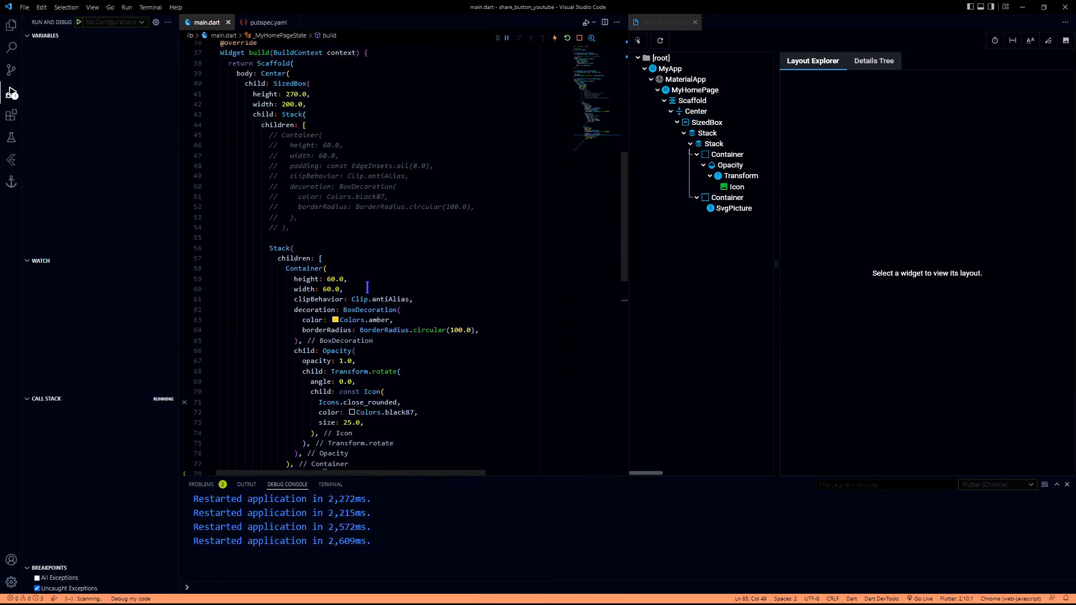
{"action": "scroll", "scroll_direction": "up", "scroll_amount": 3}
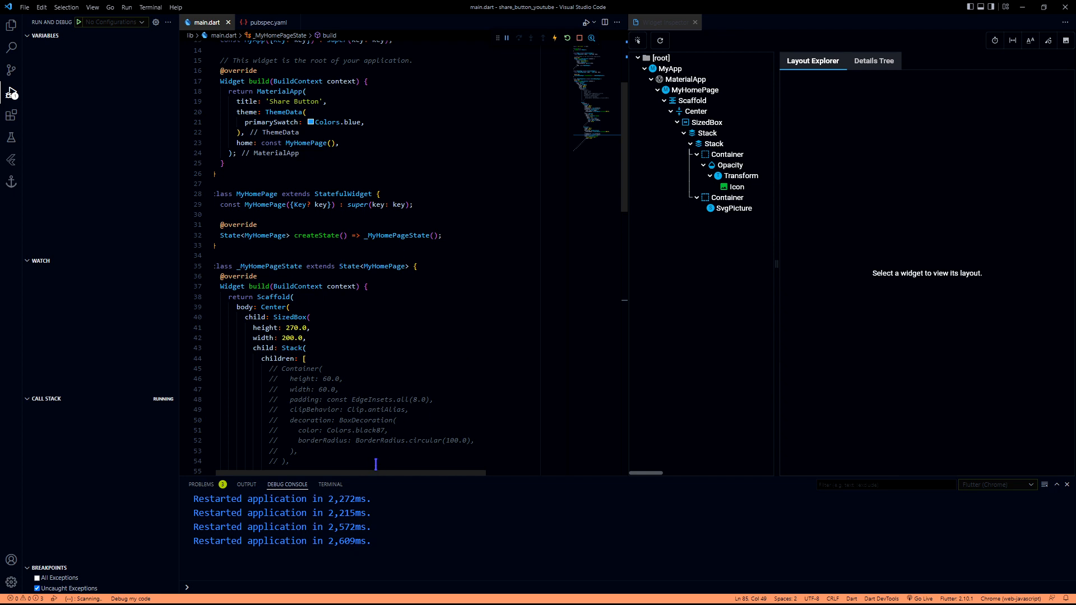
{"action": "left_click", "coordinate": [430, 257]}
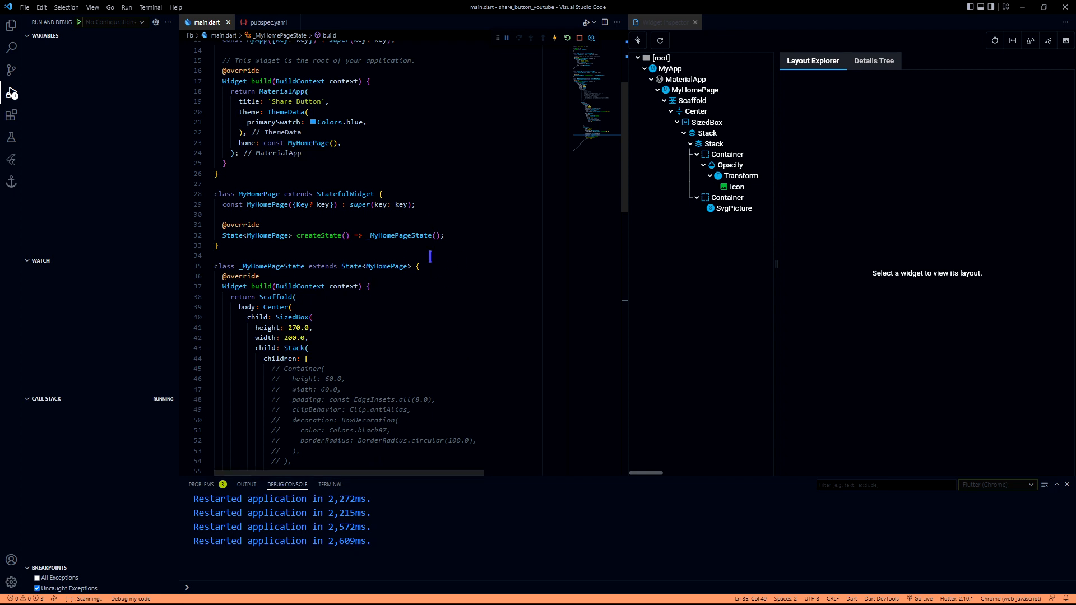
{"action": "key", "text": "enter"}
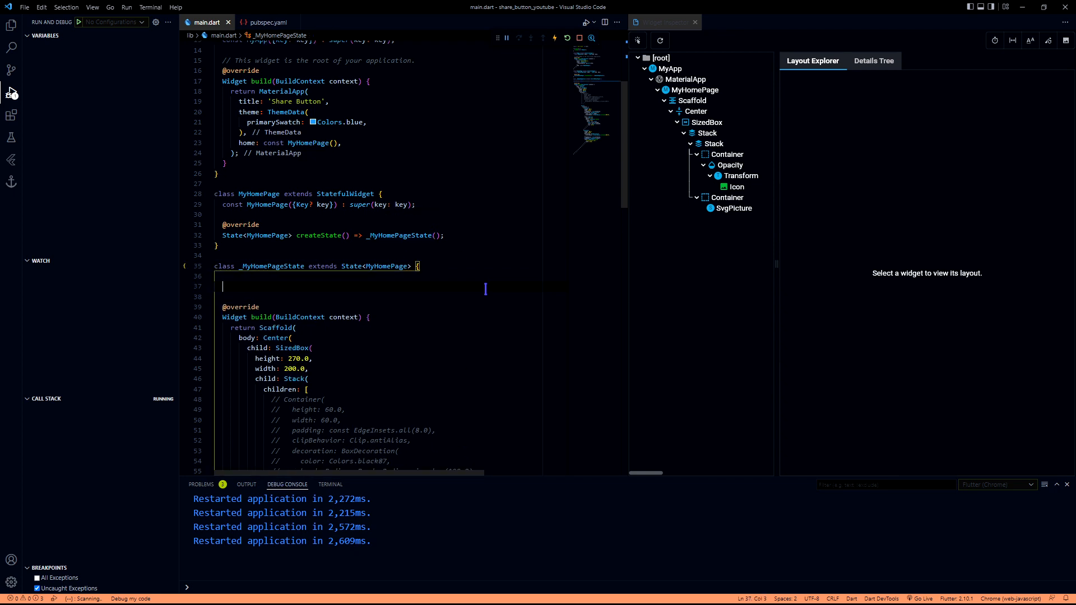
{"action": "type", "text": "AnimationController _controller;"}
{"action": "type", "text": "late"}
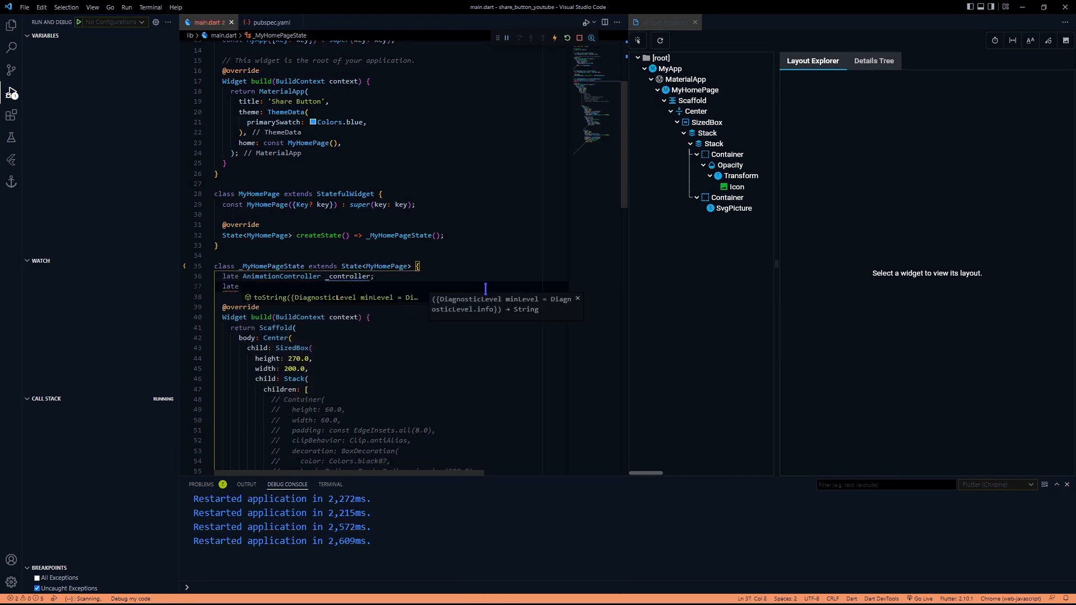
- Declare the late Animation<double> _defaultTweenAnimation field
{"action": "type", "text": "Animation<>"}
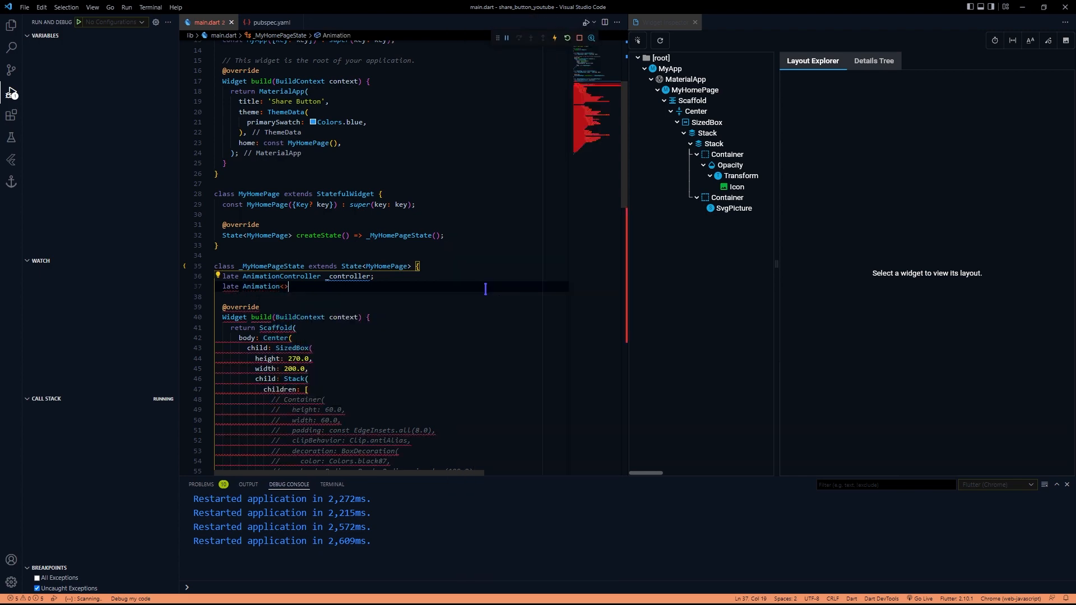
{"action": "type", "text": "double"}
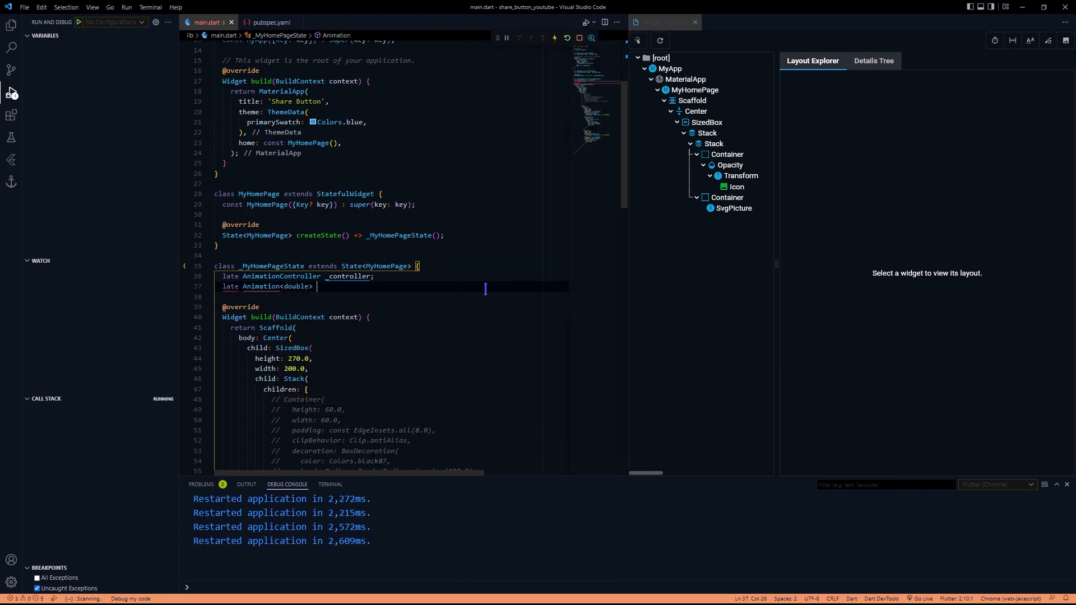
{"action": "type", "text": "_defaultTweenAnimation;"}
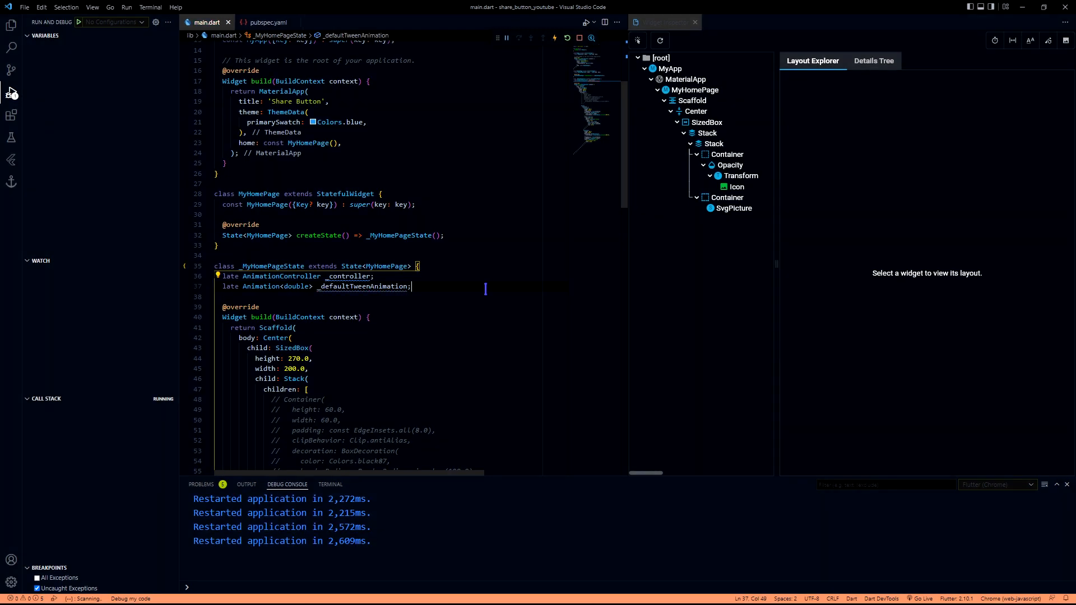
{"action": "double_click", "coordinate": [362, 286]}
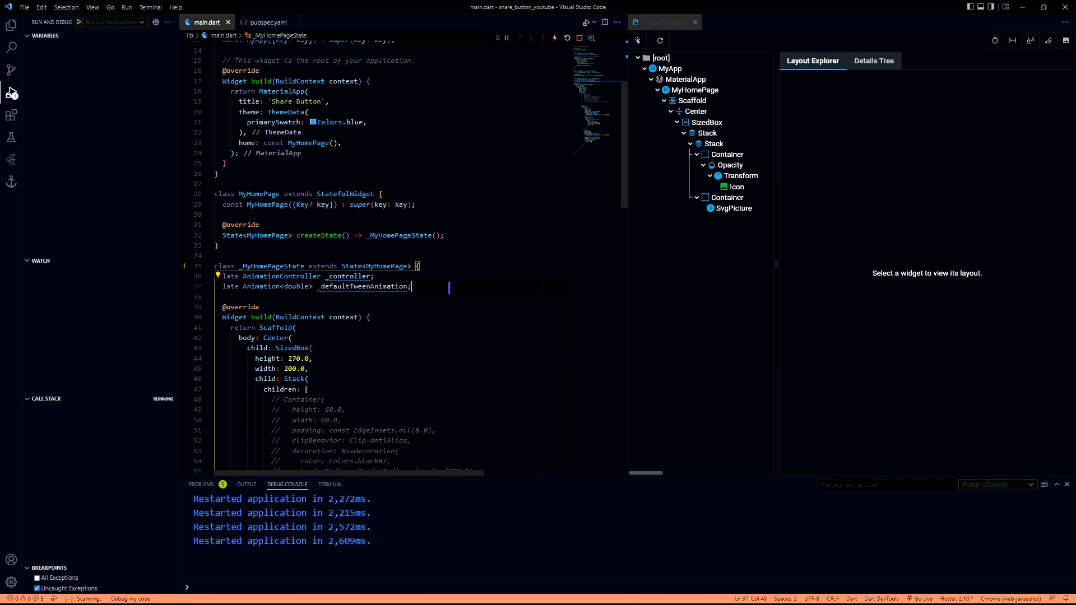
- Add initState creating _controller as an AnimationController with vsync: this
{"action": "key", "text": "Enter"}
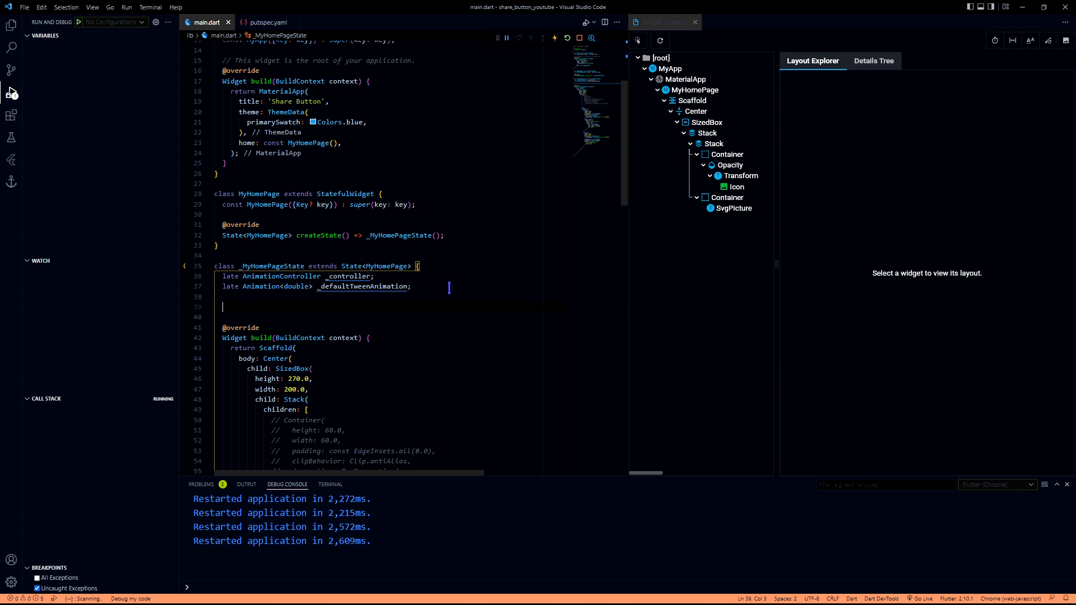
{"action": "type", "text": "inti"}
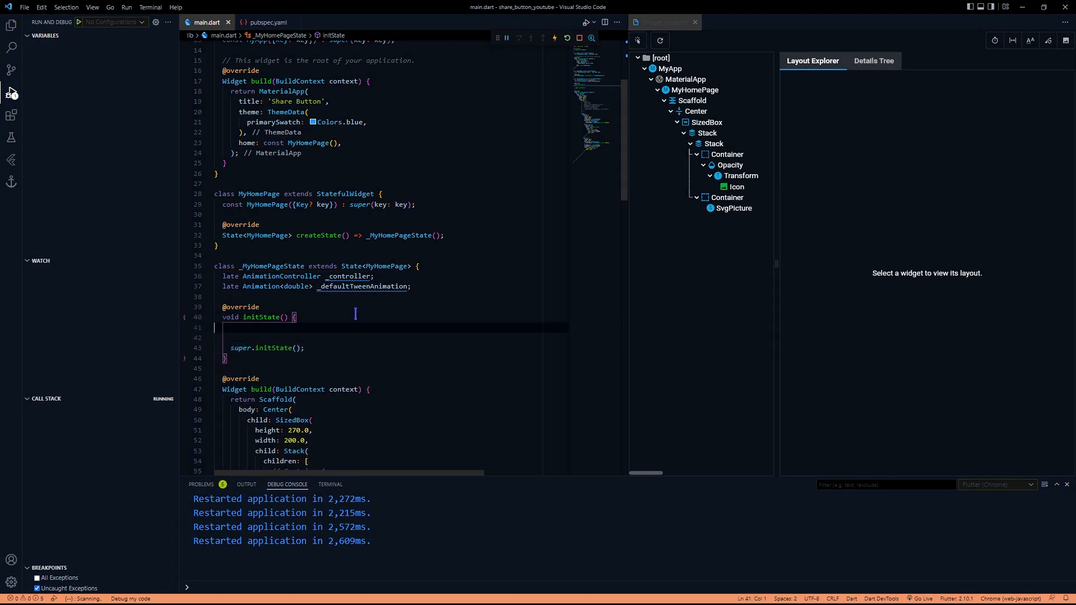
{"action": "type", "text": "_controller = AnimationController(vsync: vsync);"}
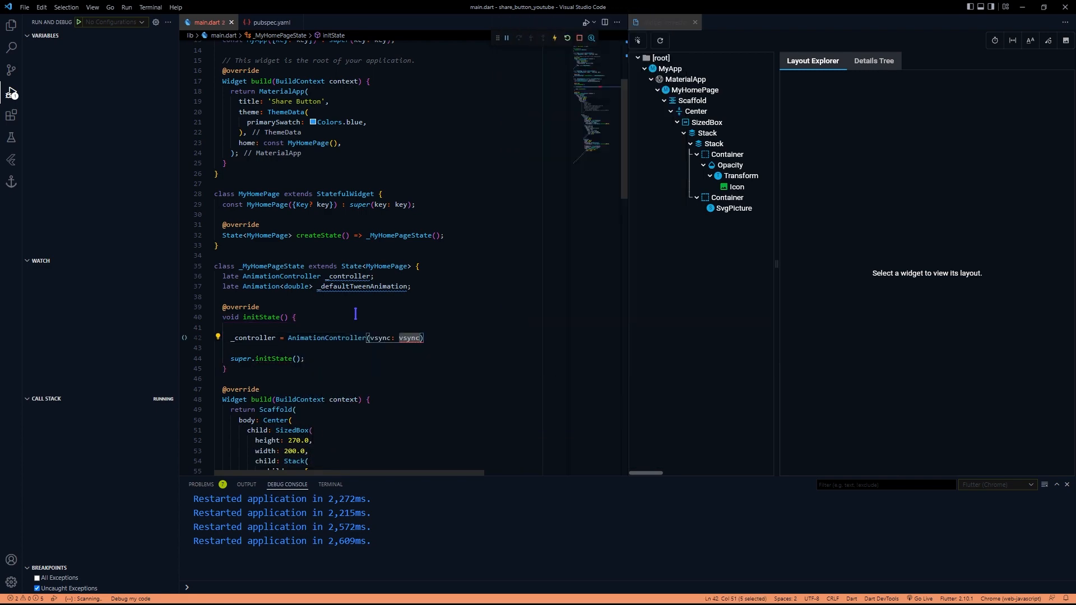
{"action": "type", "text": "this, duration: const Duration(millisec"}
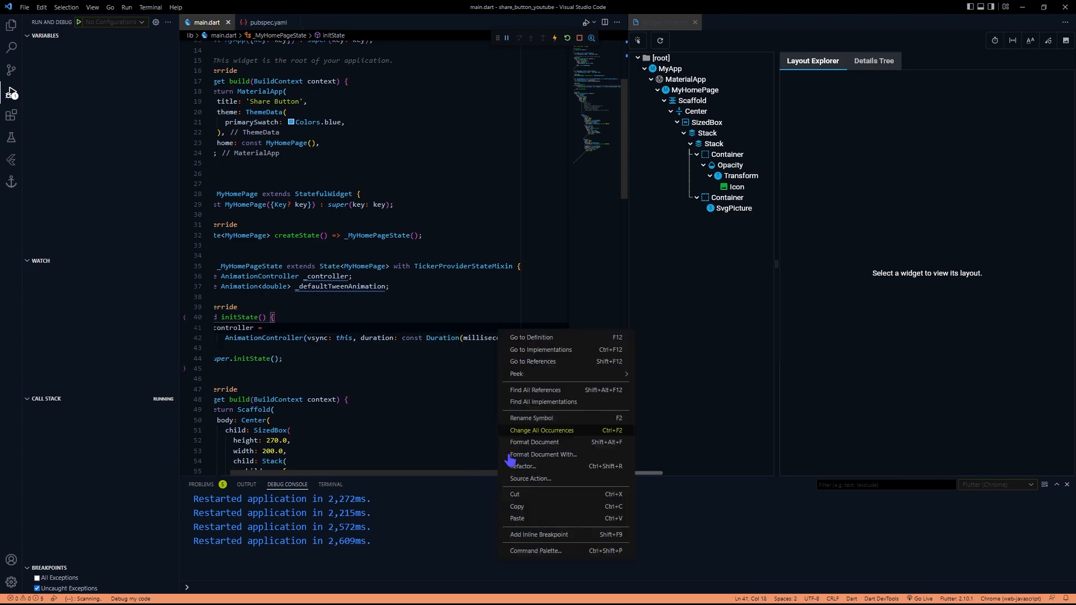
- Format the document and assign a Tween to the animation in initState
{"action": "left_click", "coordinate": [535, 442]}
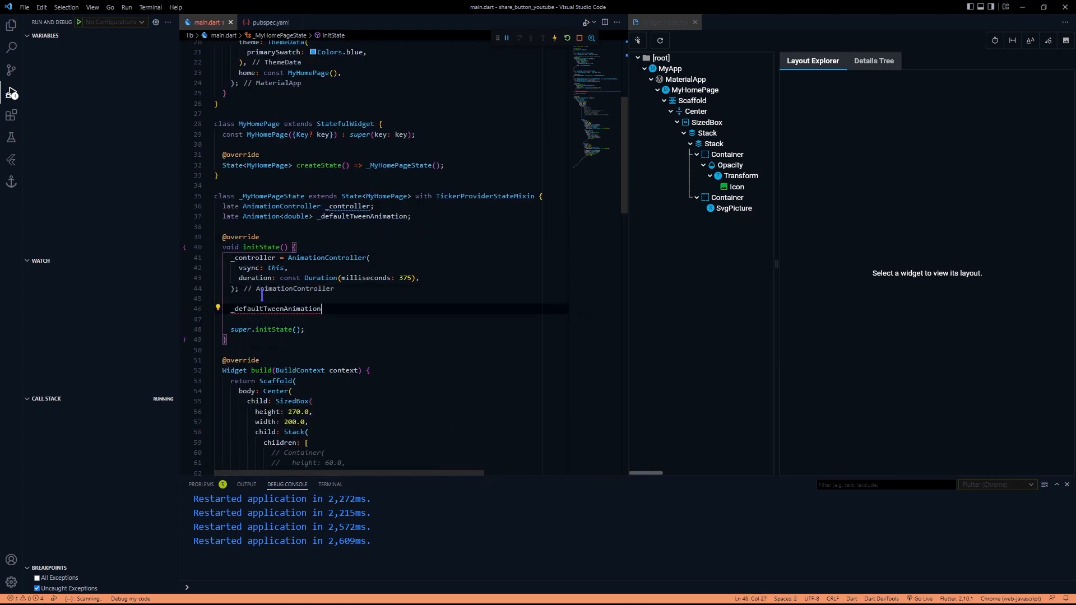
{"action": "type", "text": "= Tween"}
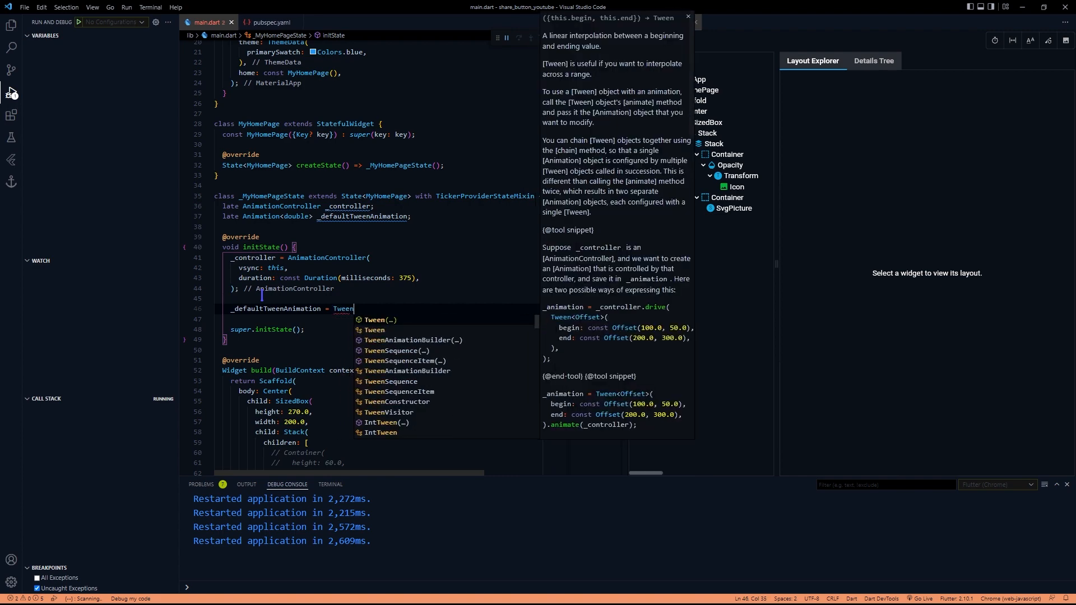
{"action": "left_click", "coordinate": [381, 320]}
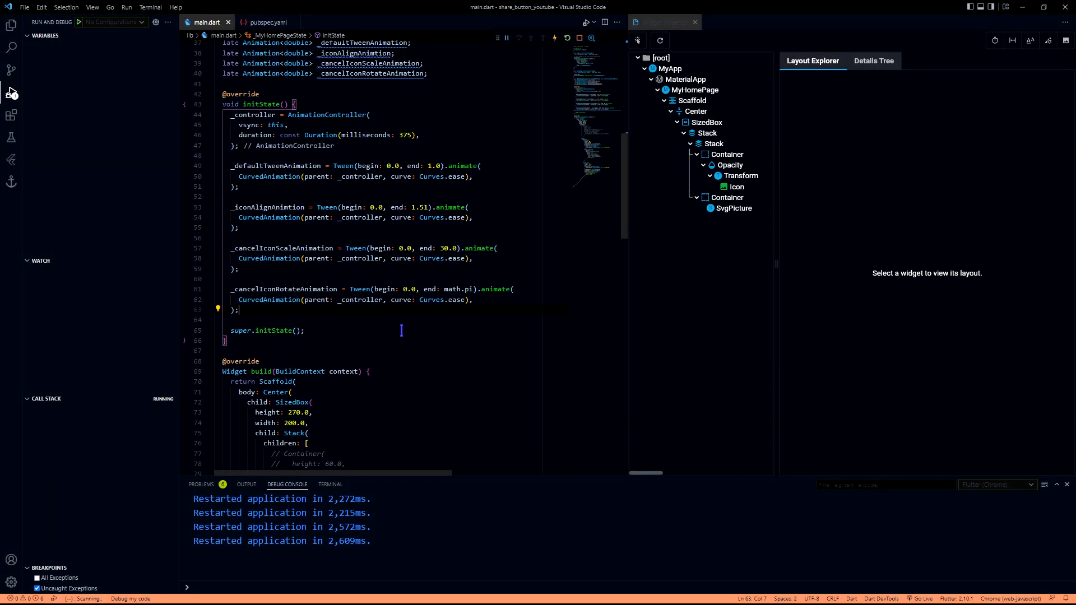
- Import dart:math as math and select the math.pi rotation end value
{"action": "scroll", "scroll_direction": "up", "scroll_amount": 3}
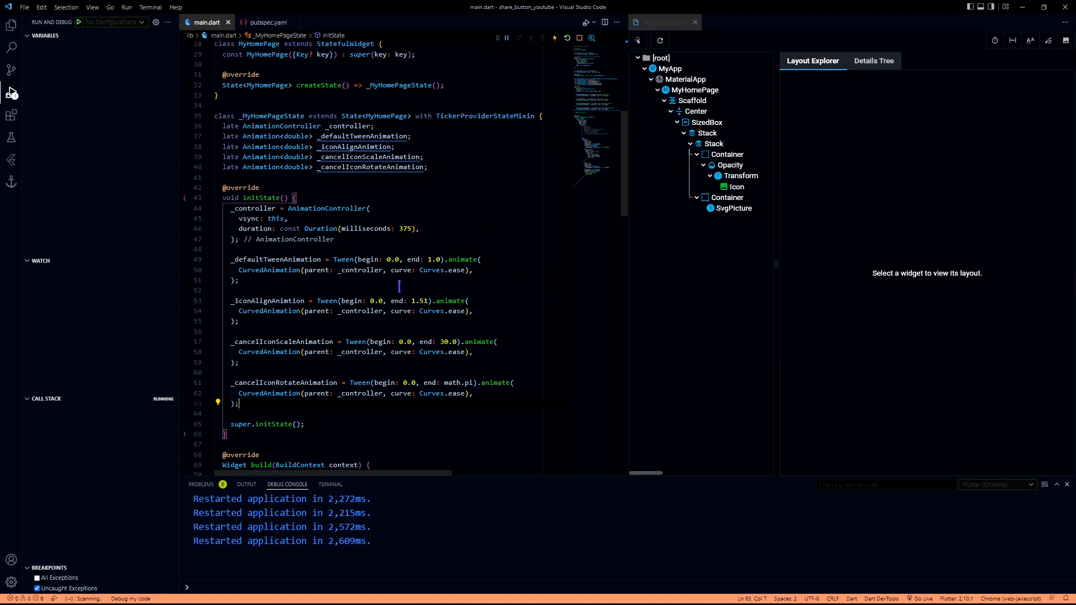
{"action": "mouse_move", "coordinate": [268, 301]}
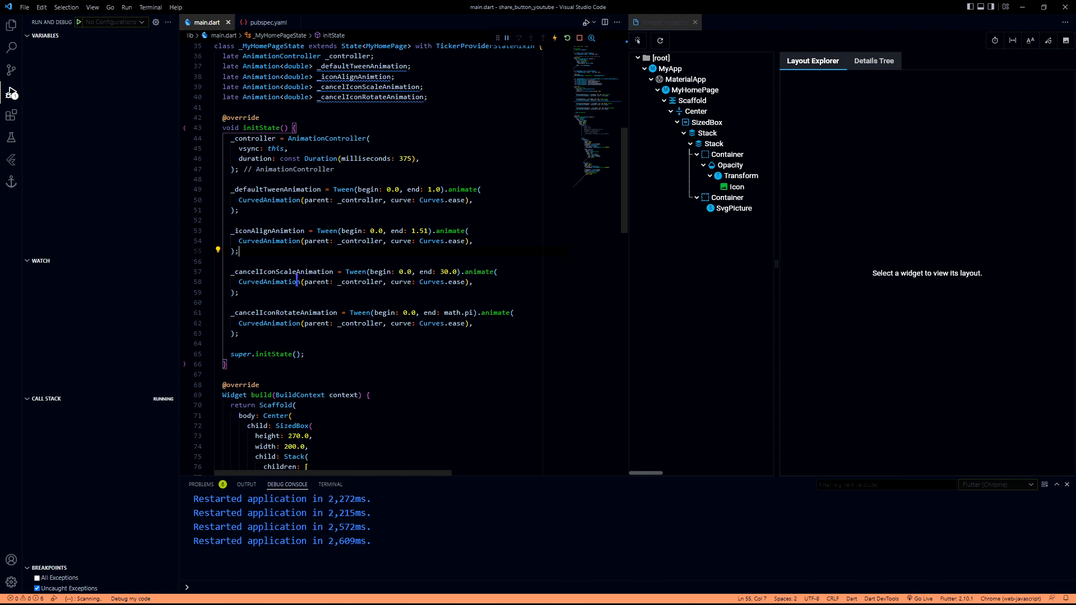
{"action": "left_click", "coordinate": [231, 271]}
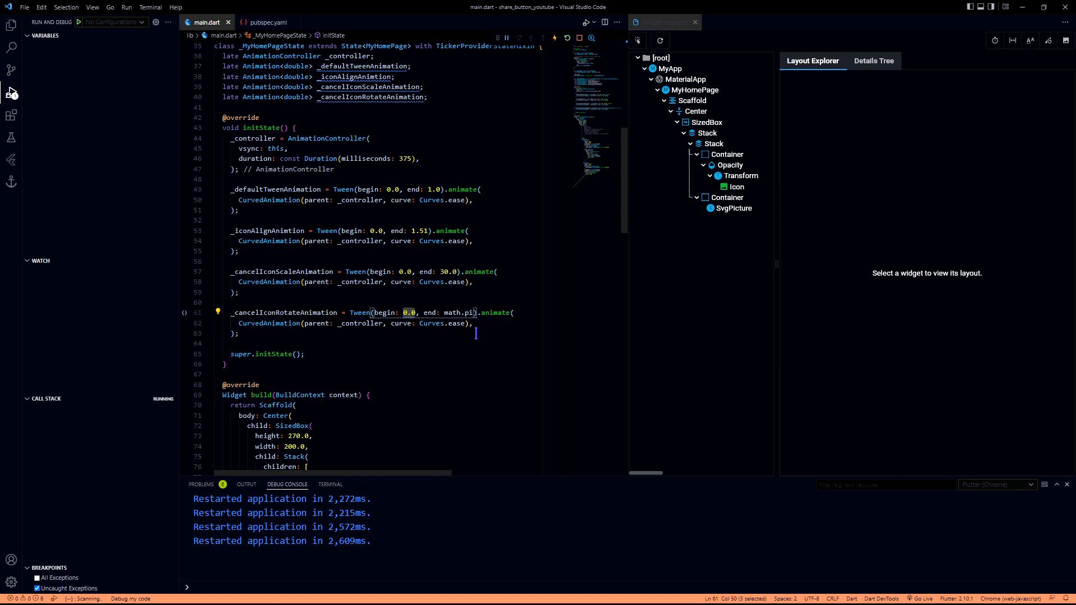
{"action": "double_click", "coordinate": [459, 312]}
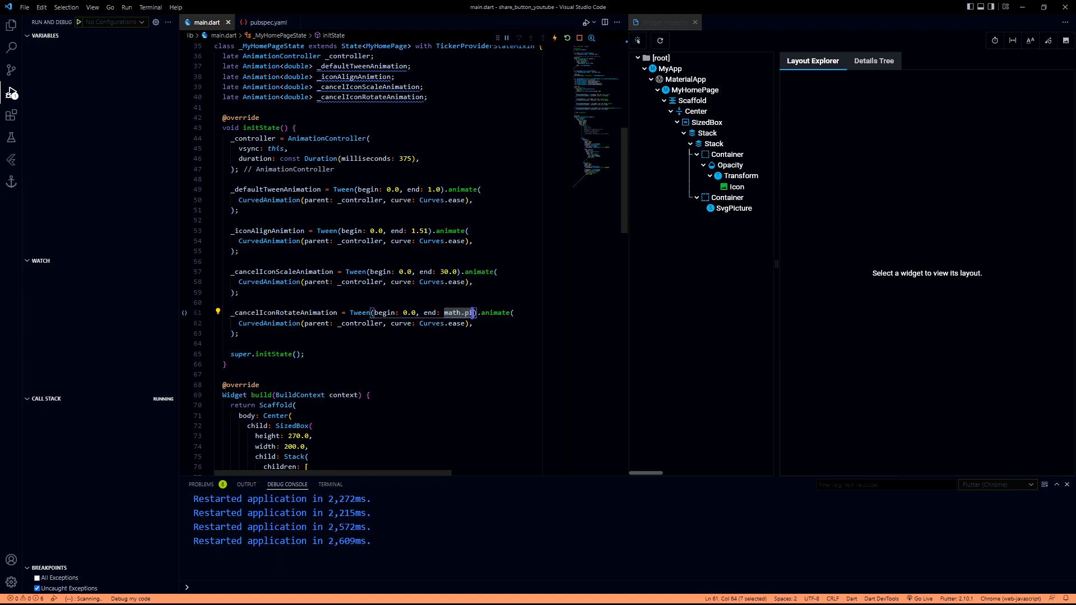
{"action": "left_click", "coordinate": [456, 313]}
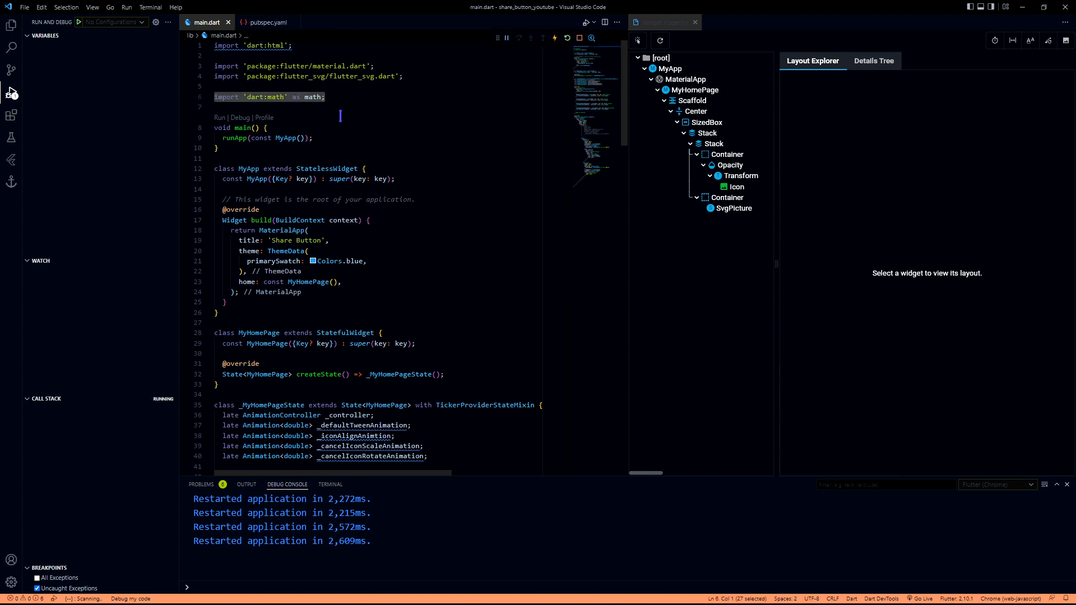
- Drive the close icon's opacity, rotation and size from _defaultTweenAnimation, _cancelIconRotateAnimation and _cancelIconScaleAnimation values
{"action": "scroll", "scroll_direction": "down", "scroll_amount": 3}
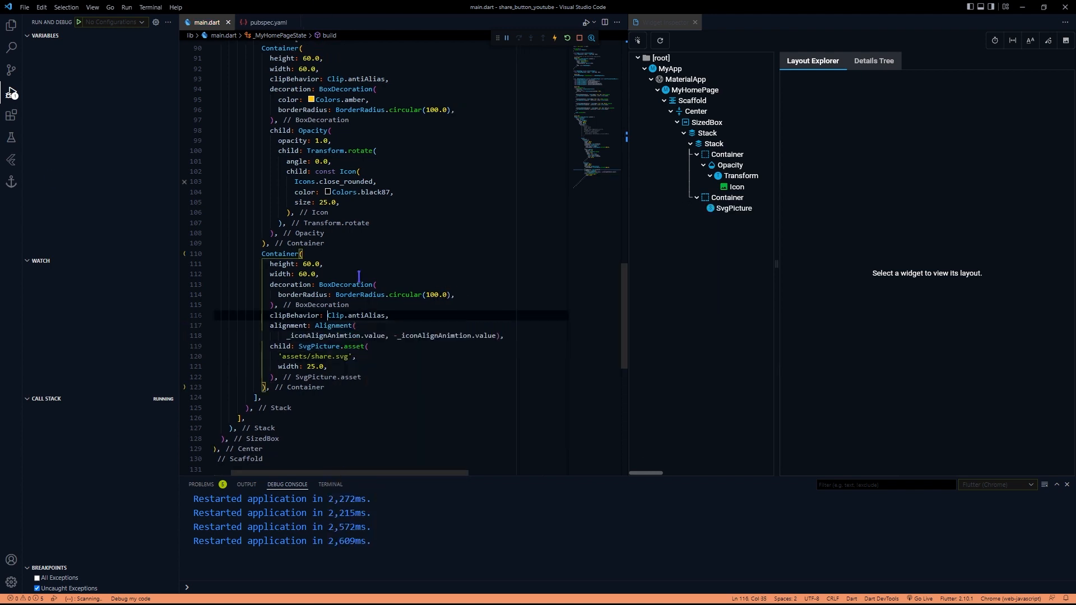
{"action": "scroll", "scroll_direction": "up", "scroll_amount": 3}
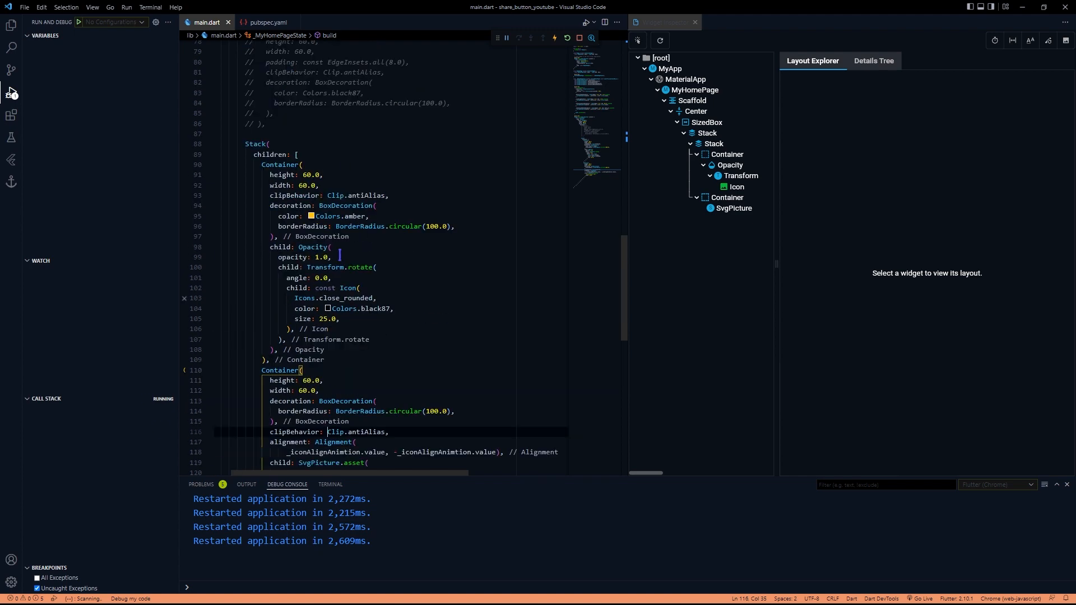
{"action": "type", "text": "_dafaultTweenAnimation"}
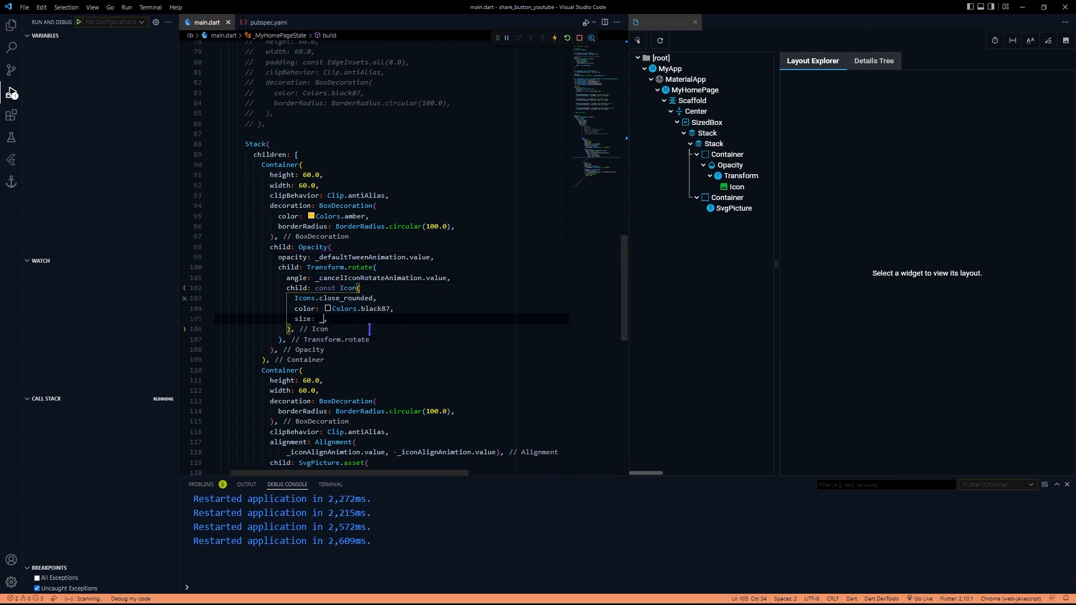
{"action": "type", "text": "_cancelIconScaleAnimation.value"}
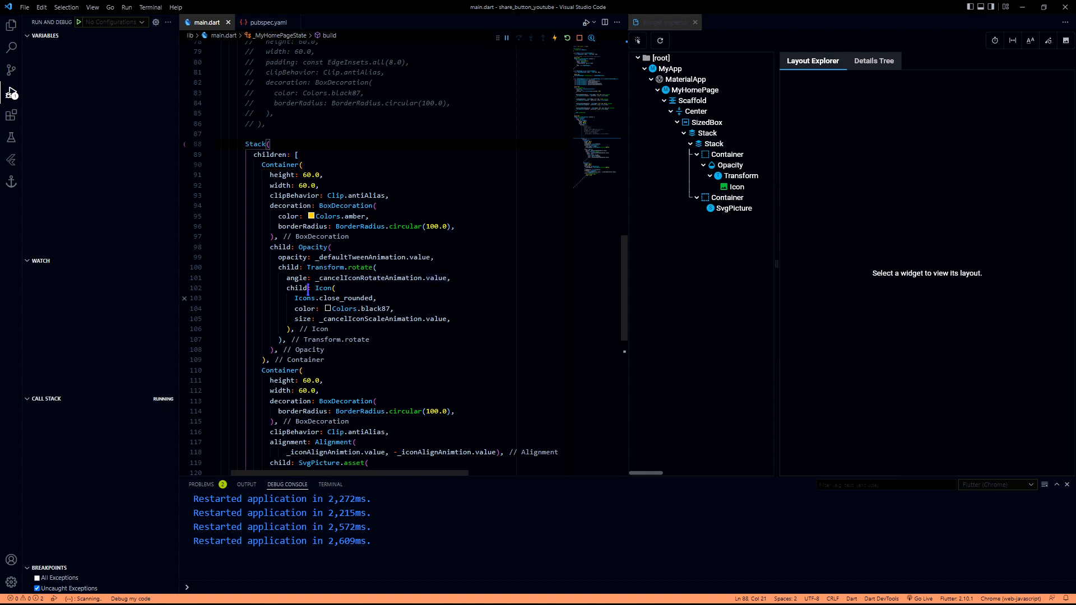
{"action": "left_click", "coordinate": [313, 247]}
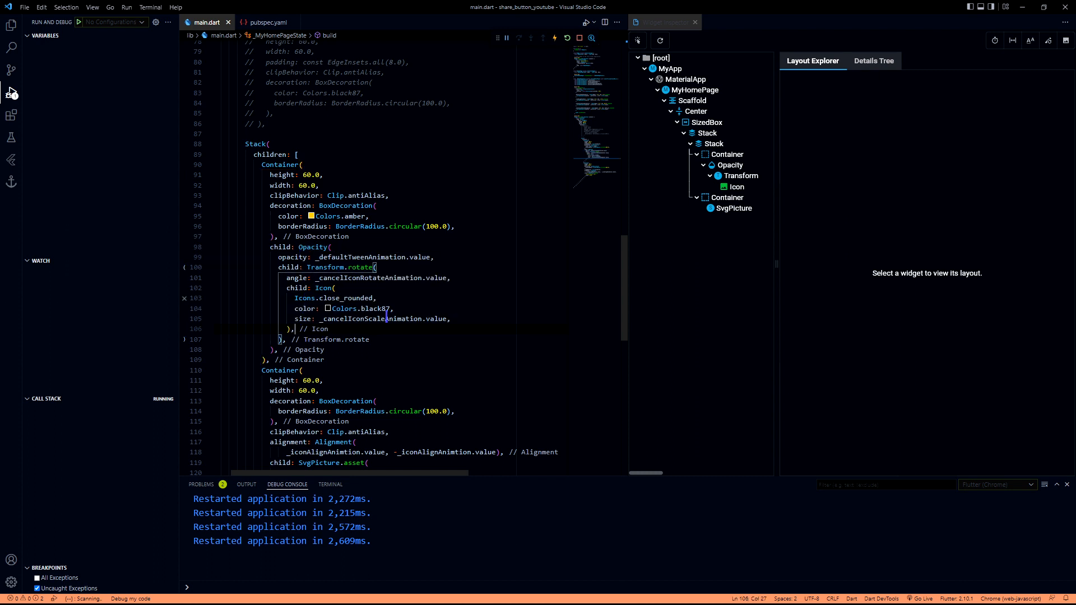
{"action": "scroll", "scroll_direction": "up", "scroll_amount": 3}
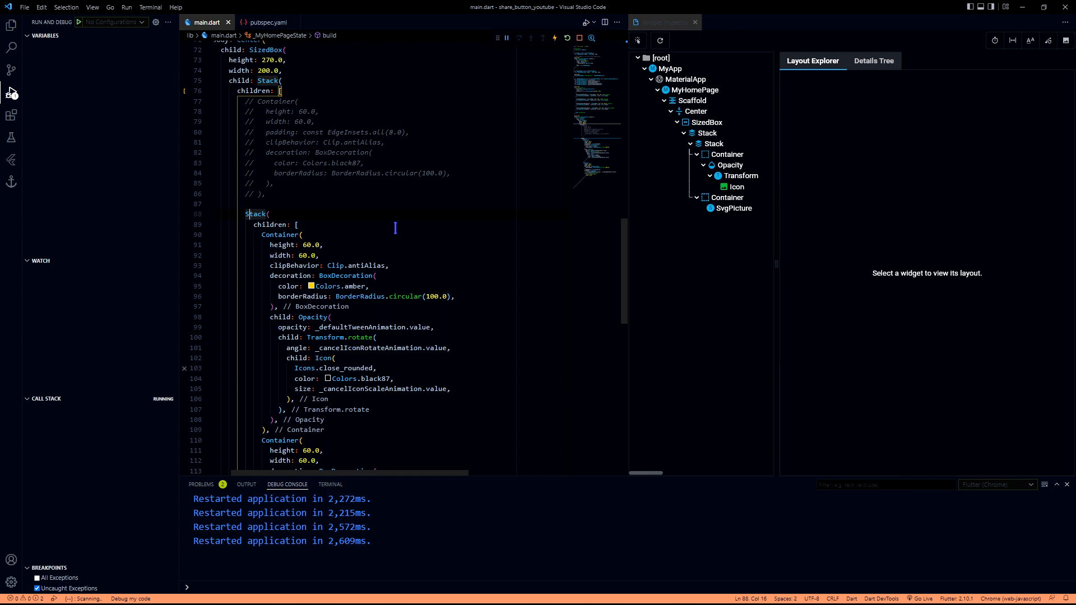
- Wrap the inner Stack in AnimatedBuilder using animation _defaultTweenAnimation and builder (context, child)
{"action": "double_click", "coordinate": [360, 327]}
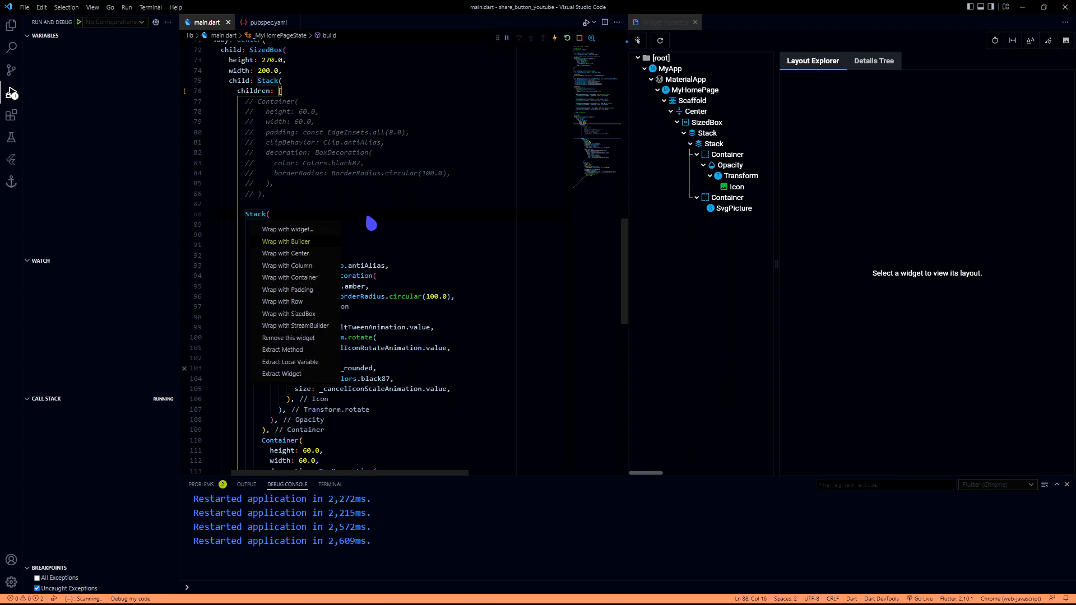
{"action": "left_click", "coordinate": [286, 241]}
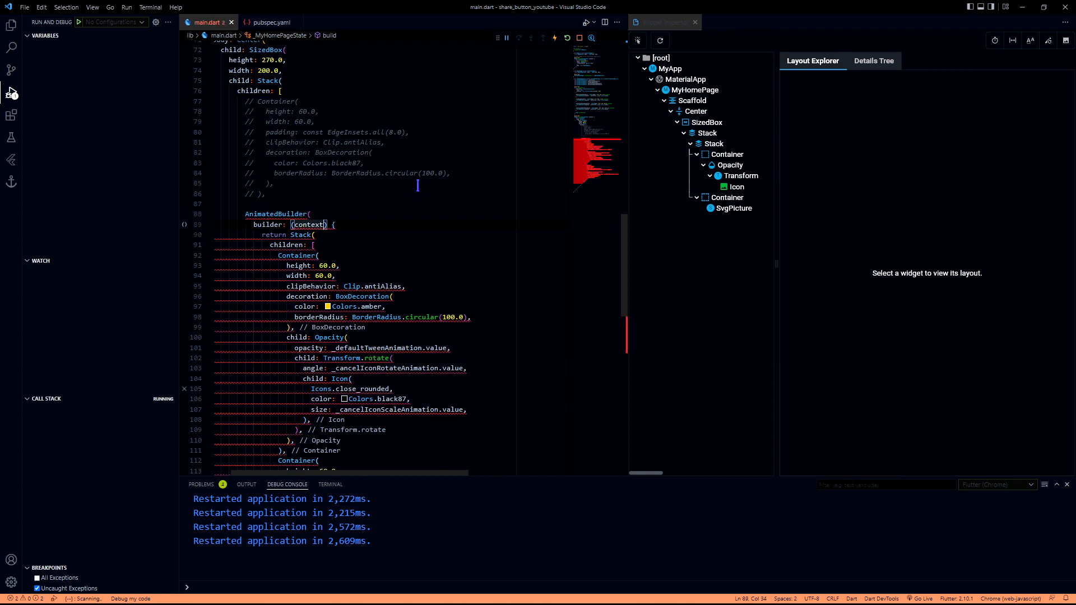
{"action": "type", "text": ", child"}
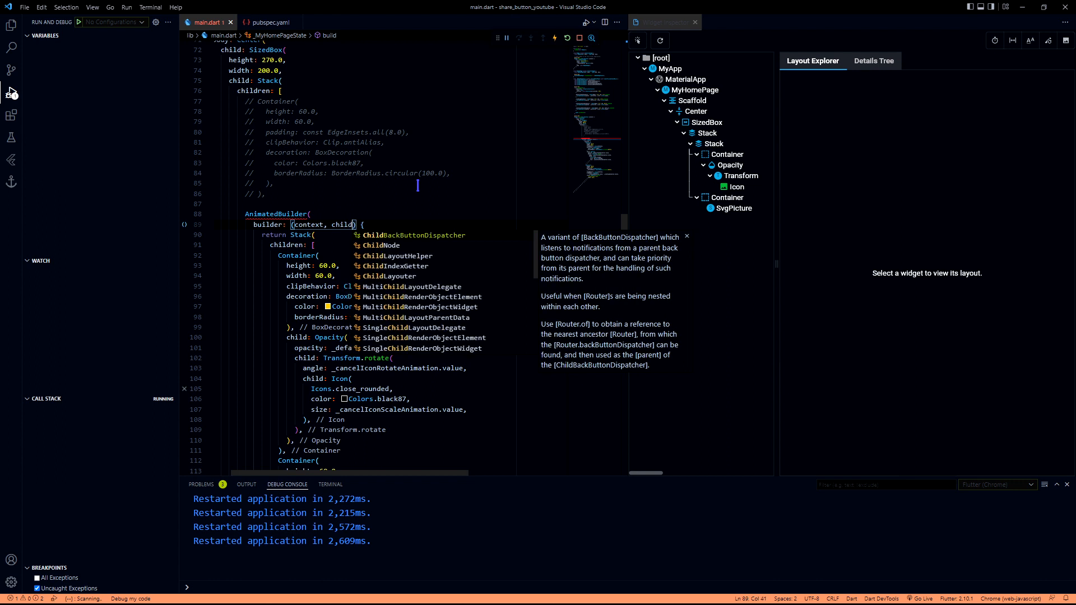
{"action": "key", "text": "Escape"}
{"action": "type", "text": "animation: ,"}
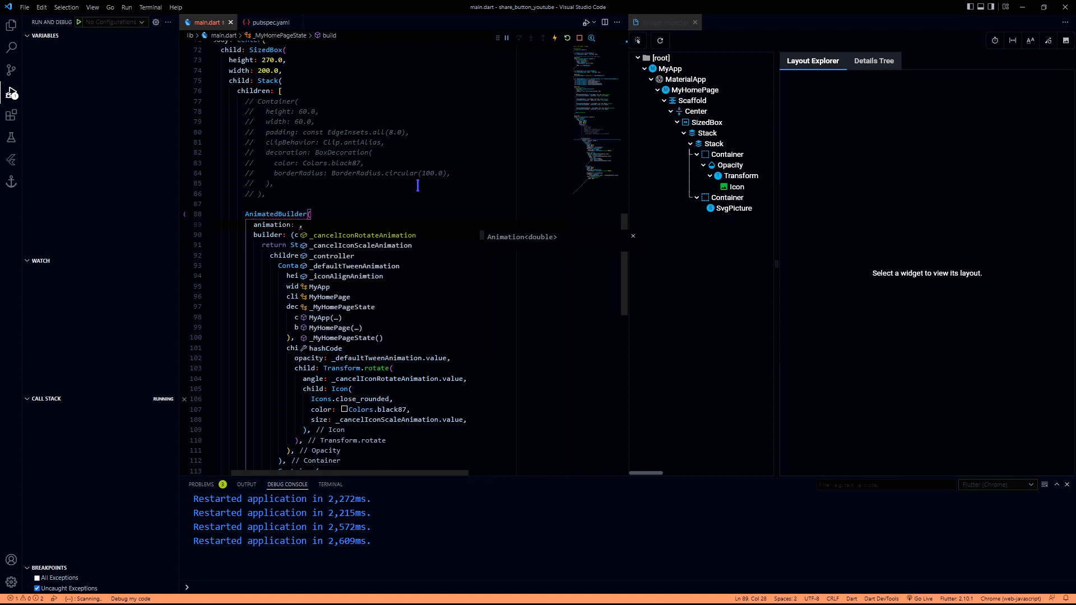
{"action": "type", "text": "_da"}
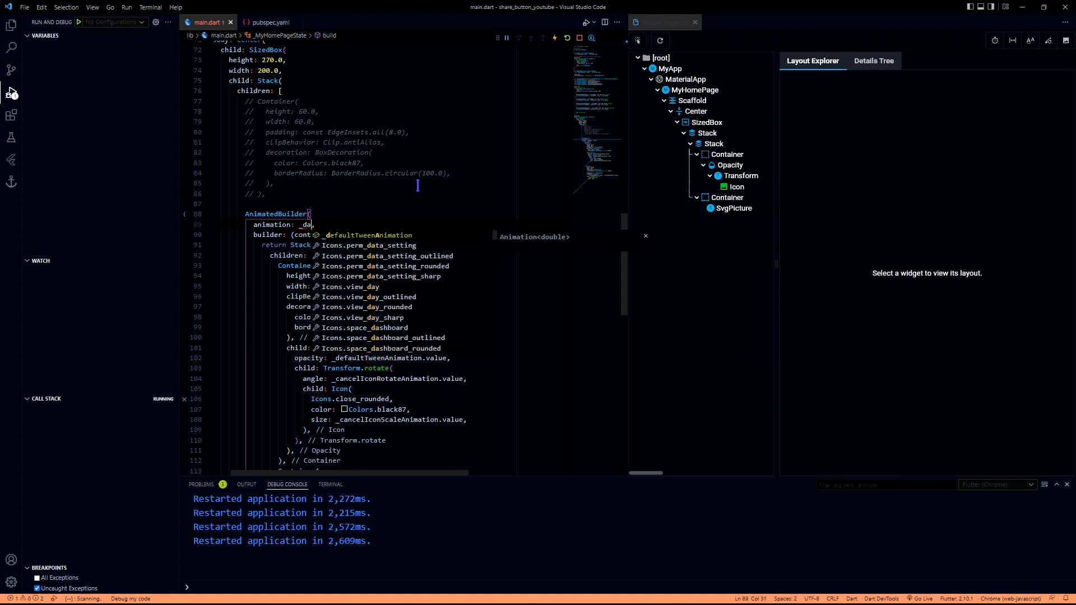
{"action": "type", "text": "efaultTweenAnimation"}
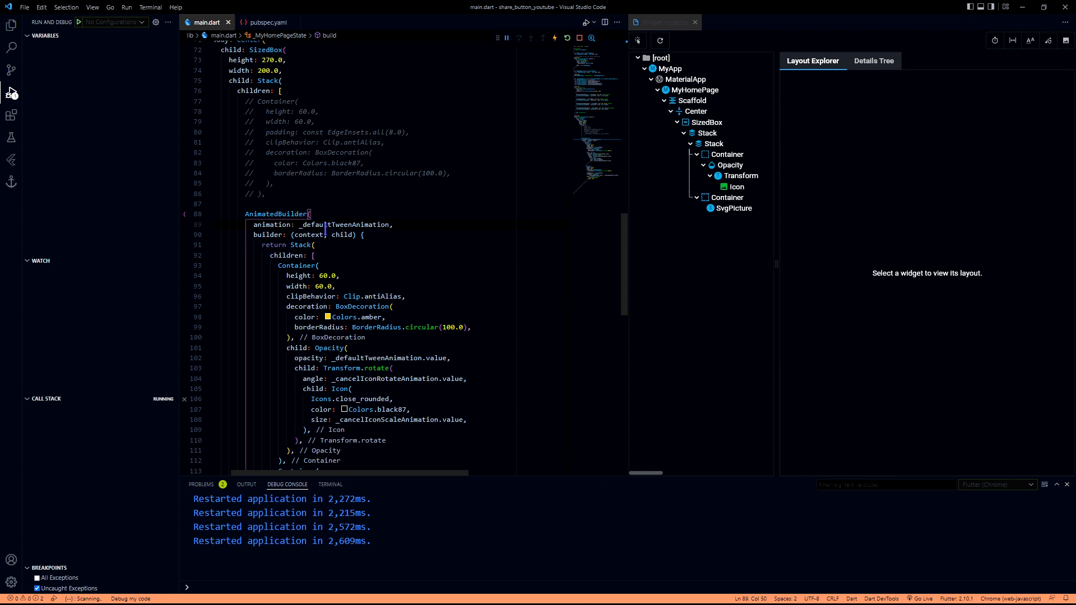
{"action": "mouse_move", "coordinate": [326, 225]}
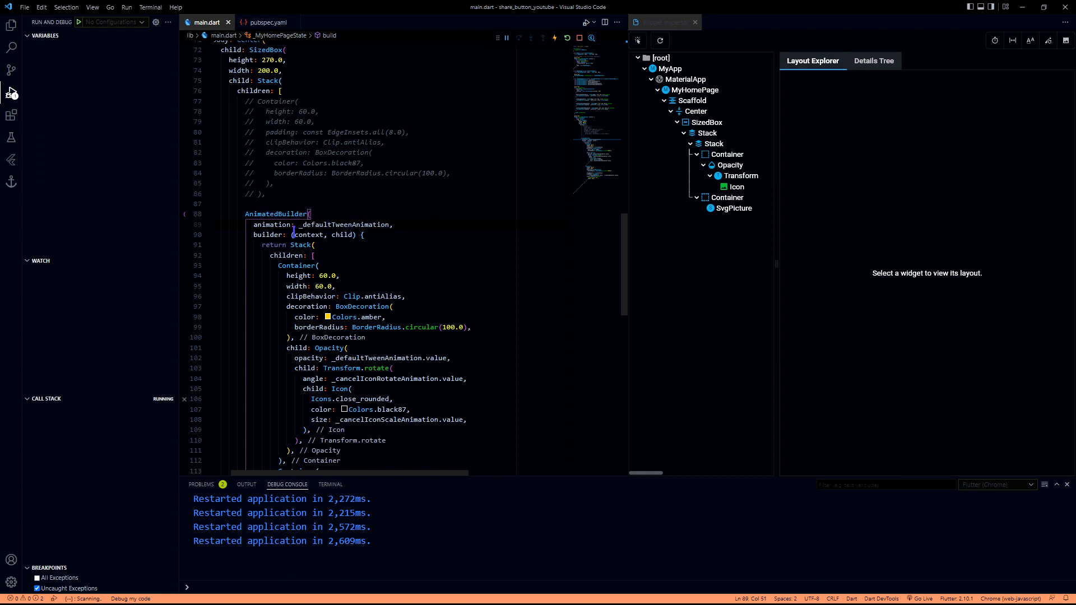
{"action": "left_click", "coordinate": [424, 241]}
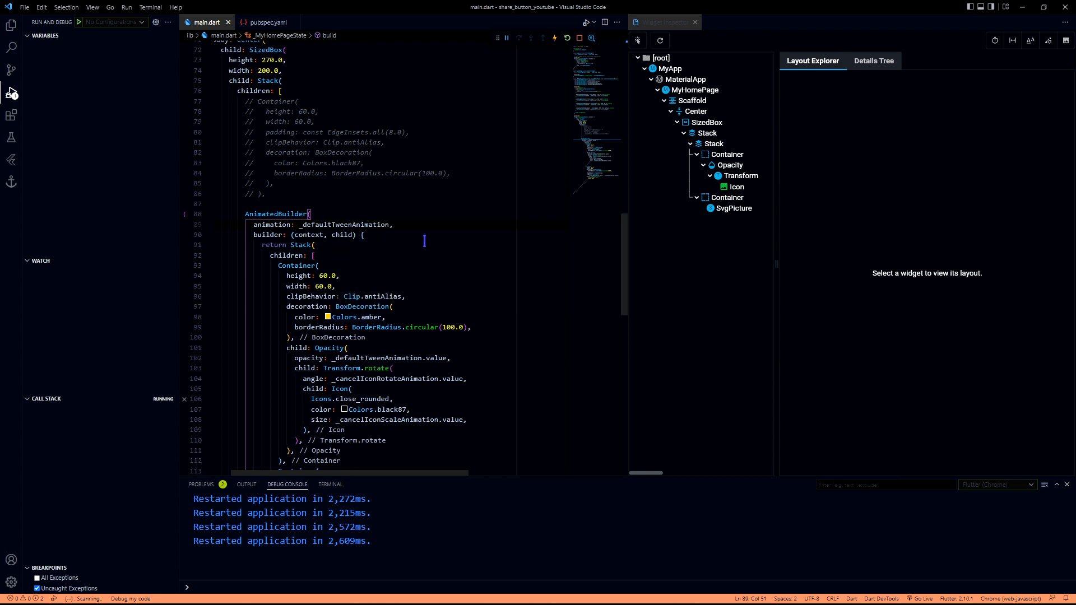
{"action": "right_click", "coordinate": [363, 235]}
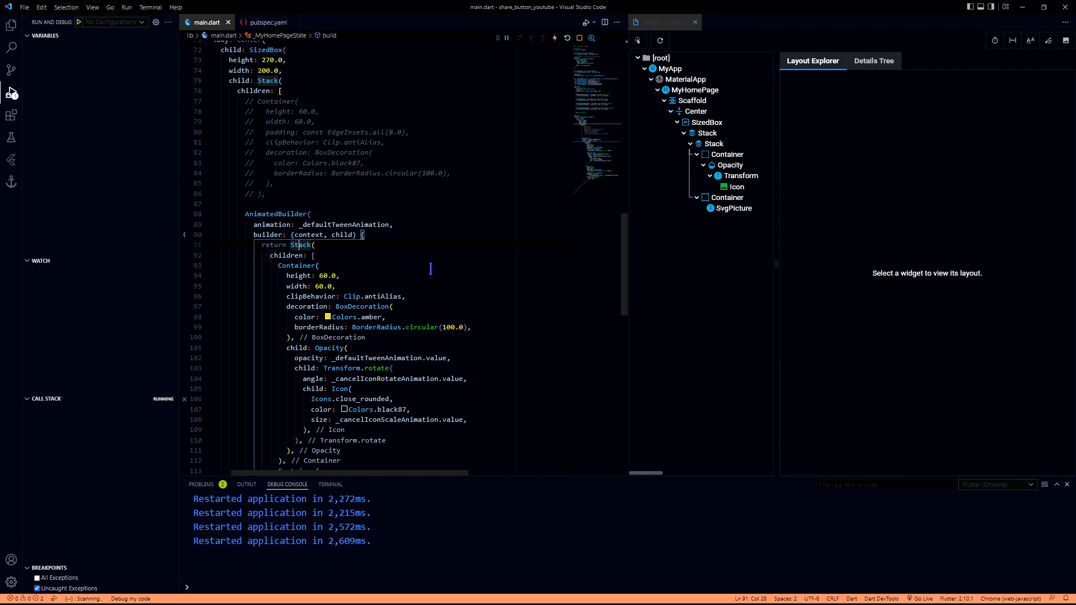
{"action": "scroll", "scroll_direction": "up", "scroll_amount": 3}
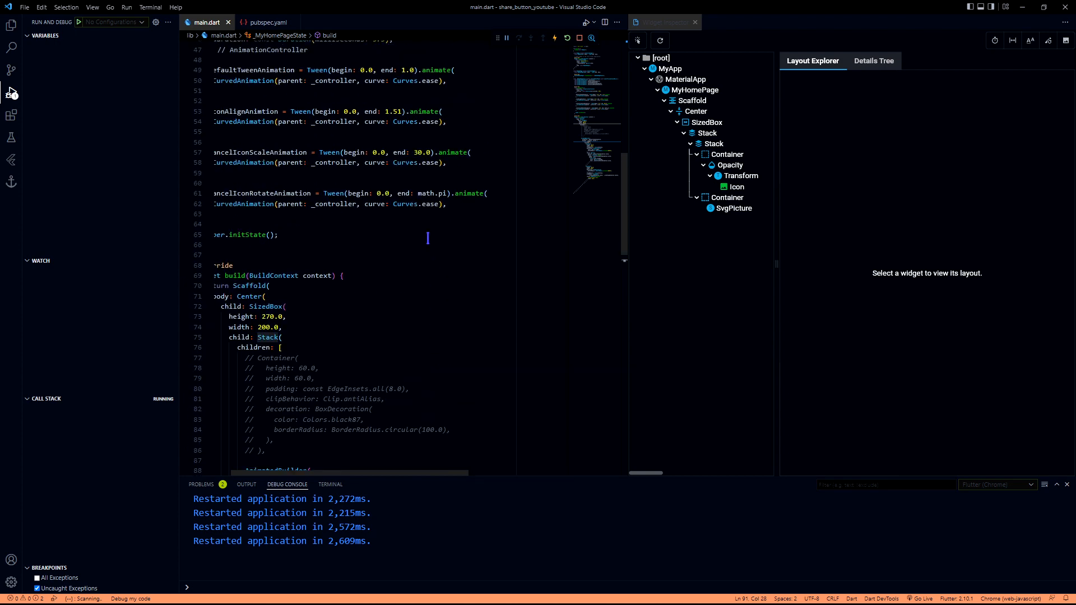
{"action": "scroll", "scroll_direction": "down", "scroll_amount": 3}
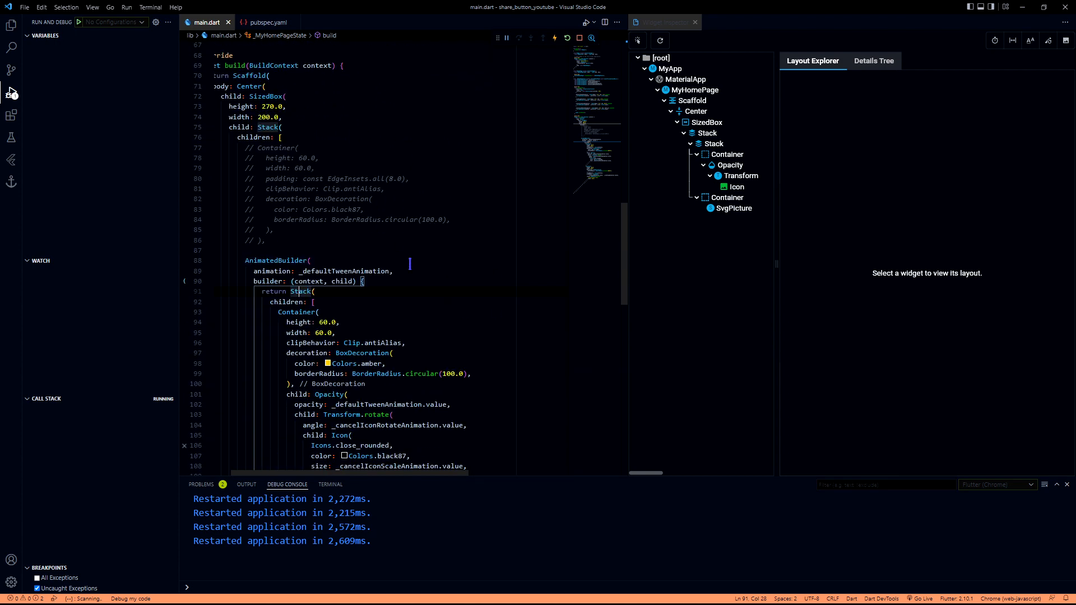
- In onTap, call forward on _controller when _controller.isDismissed
{"action": "scroll", "scroll_direction": "down", "scroll_amount": 3}
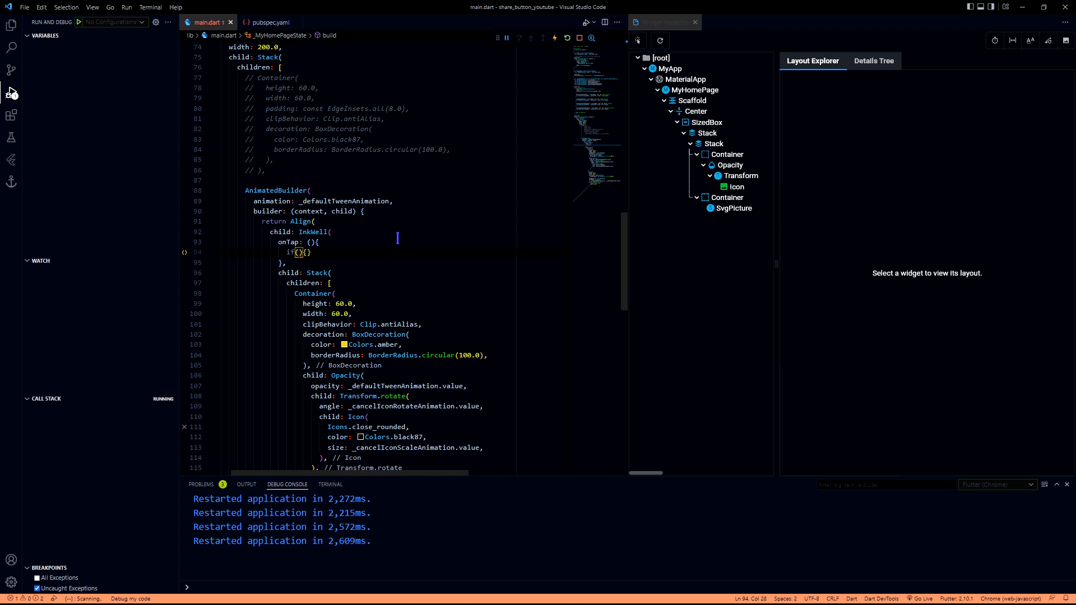
{"action": "type", "text": "_controller"}
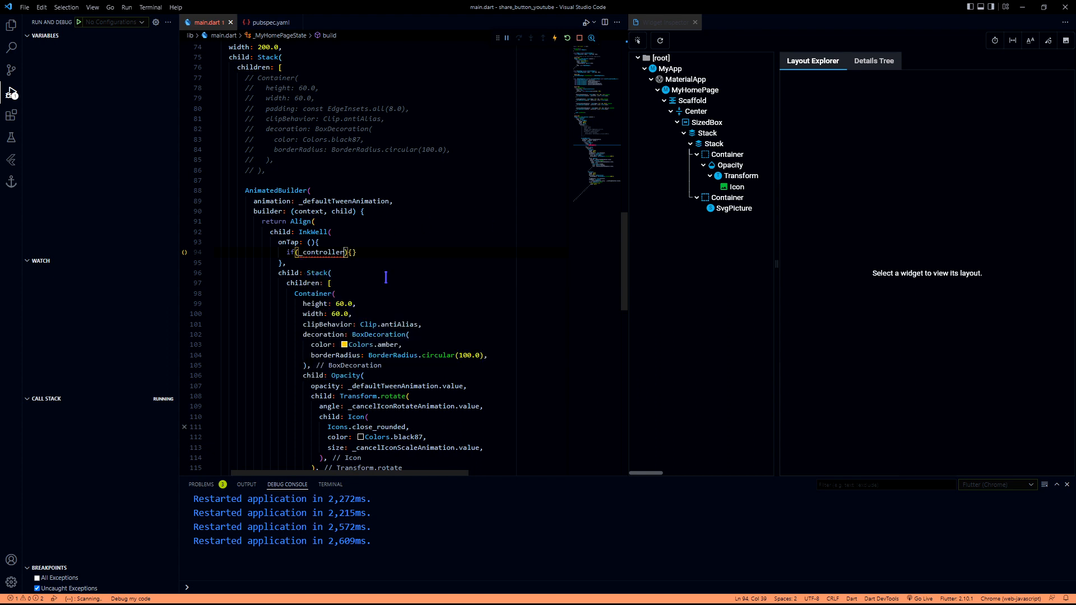
{"action": "type", "text": "."}
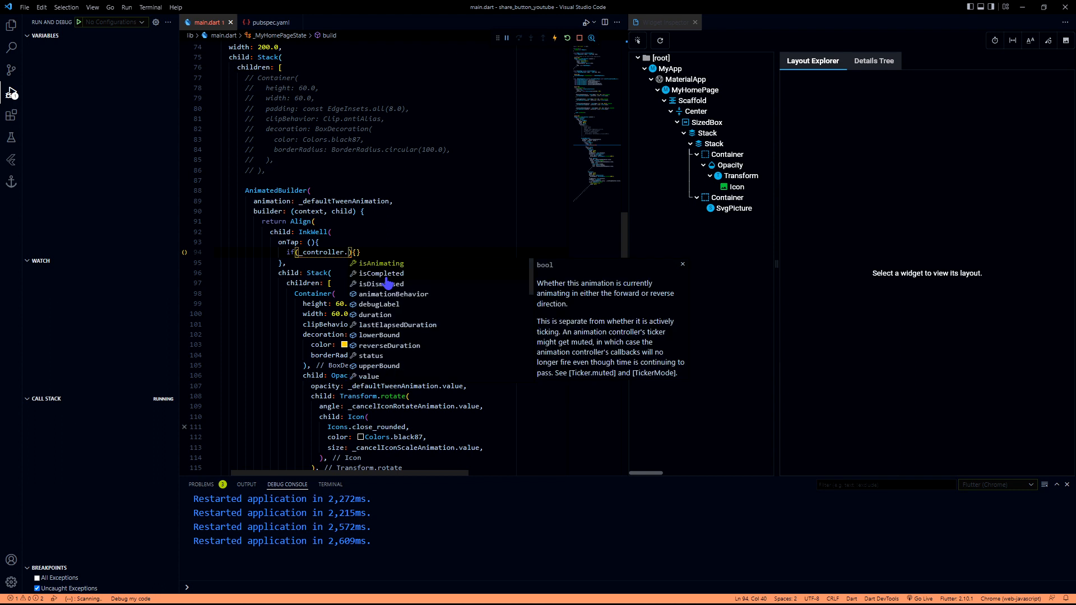
{"action": "type", "text": "isDismissed"}
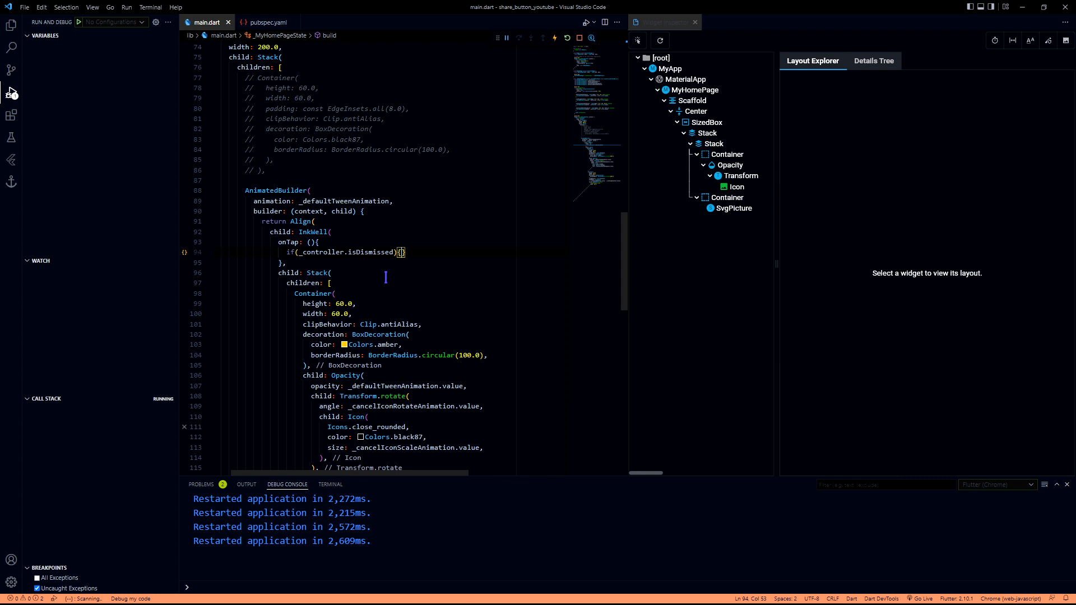
{"action": "key", "text": "Enter"}
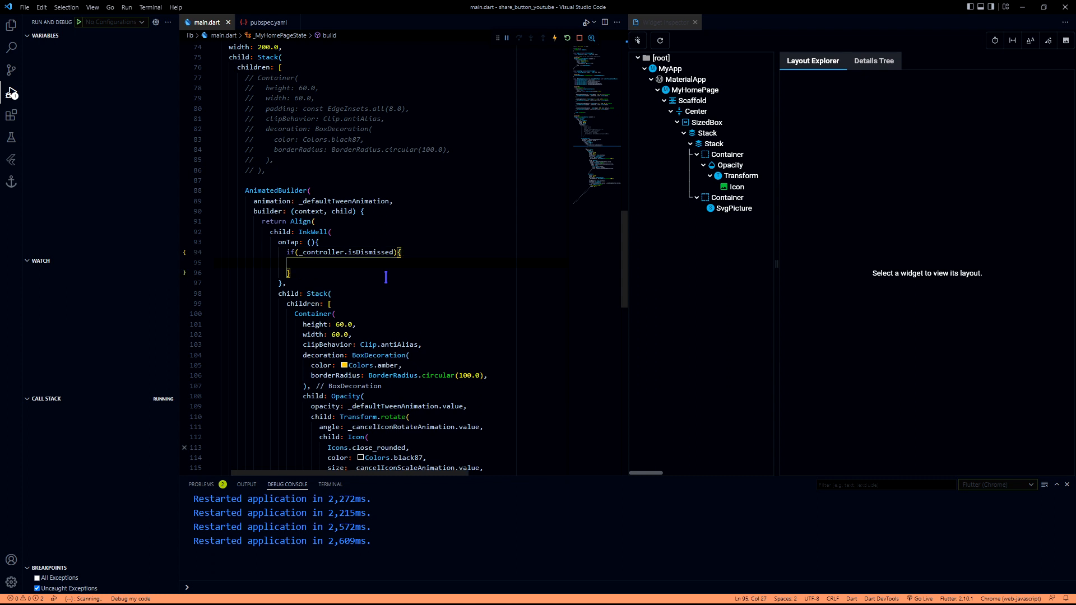
{"action": "type", "text": "_controller.forward();"}
{"action": "left_click", "coordinate": [407, 272]}
{"action": "type", "text": "else"}
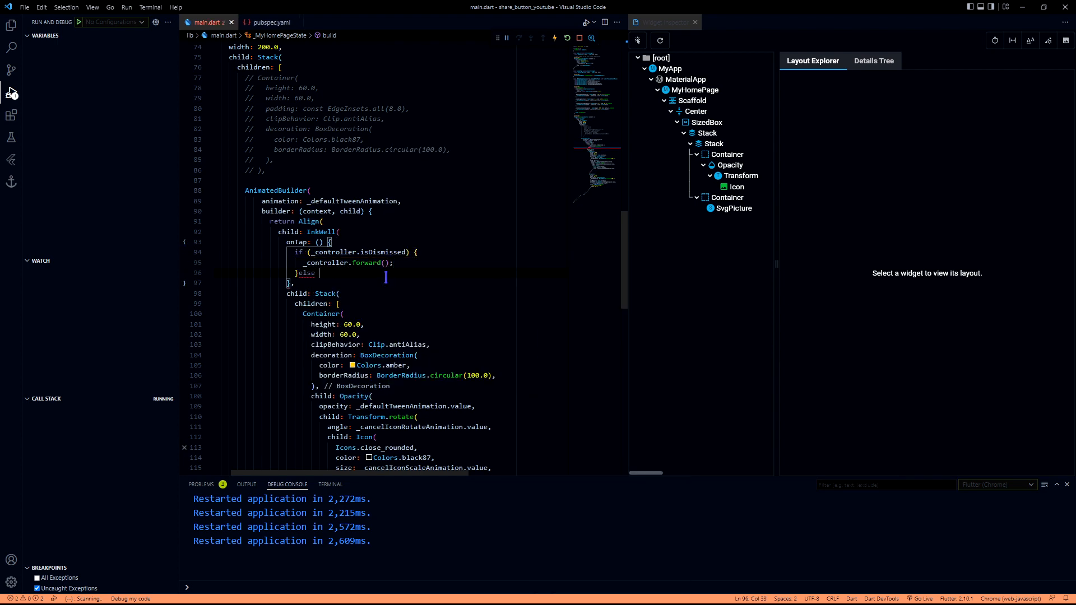
- Add an else-if branch on _controller.isCompleted with a controller call inside
{"action": "type", "text": "if()"}
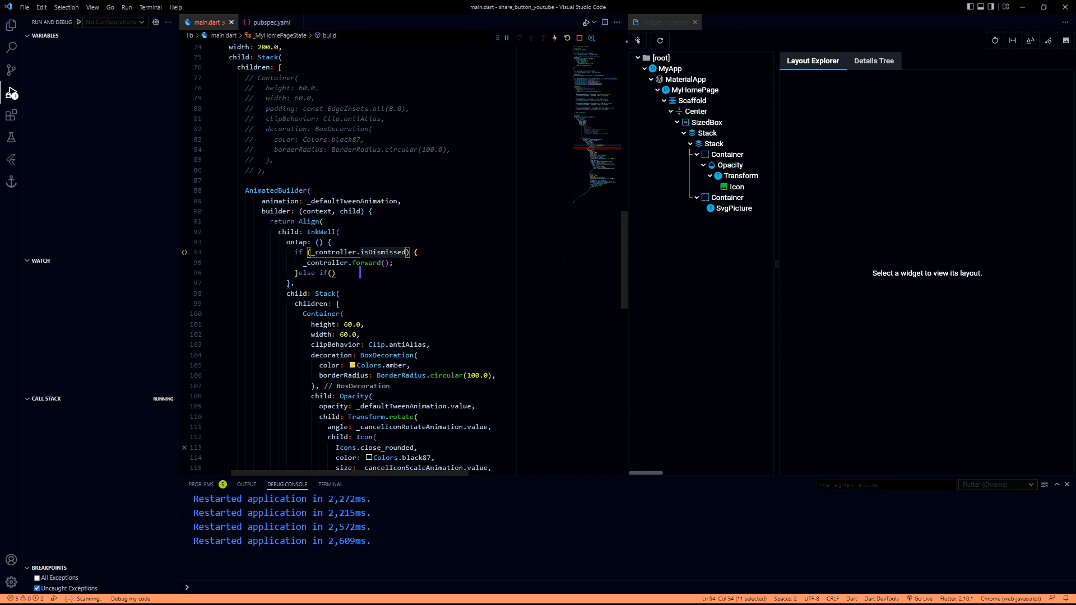
{"action": "left_click", "coordinate": [331, 273]}
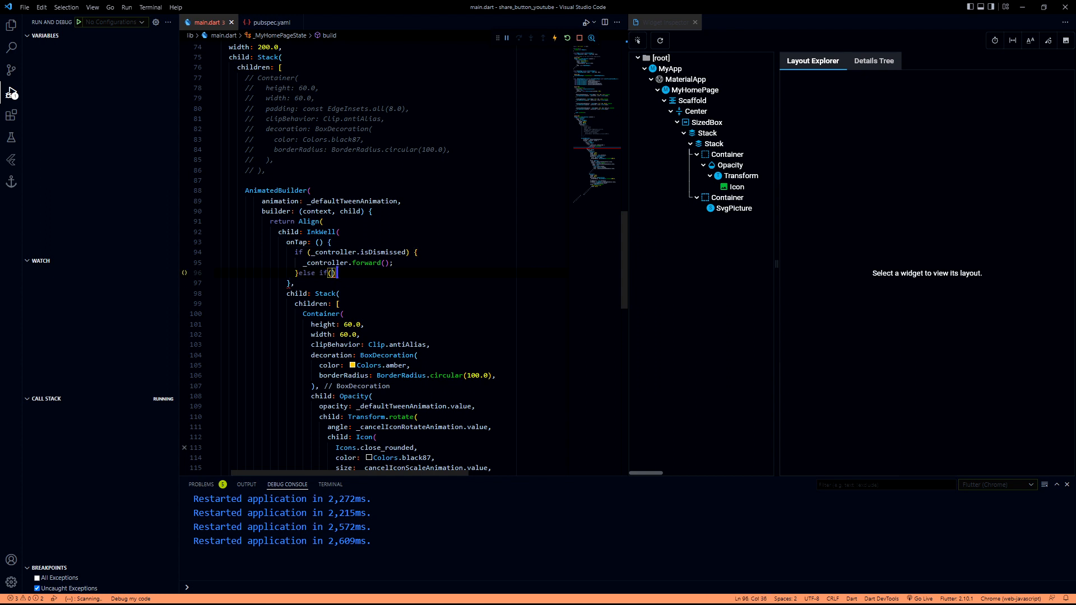
{"action": "type", "text": "_controller"}
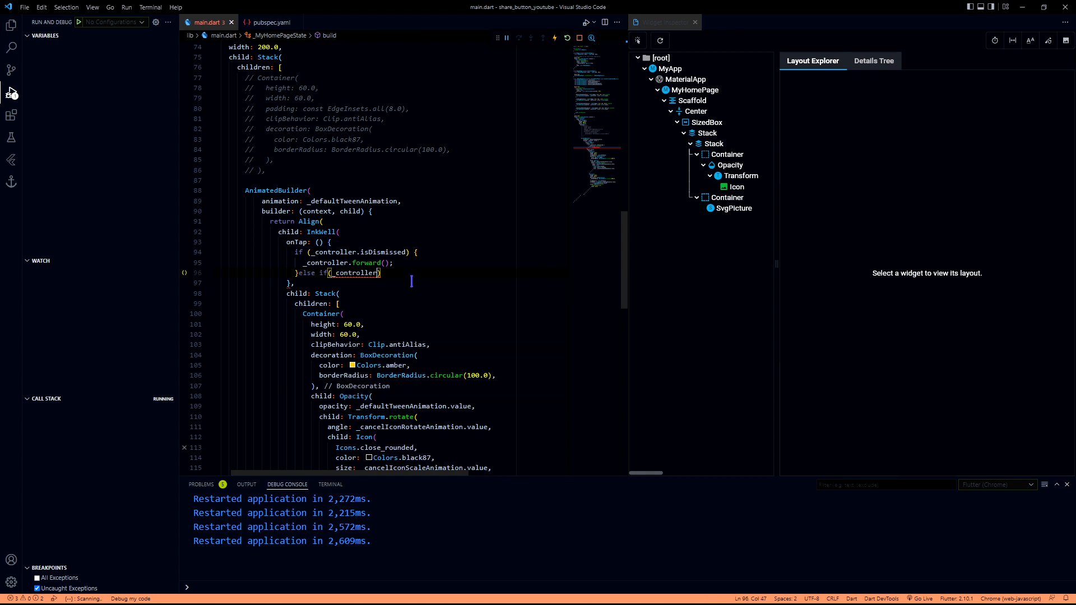
{"action": "type", "text": "isCompleted"}
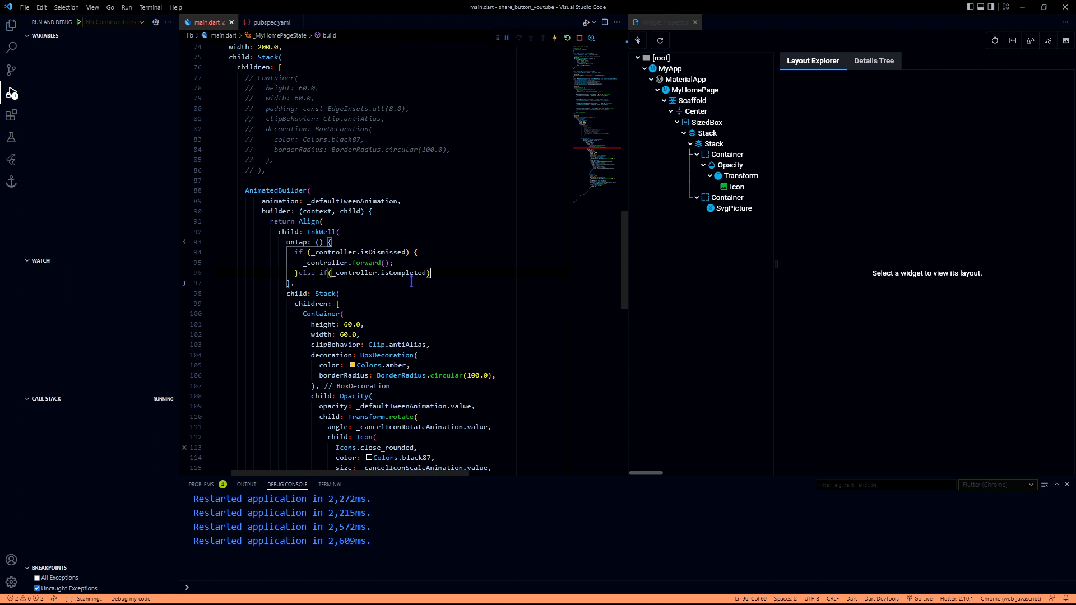
{"action": "type", "text": "{"}
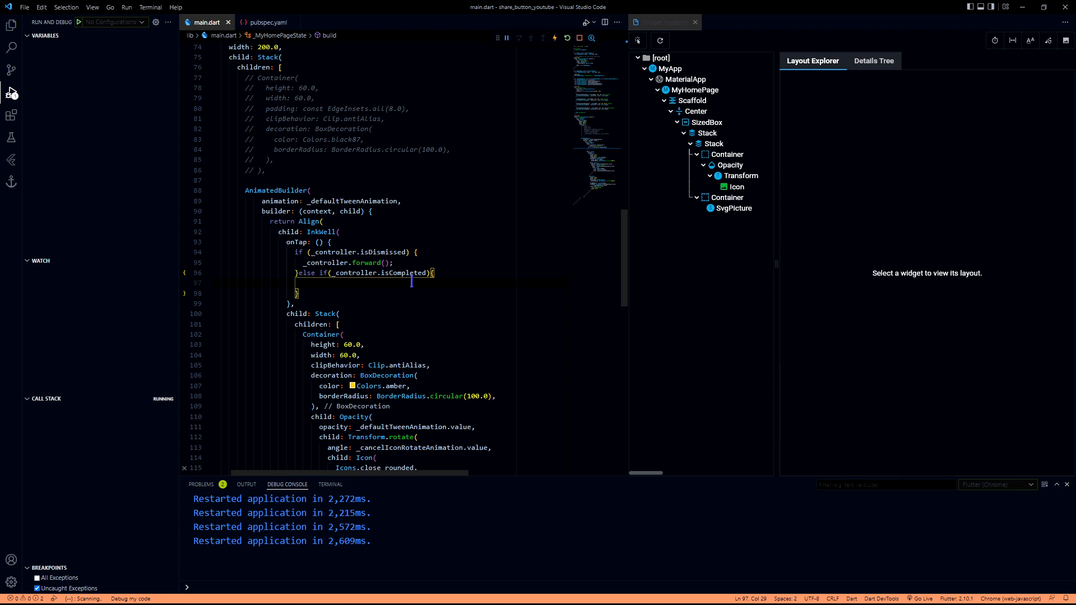
{"action": "type", "text": "_controller"}
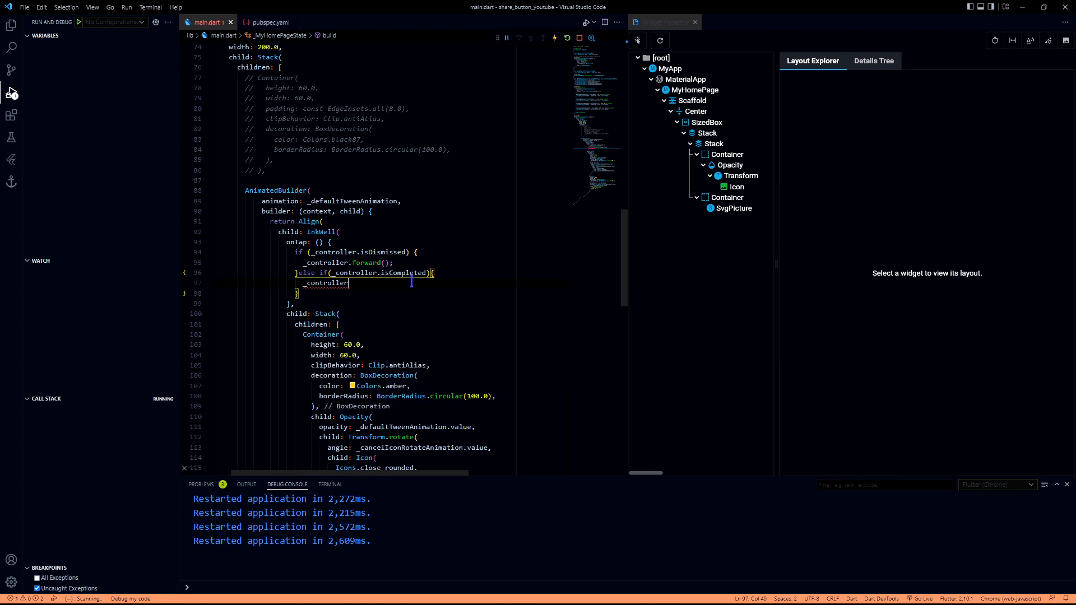
{"action": "type", "text": ".re"}
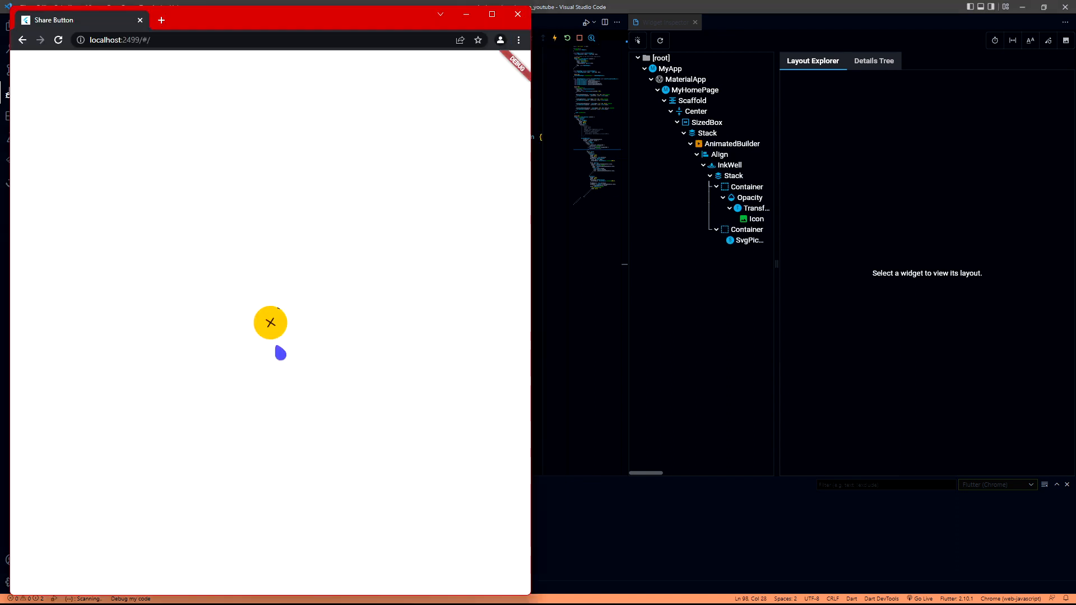
- Tap the amber share button four times to toggle the rotating close/send icon animation
{"action": "left_click", "coordinate": [270, 323]}
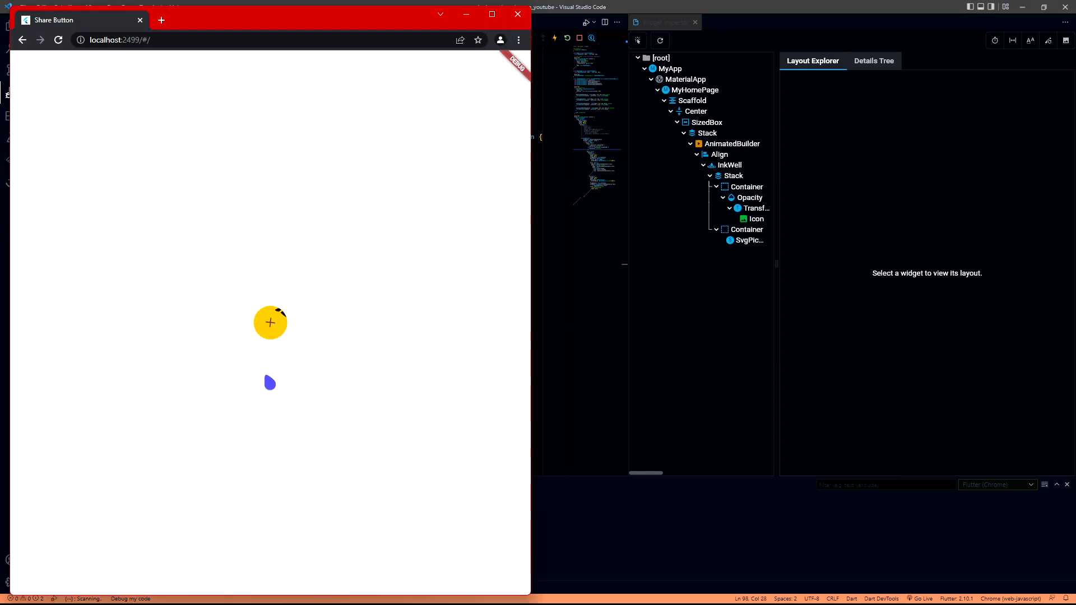
{"action": "left_click", "coordinate": [270, 323]}
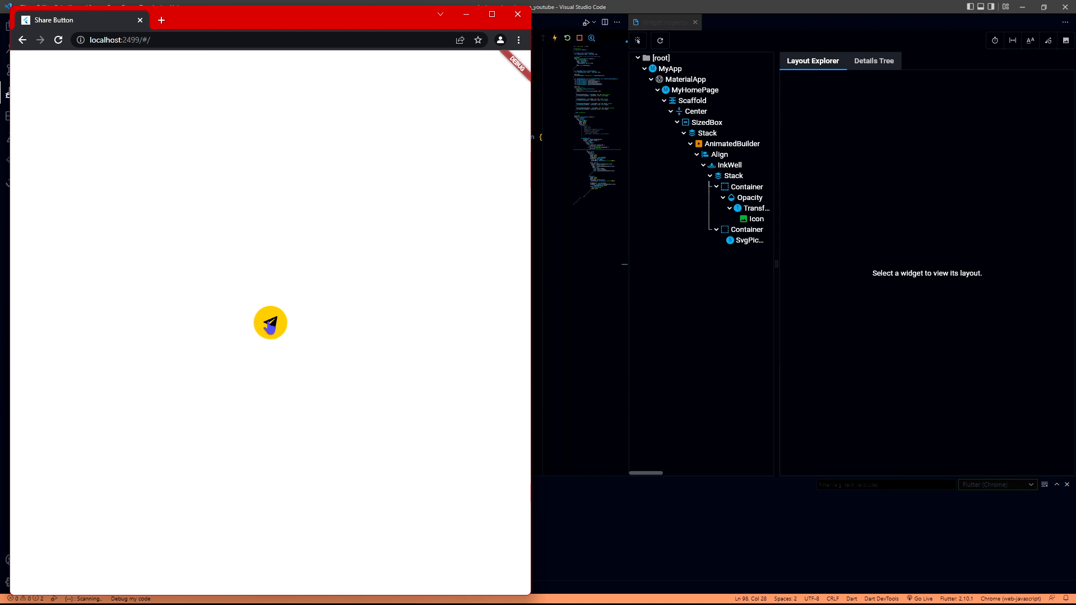
{"action": "left_click", "coordinate": [270, 323]}
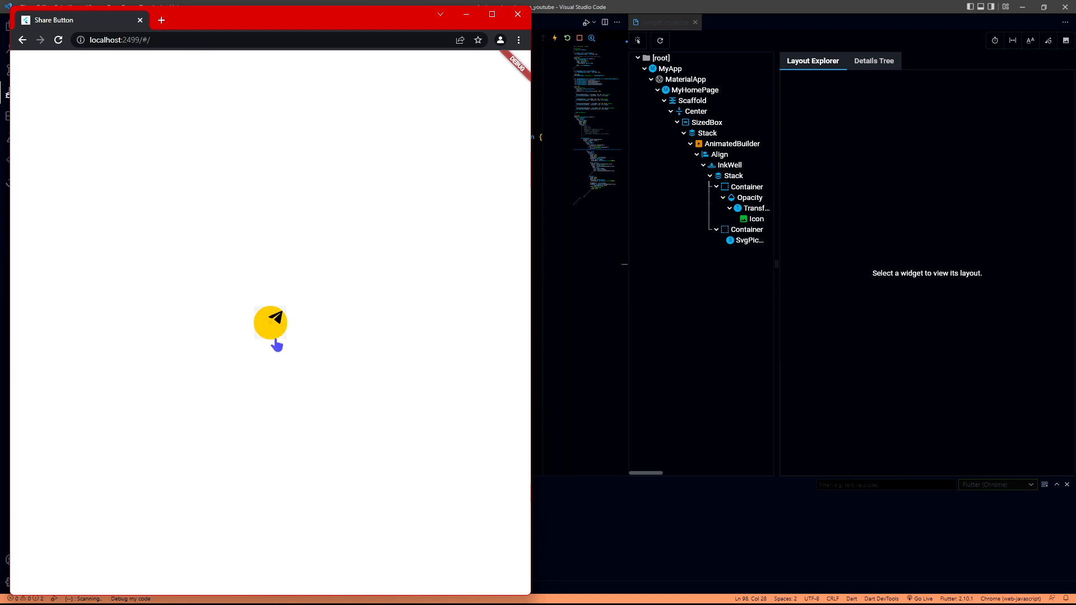
{"action": "left_click", "coordinate": [269, 323]}
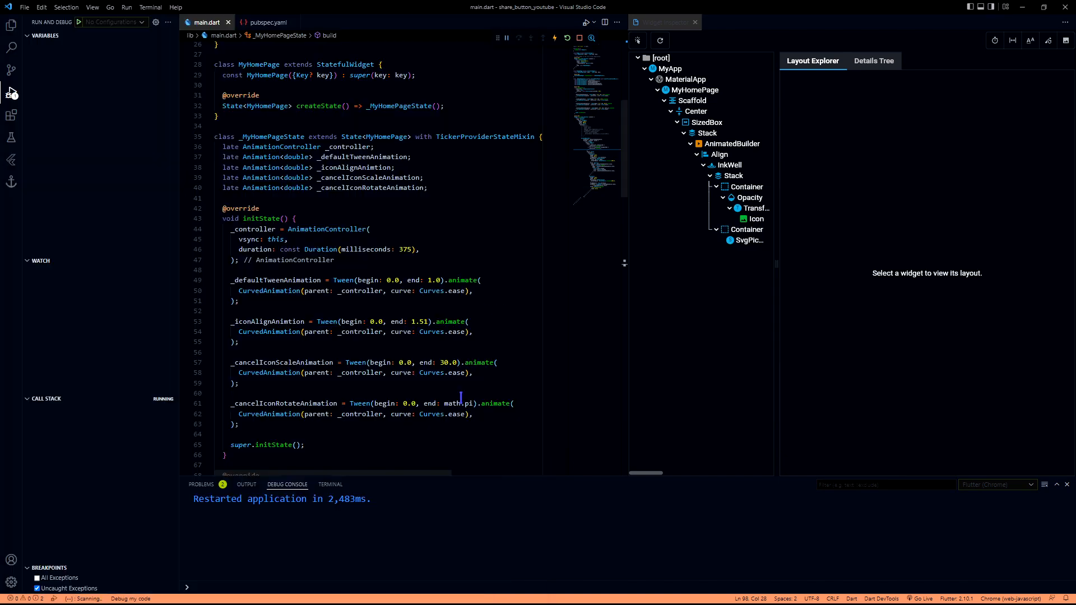
- Test the amber share button twice in the running app after the restart
{"action": "scroll", "scroll_direction": "down", "scroll_amount": 3}
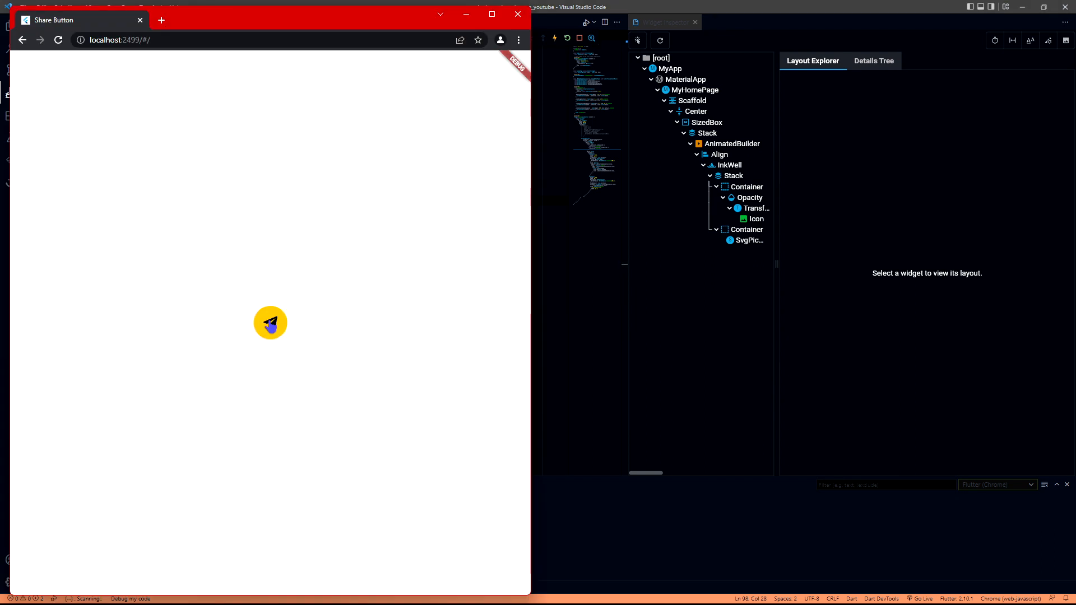
{"action": "left_click", "coordinate": [269, 323]}
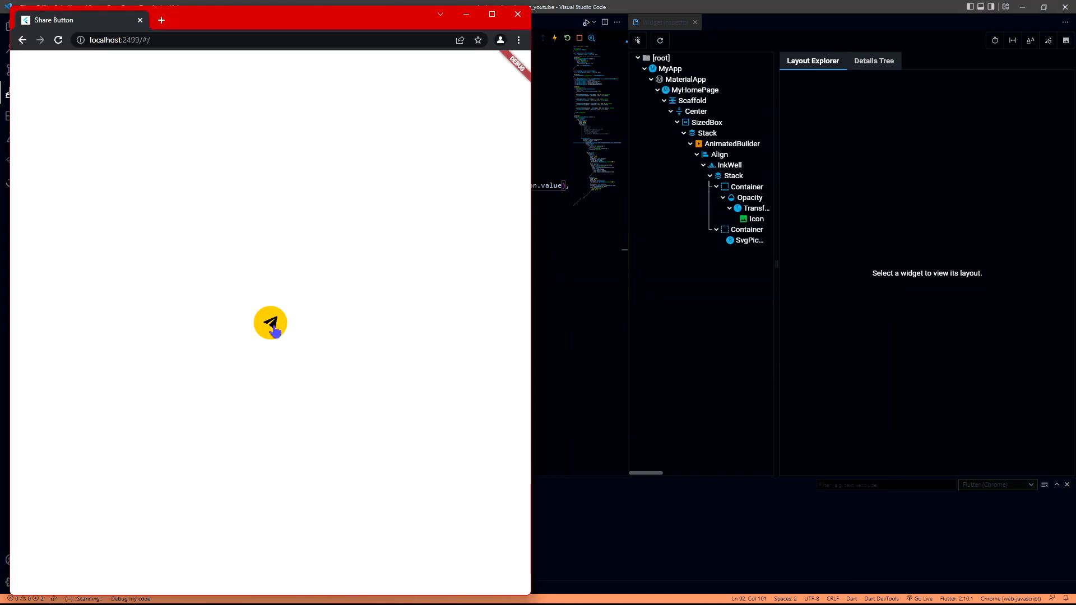
{"action": "left_click", "coordinate": [269, 323]}
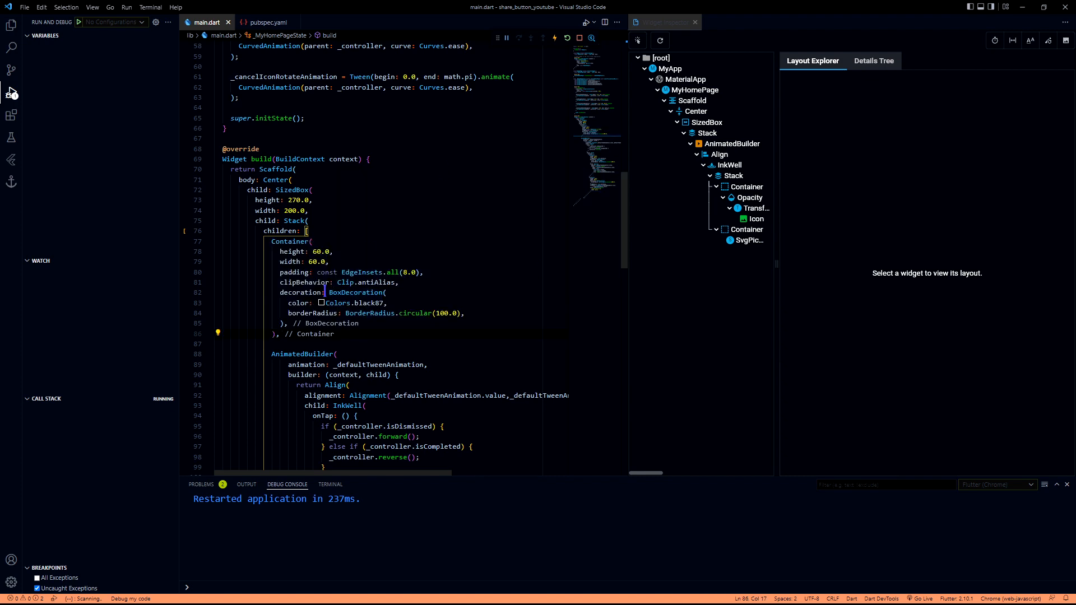
- Set up container tweens: scale 59 to 200, alignment 0 to -1, border radius 100 to 15
{"action": "scroll", "scroll_direction": "up", "scroll_amount": 3}
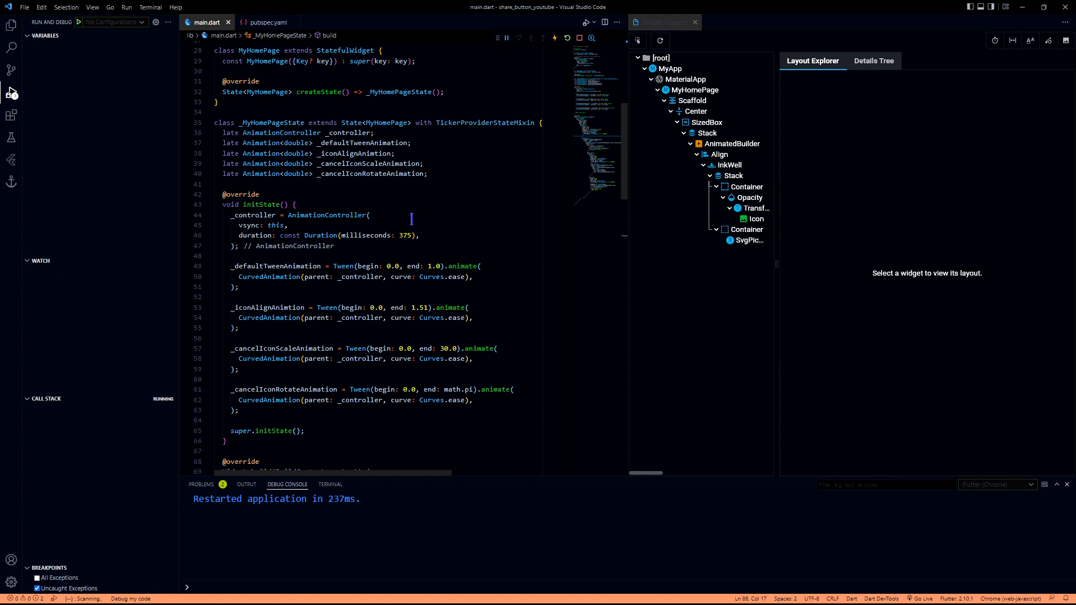
{"action": "scroll", "scroll_direction": "down", "scroll_amount": 3}
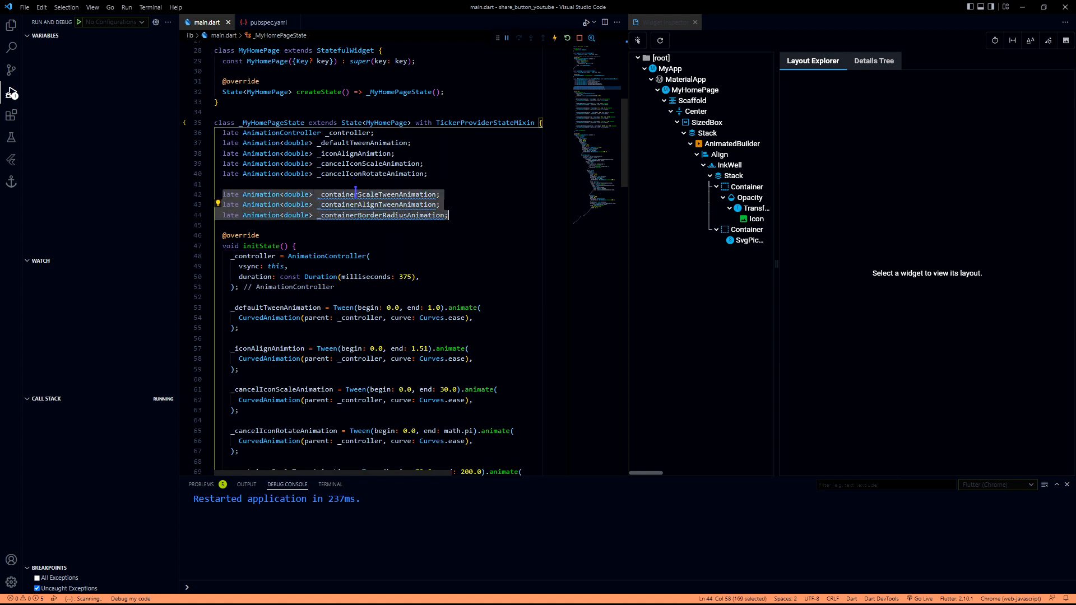
{"action": "left_click", "coordinate": [378, 194]}
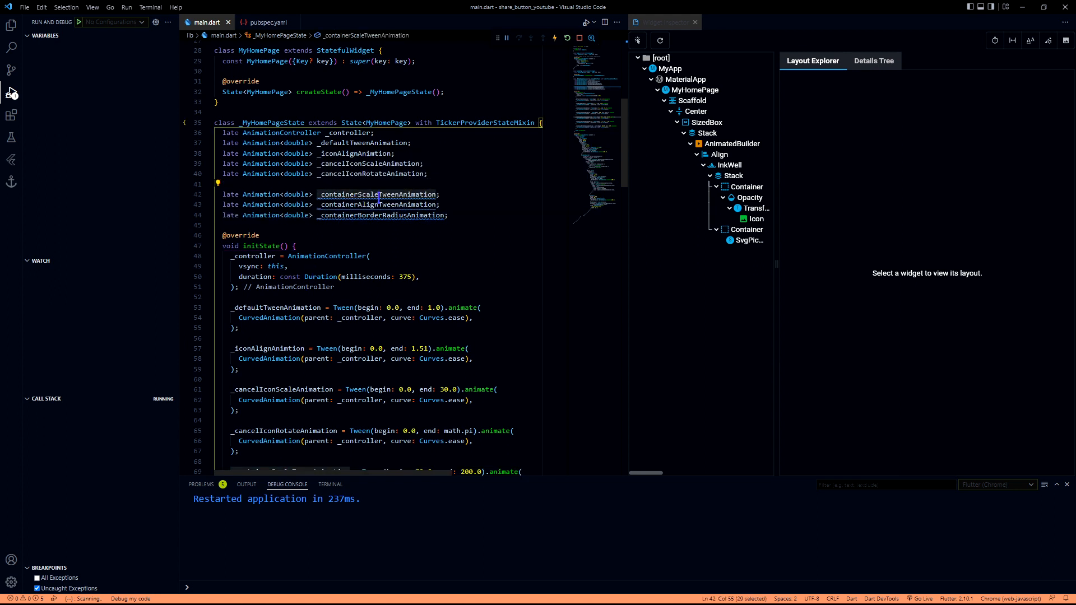
{"action": "left_click", "coordinate": [376, 204]}
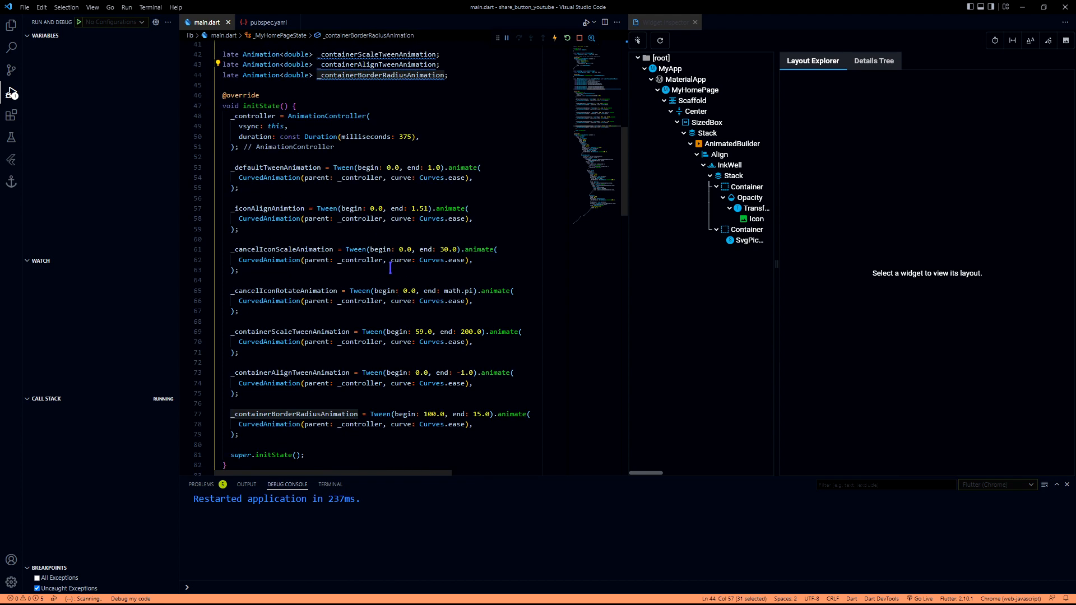
{"action": "scroll", "scroll_direction": "down", "scroll_amount": 3}
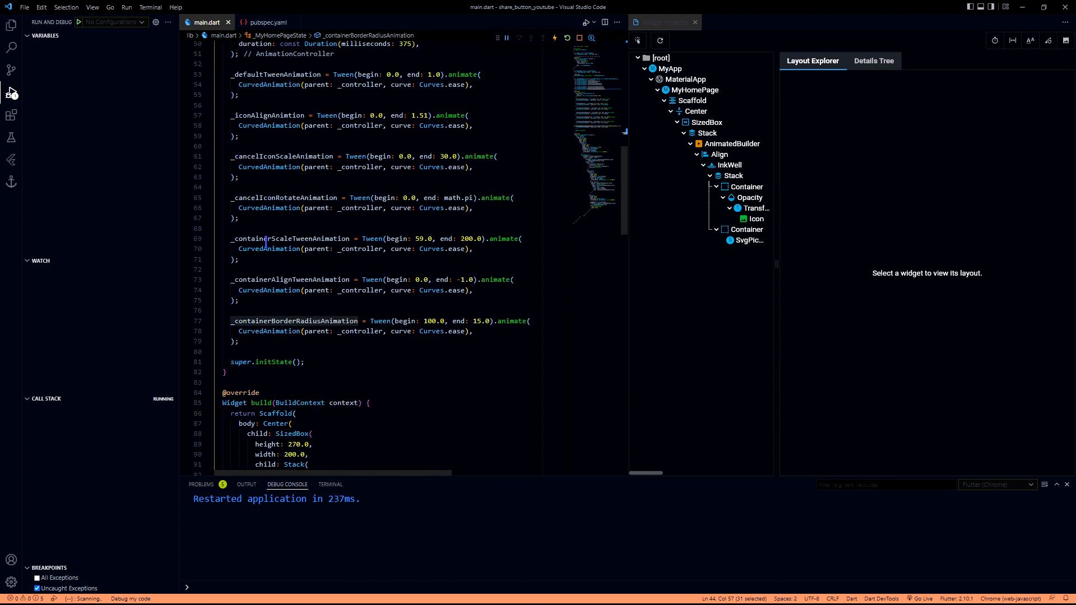
{"action": "left_click", "coordinate": [434, 238]}
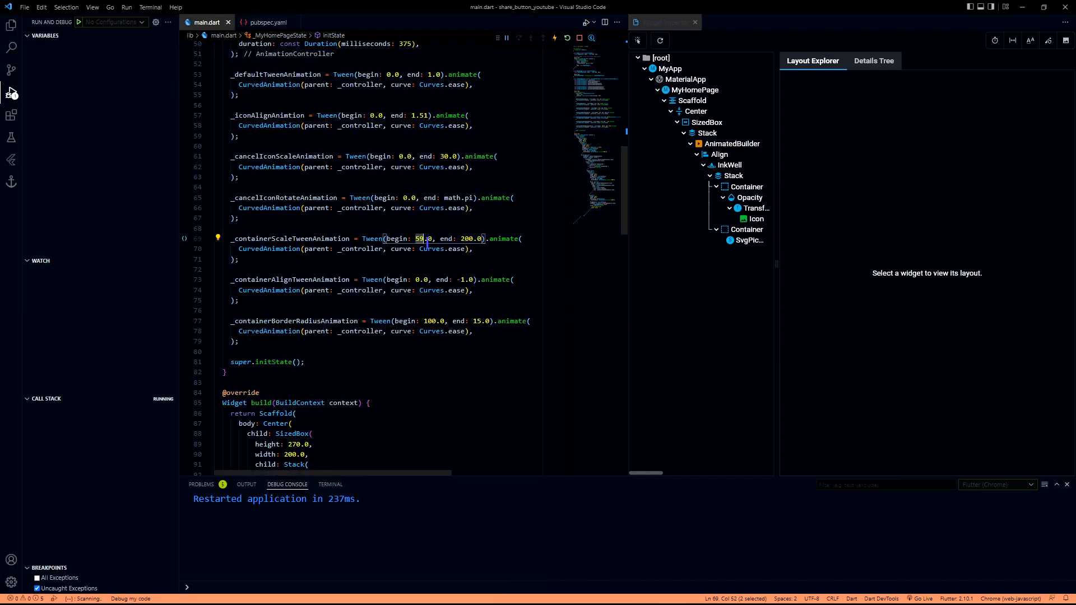
{"action": "double_click", "coordinate": [470, 238]}
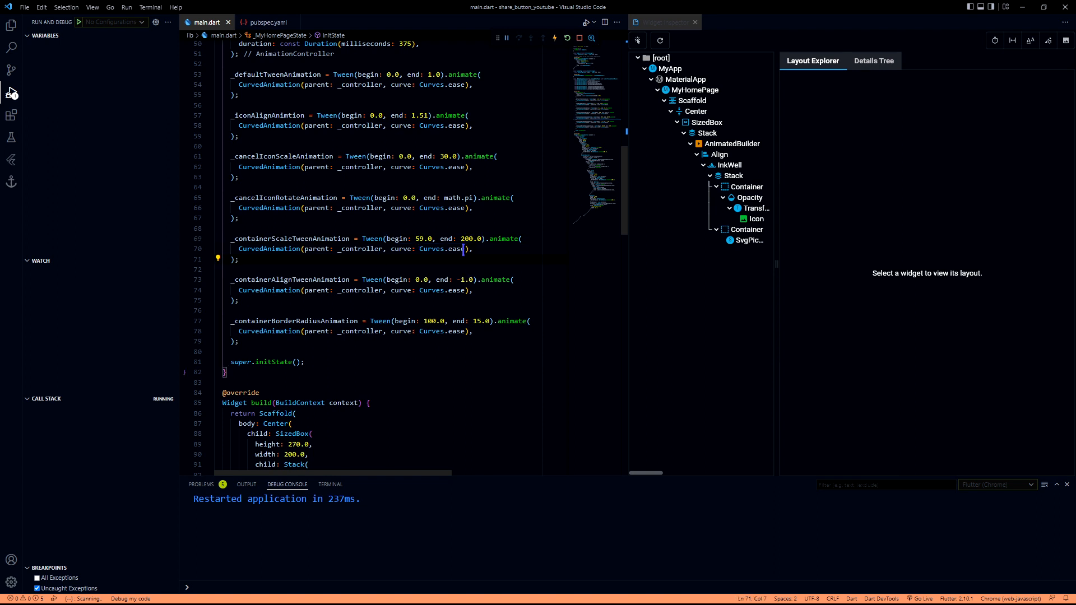
{"action": "double_click", "coordinate": [290, 232]}
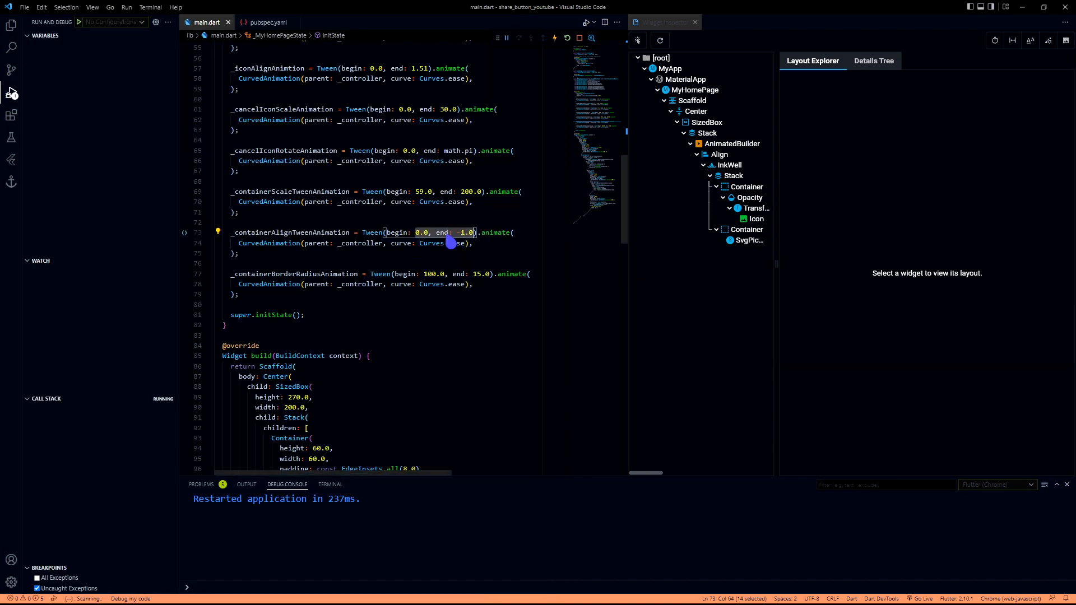
{"action": "left_click", "coordinate": [424, 298]}
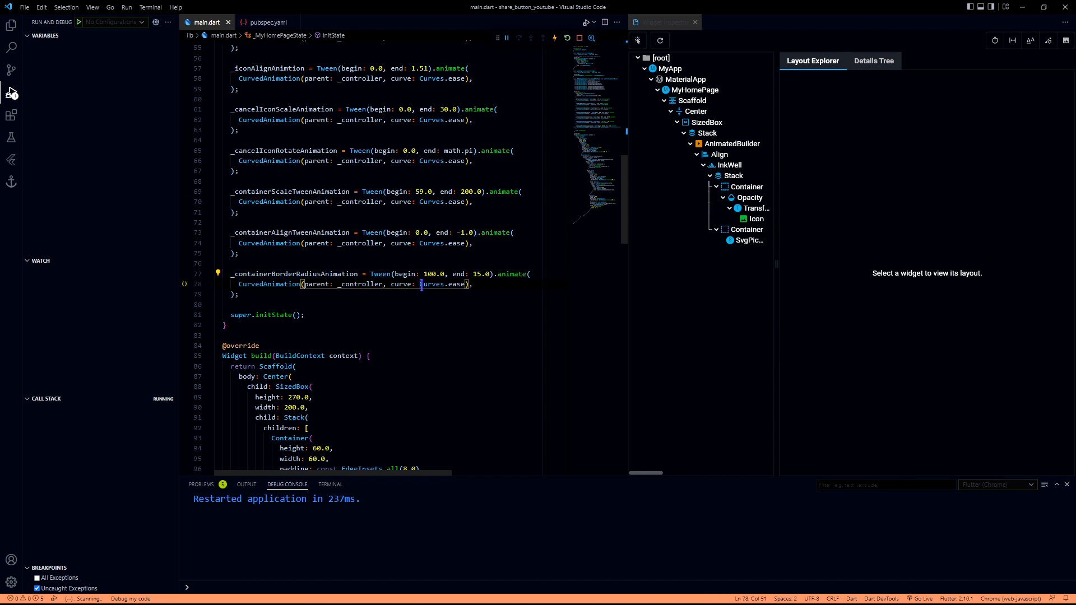
{"action": "double_click", "coordinate": [433, 274]}
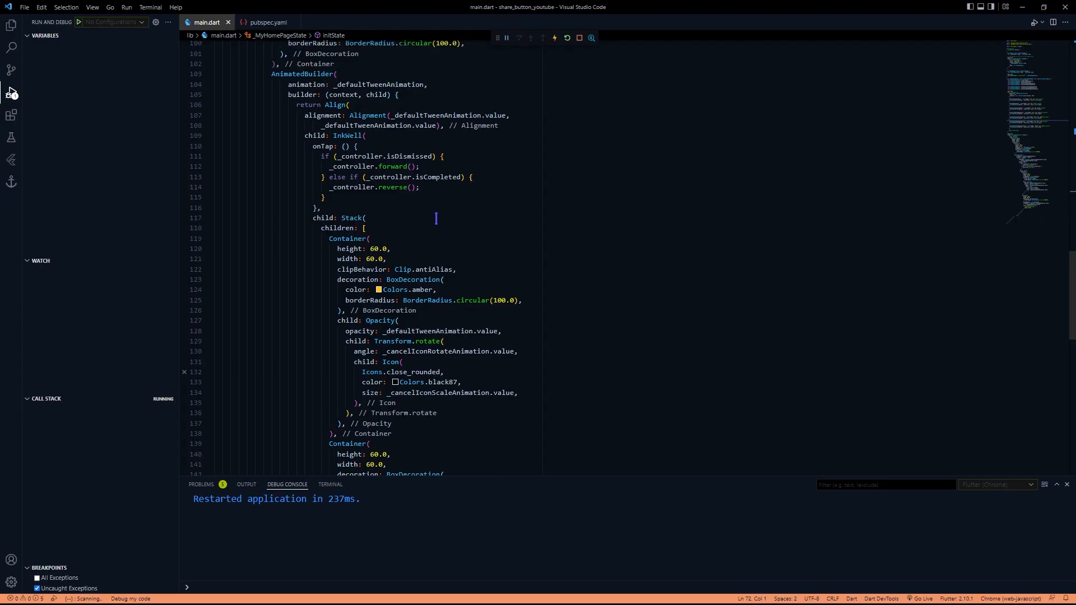
- Set Container height and width to _containerScaleTweenAnimation.value and Align alignment to _containerAlignTweenAnimation
{"action": "scroll", "scroll_direction": "up", "scroll_amount": 3}
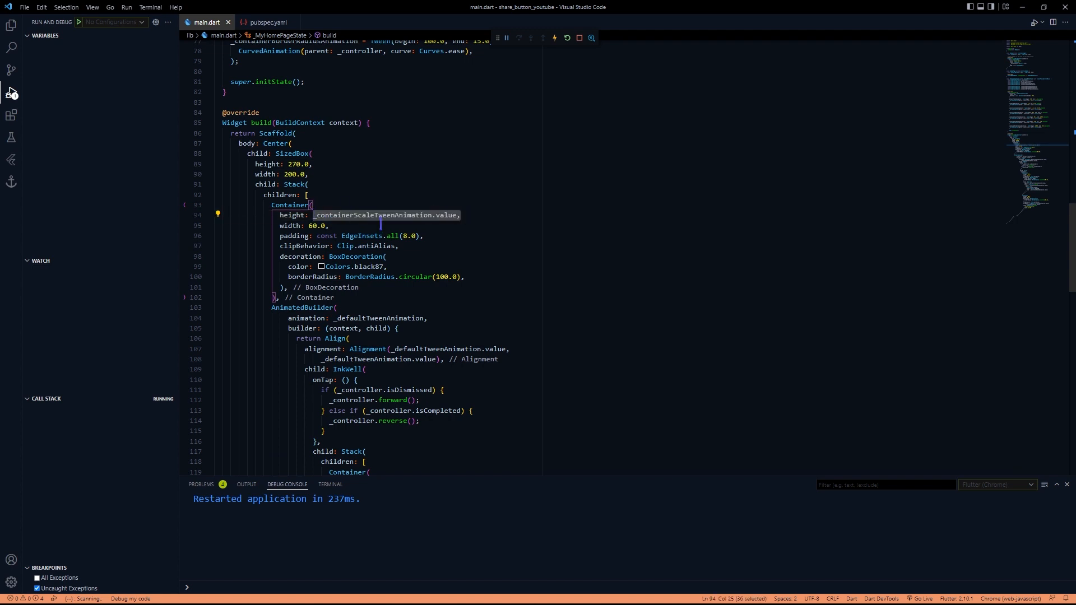
{"action": "type", "text": "_containerScaleTweenAnimation.value,"}
{"action": "type", "text": "alignment: Alignment(_containerAlignTweenAnimation.v"}
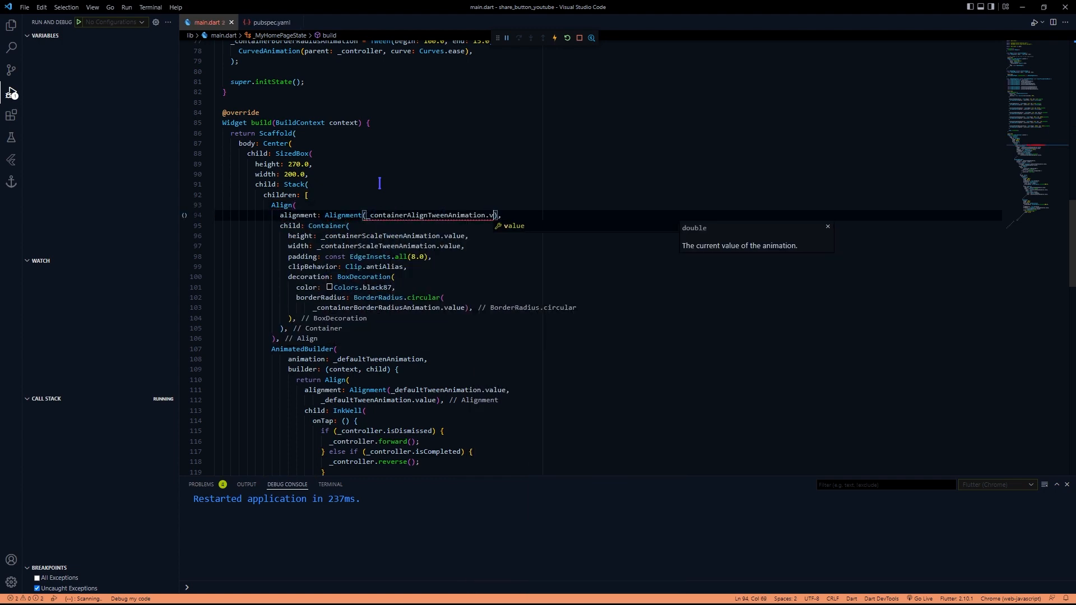
{"action": "type", "text": ", _containerAlignTweenAnimation."}
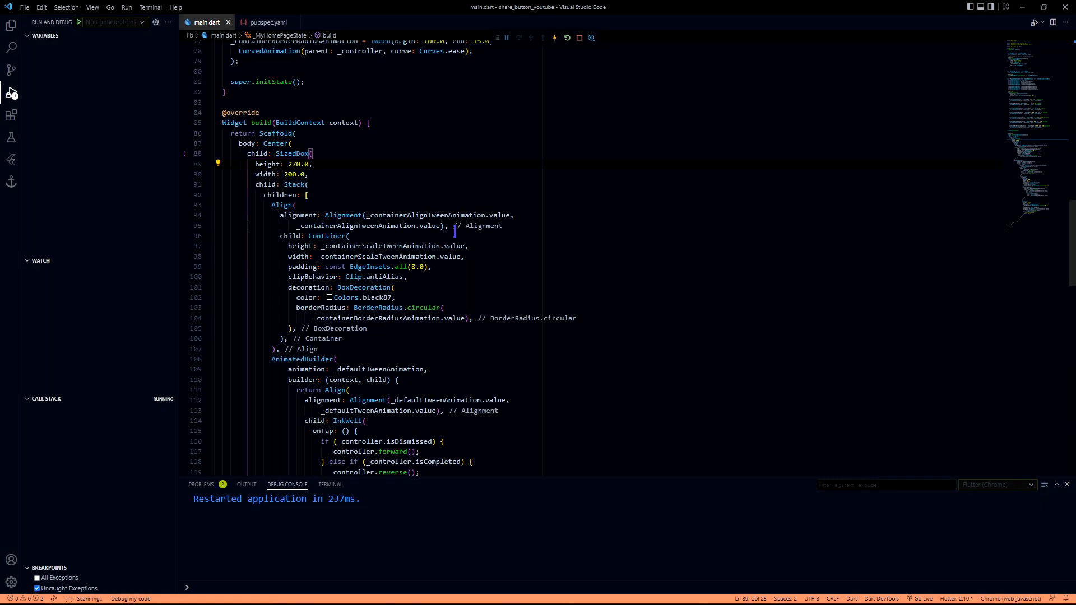
{"action": "mouse_move", "coordinate": [575, 28]}
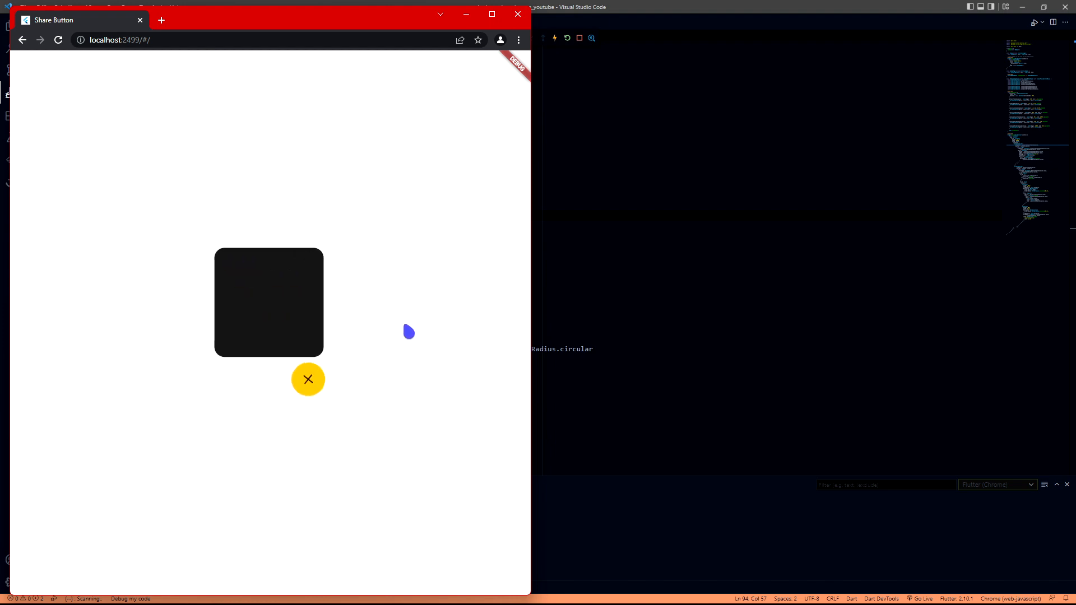
- Expand and collapse the dark panel twice with the amber button in Chrome
{"action": "left_click", "coordinate": [308, 379]}
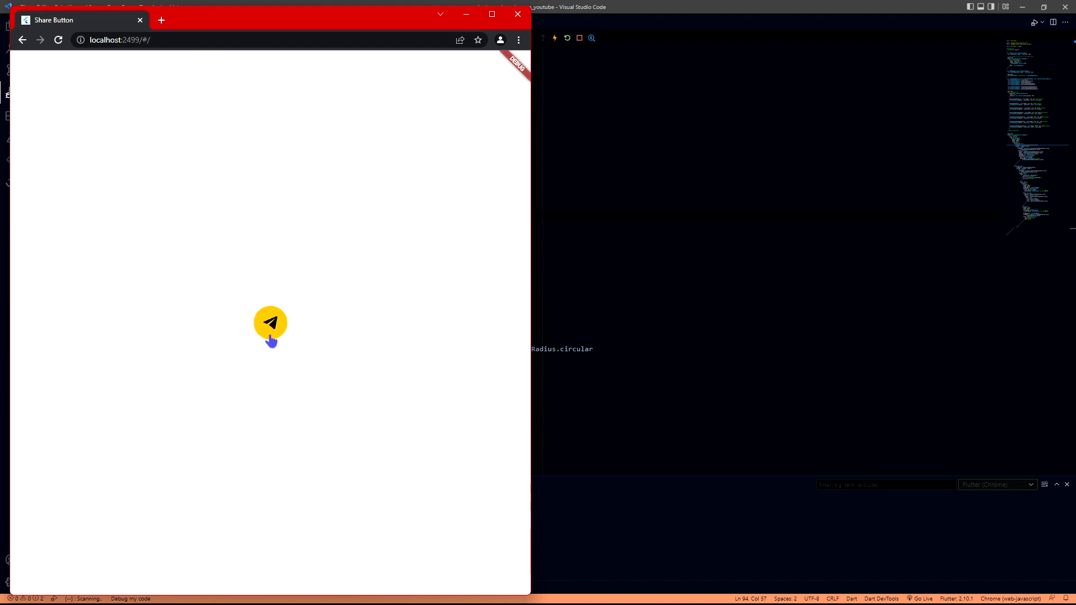
{"action": "mouse_move", "coordinate": [324, 336]}
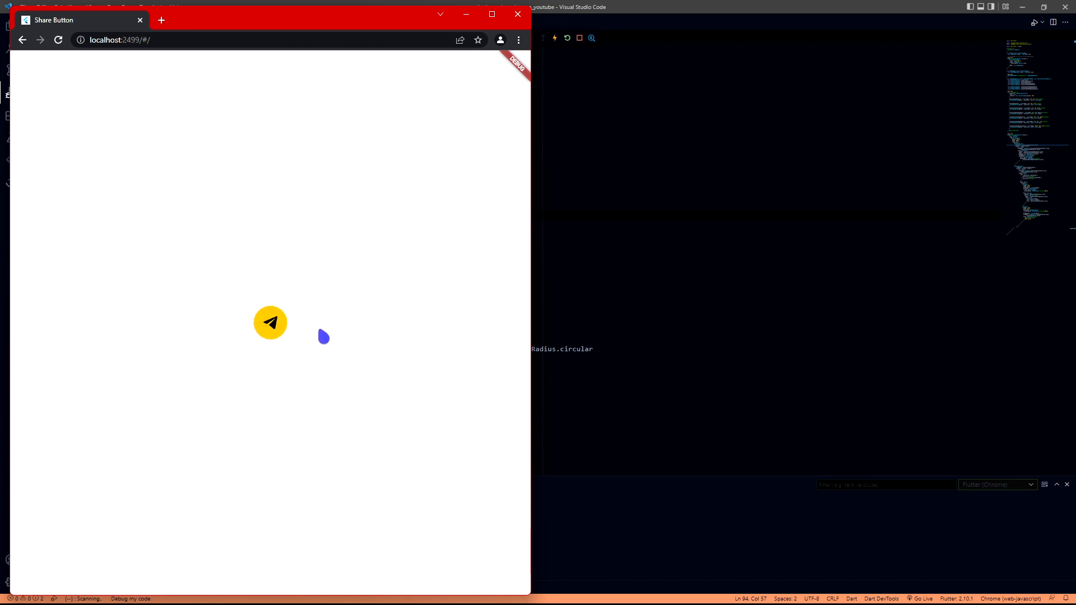
{"action": "left_click", "coordinate": [269, 322]}
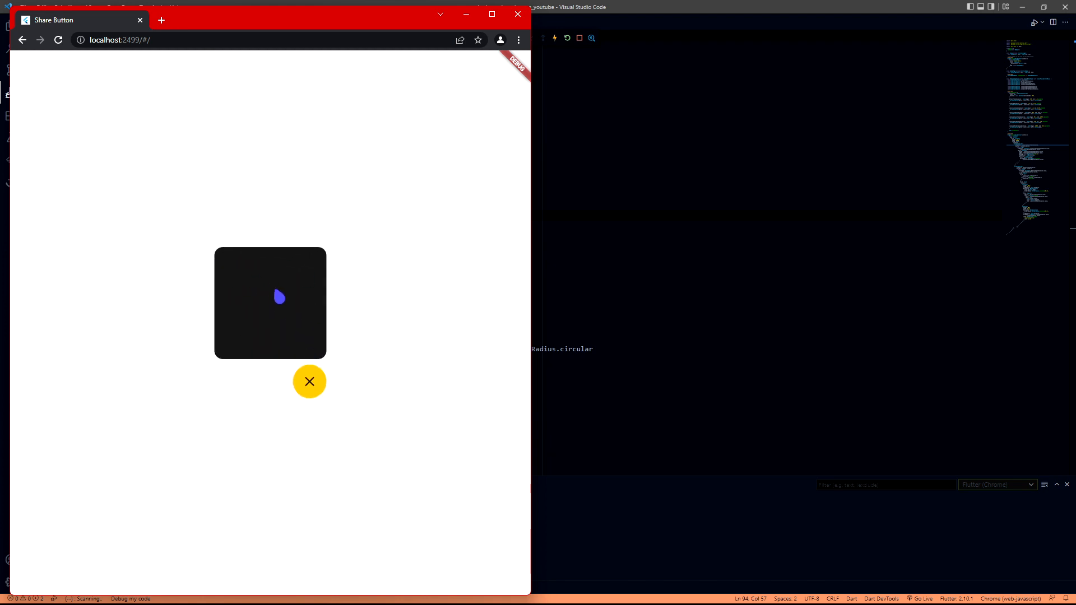
{"action": "left_click", "coordinate": [309, 382]}
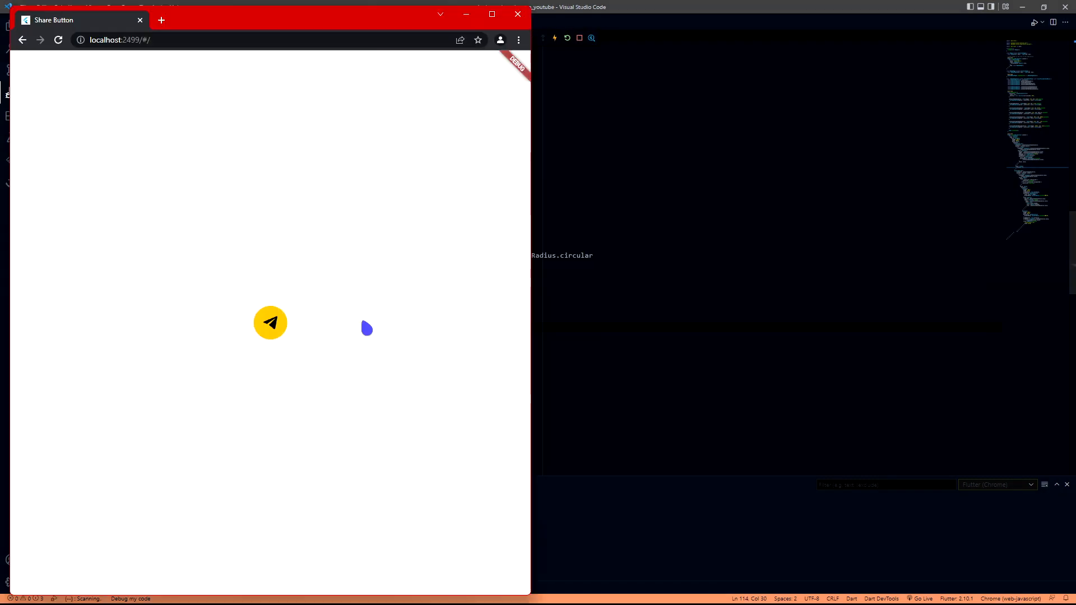
{"action": "left_click", "coordinate": [269, 323]}
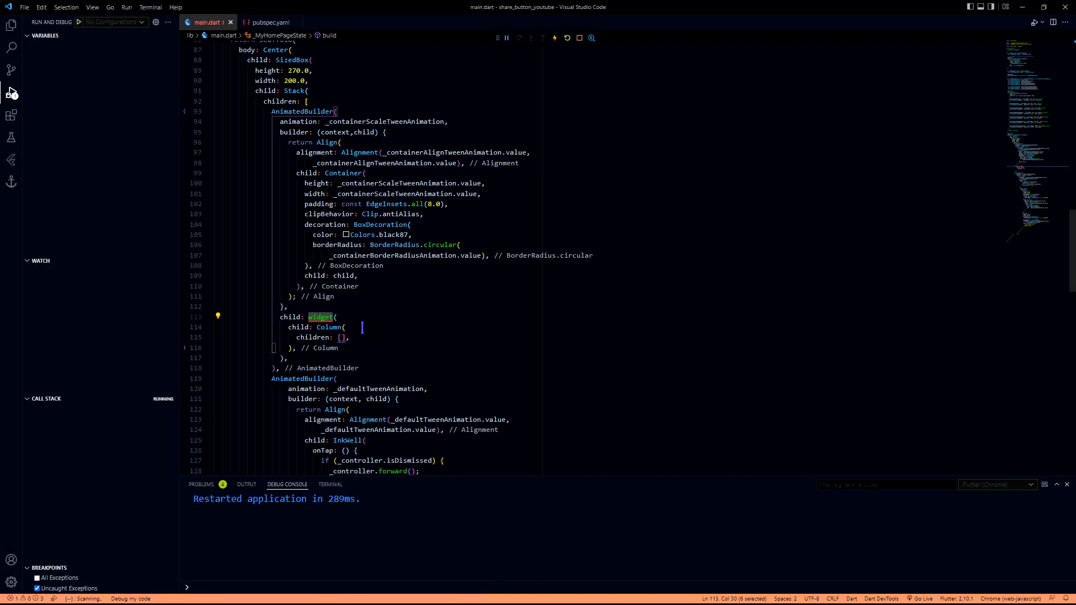
- Wrap the empty Column in a SingleChildScrollView as the Container's child
{"action": "type", "text": "SingleChildScrollVie"}
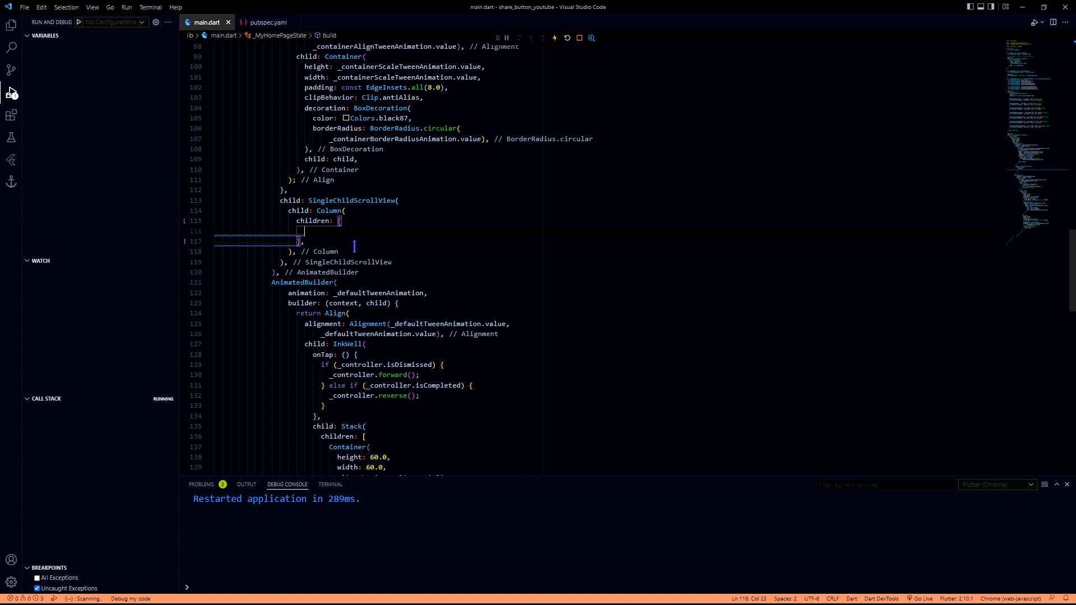
{"action": "scroll", "scroll_direction": "down", "scroll_amount": 3}
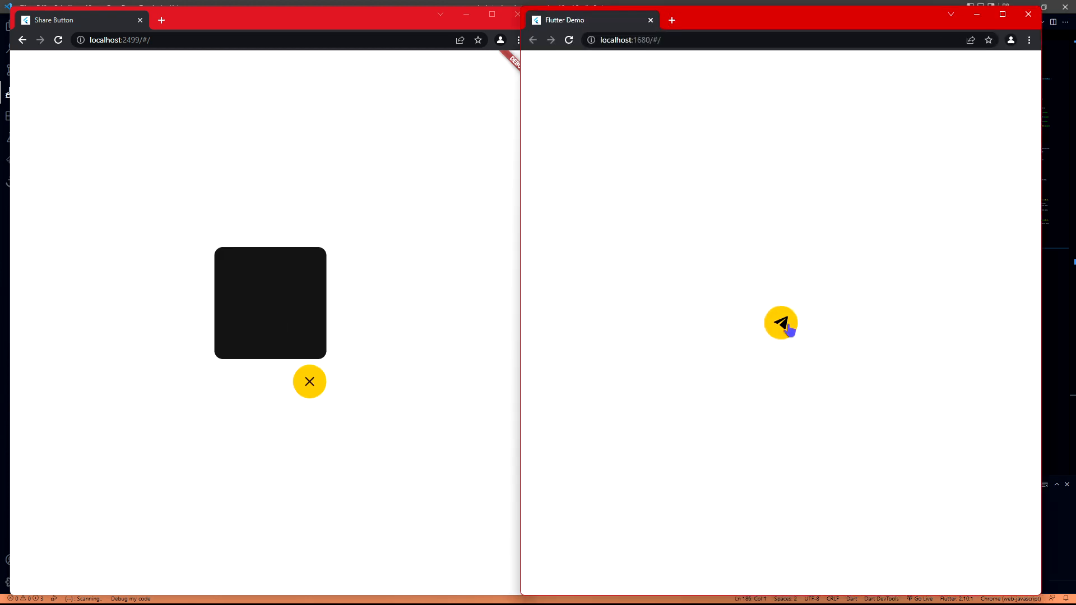
- Open the finished demo's share menu in Chrome, showing TikTok, Tinder, Discord and Pinterest
{"action": "left_click", "coordinate": [780, 323]}
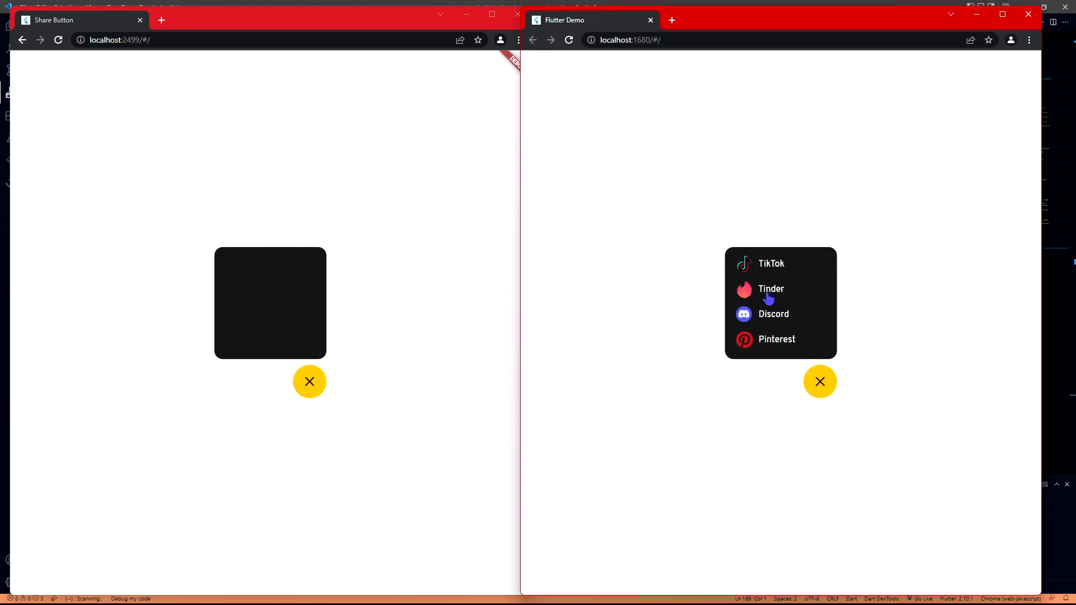
{"action": "mouse_move", "coordinate": [777, 317]}
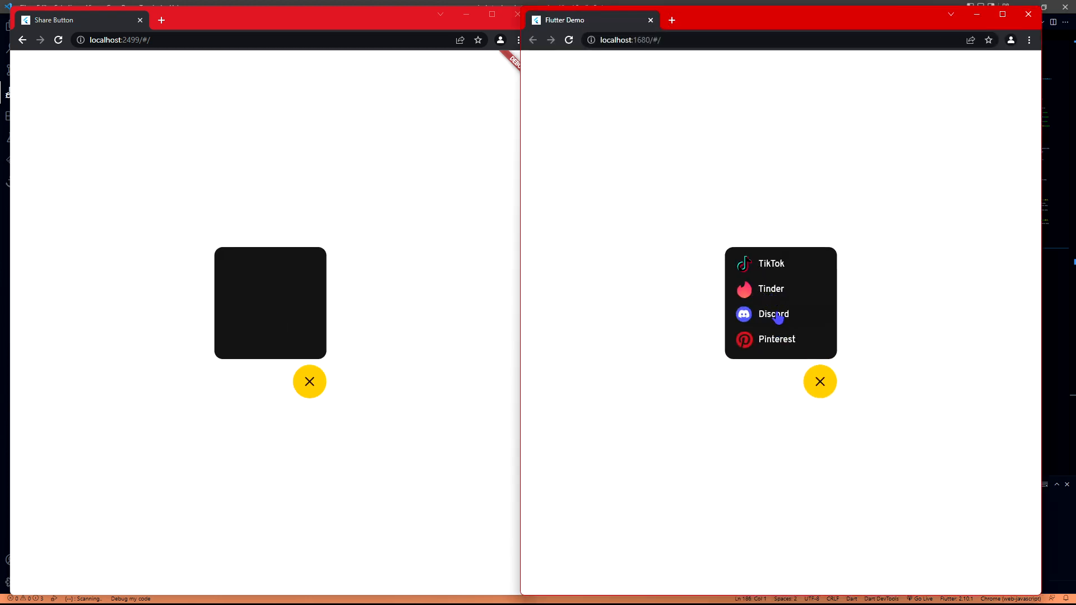
{"action": "mouse_move", "coordinate": [777, 296]}
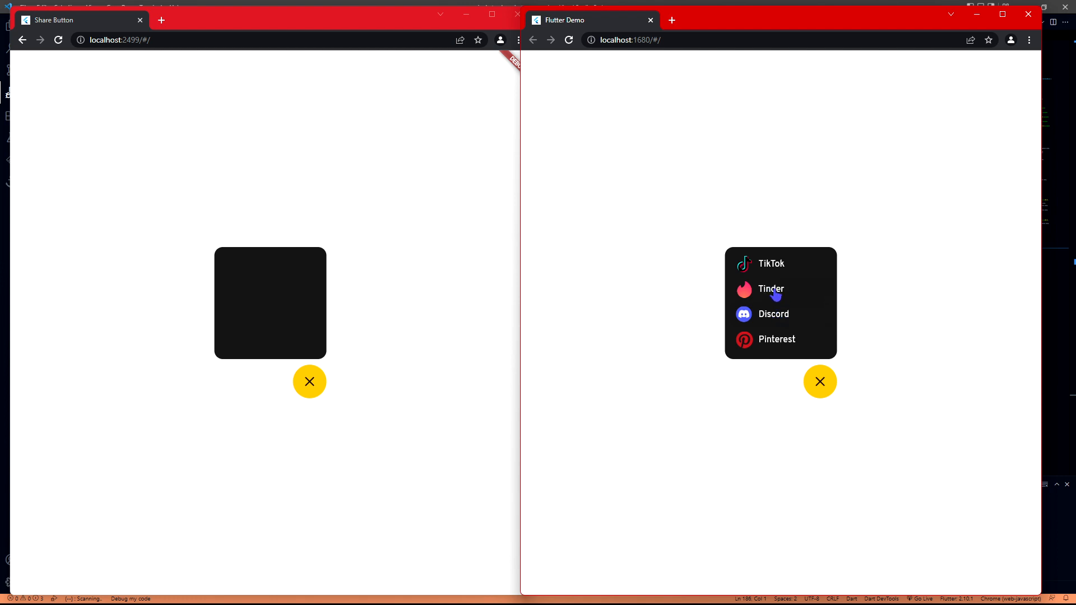
{"action": "mouse_move", "coordinate": [779, 343]}
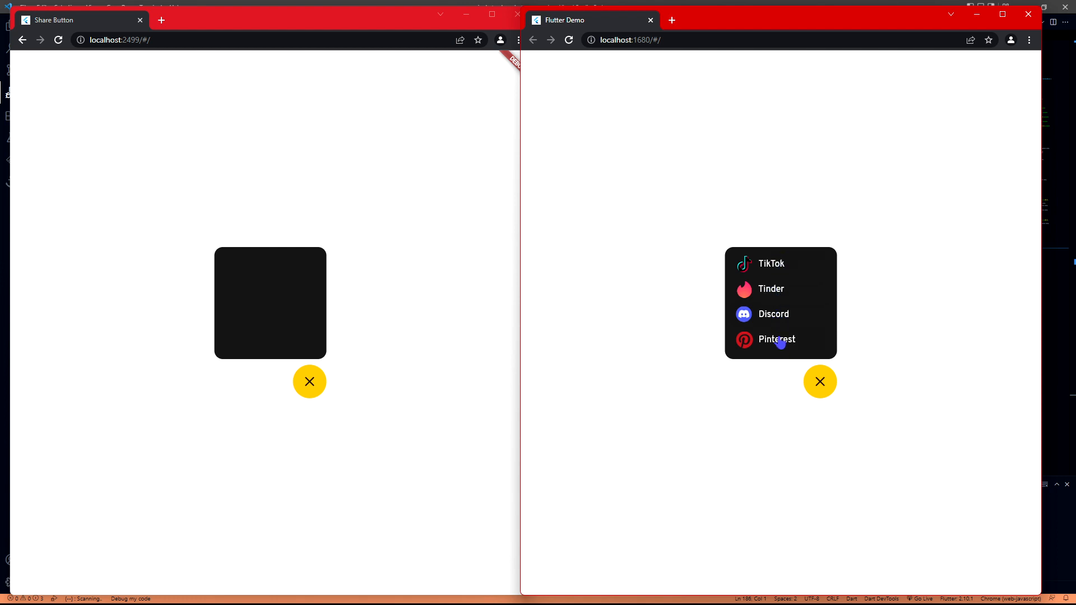
{"action": "mouse_move", "coordinate": [773, 268]}
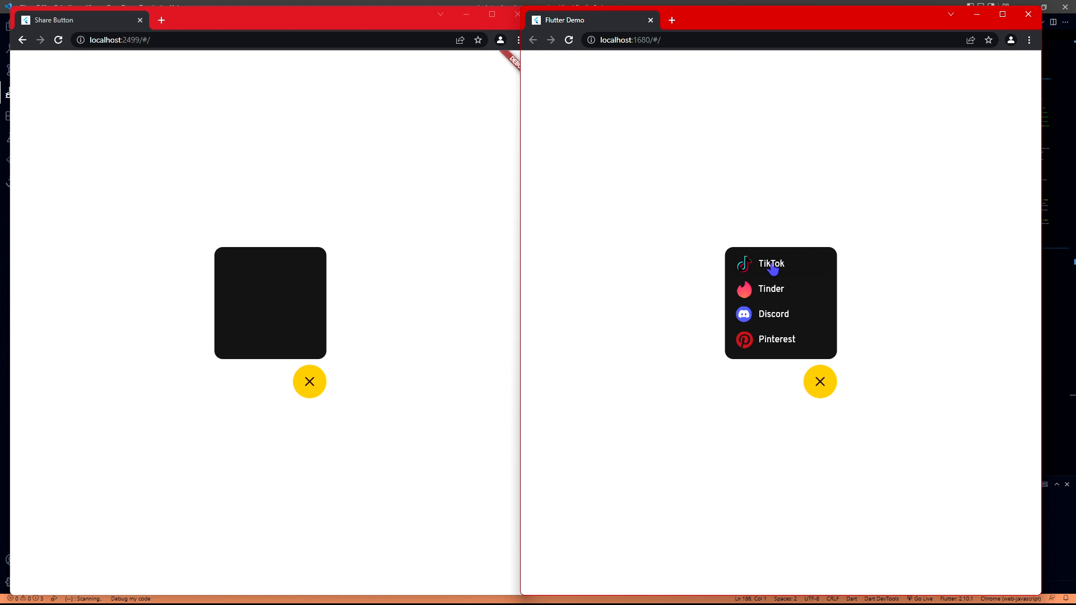
{"action": "mouse_move", "coordinate": [684, 284]}
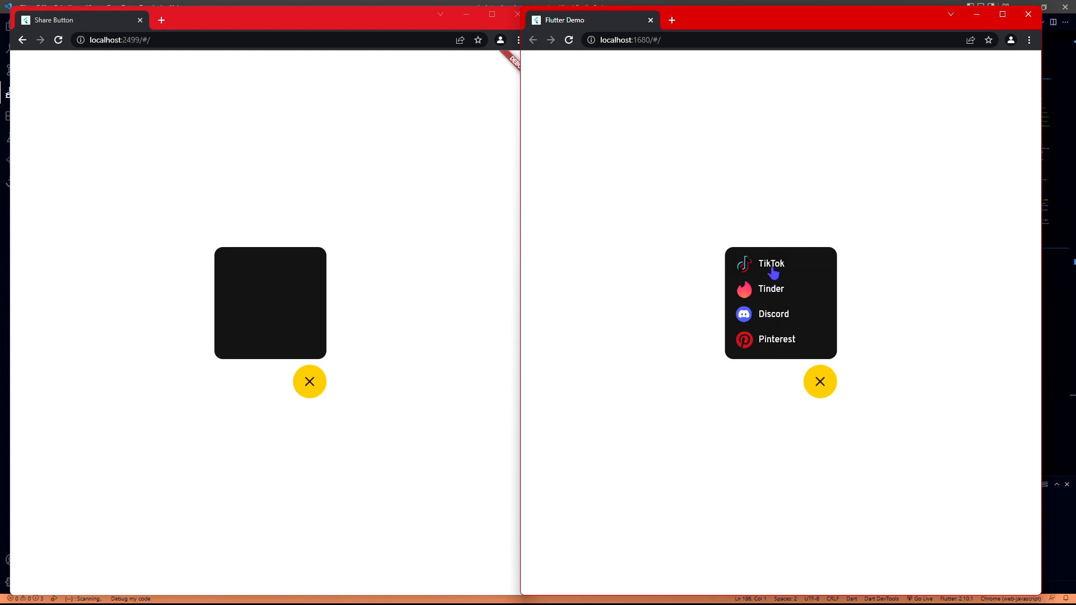
{"action": "mouse_move", "coordinate": [762, 269]}
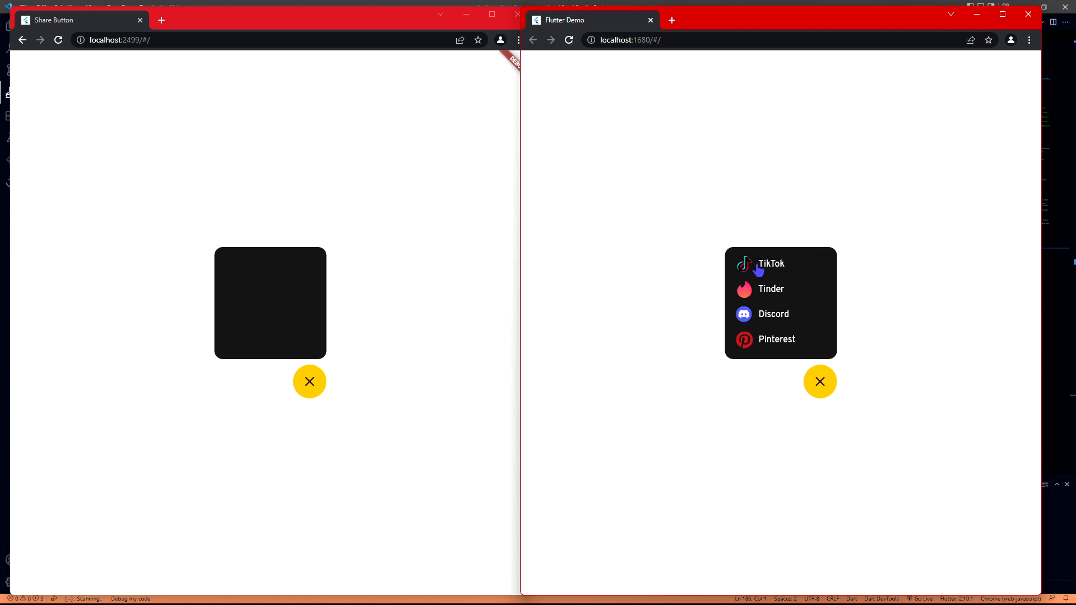
{"action": "mouse_move", "coordinate": [799, 288]}
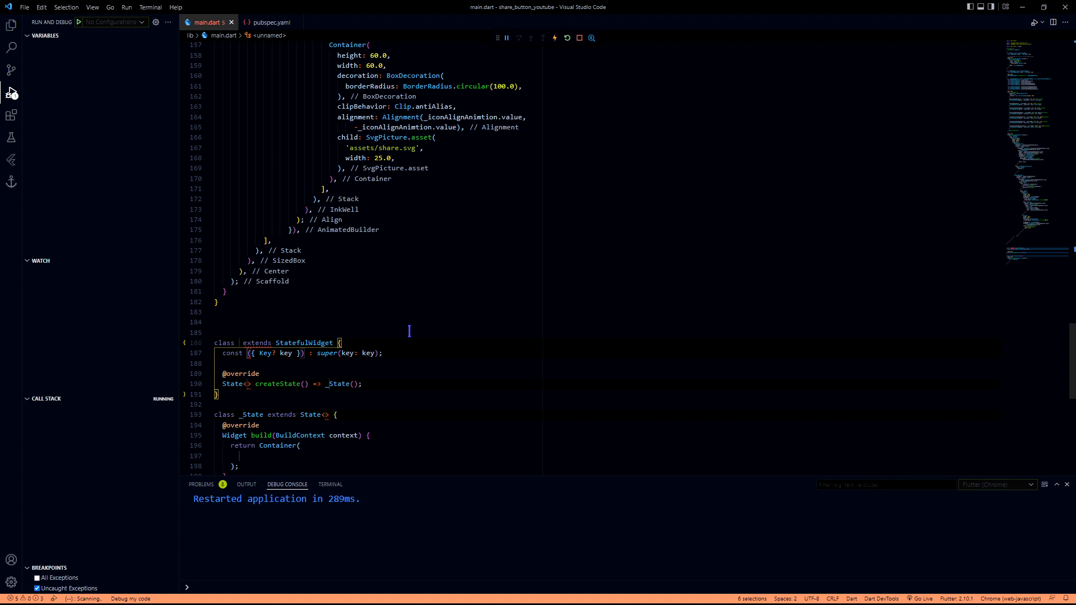
- Name the class ShareableLink and add index, title, icon, isOpened and onTap constructor fields
{"action": "type", "text": "Shar"}
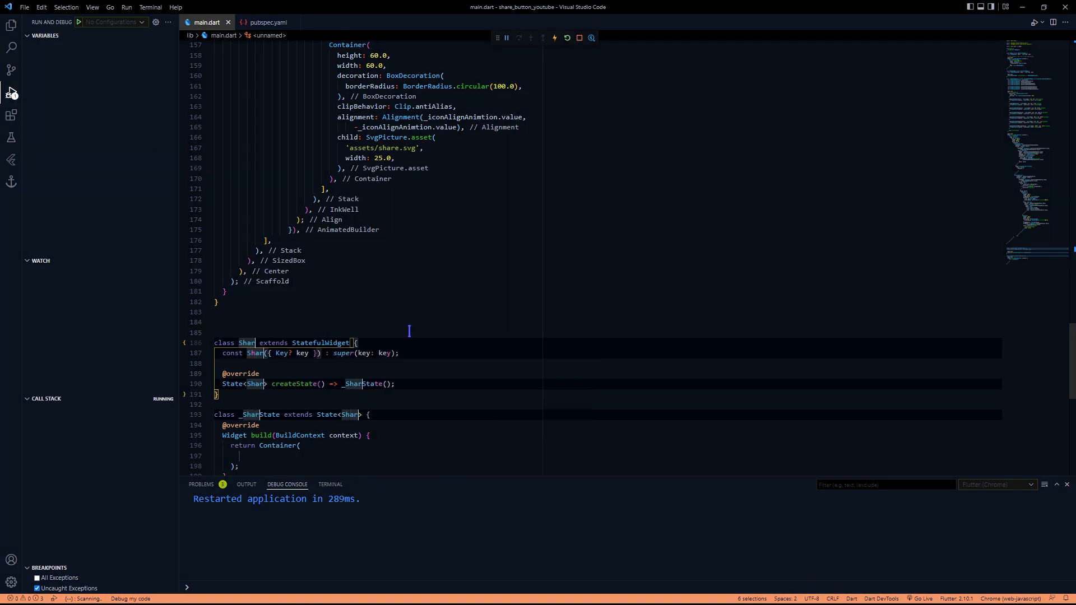
{"action": "type", "text": "ShareableLink"}
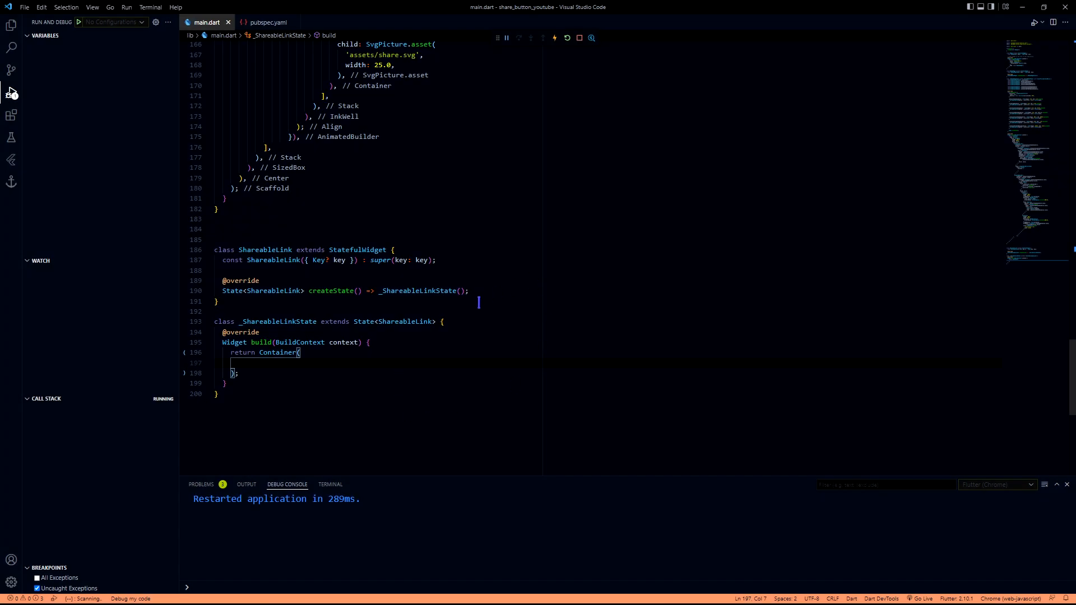
{"action": "left_click", "coordinate": [409, 248]}
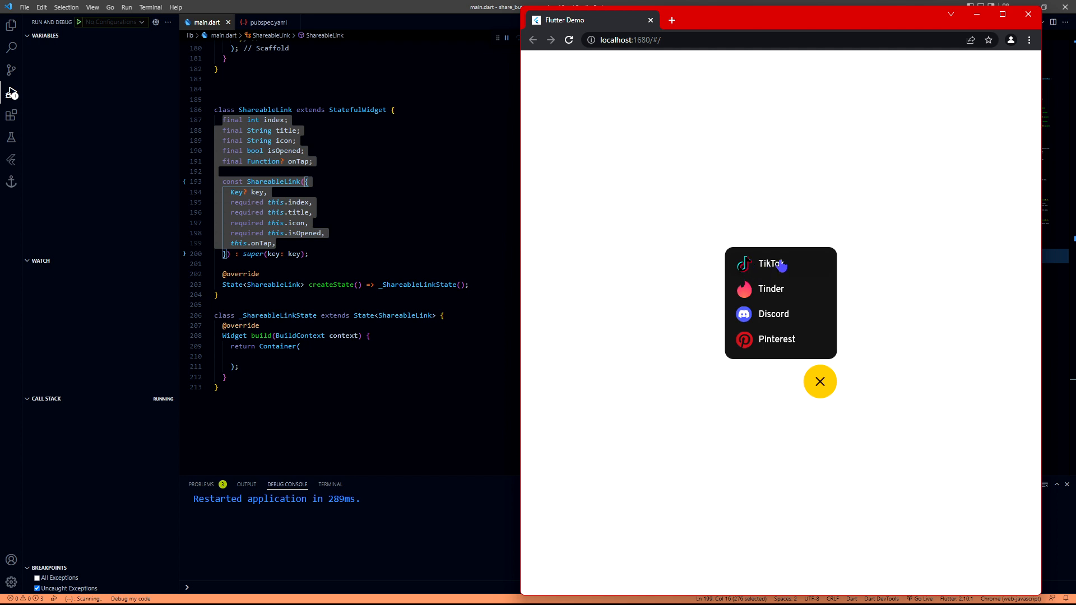
{"action": "mouse_move", "coordinate": [782, 272]}
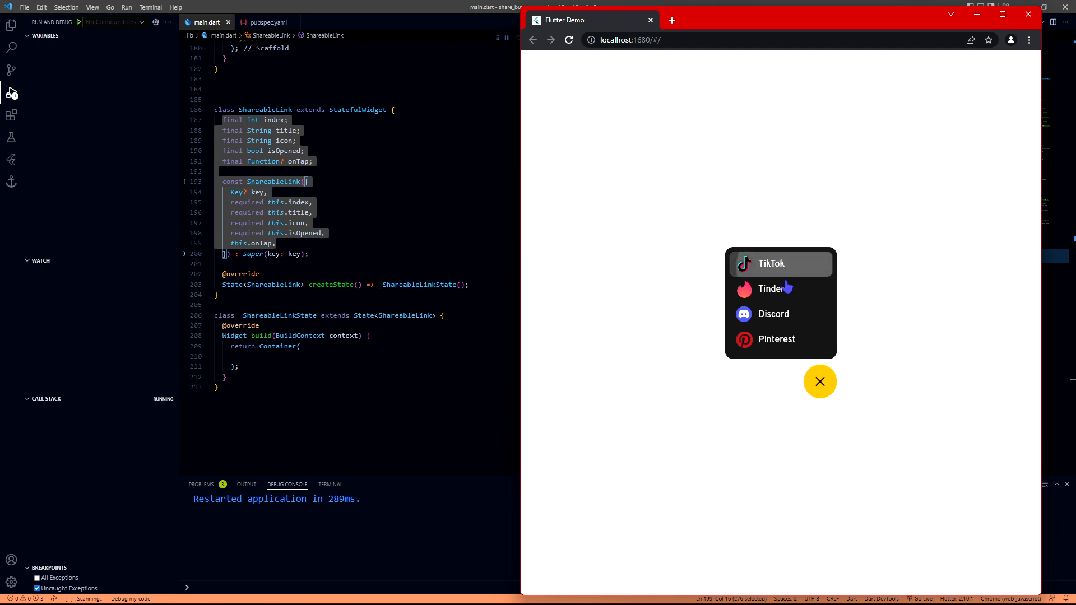
{"action": "mouse_move", "coordinate": [743, 302]}
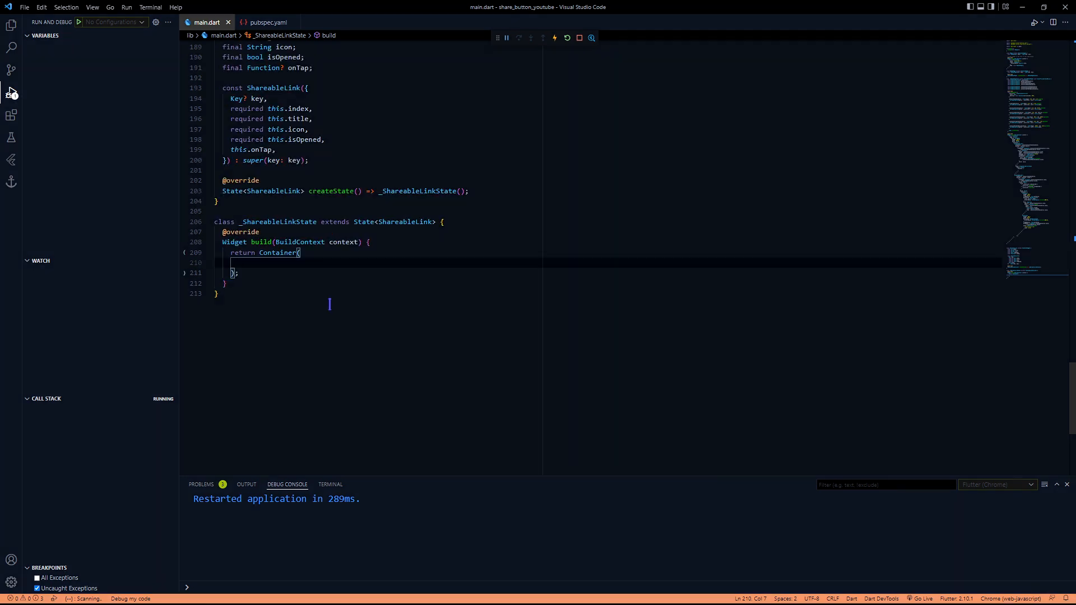
- Return a 45-high padded Container with an OverflowBox Row: icon image, SizedBox gap, Overpass title
{"action": "type", "text": "height: 45.0,"}
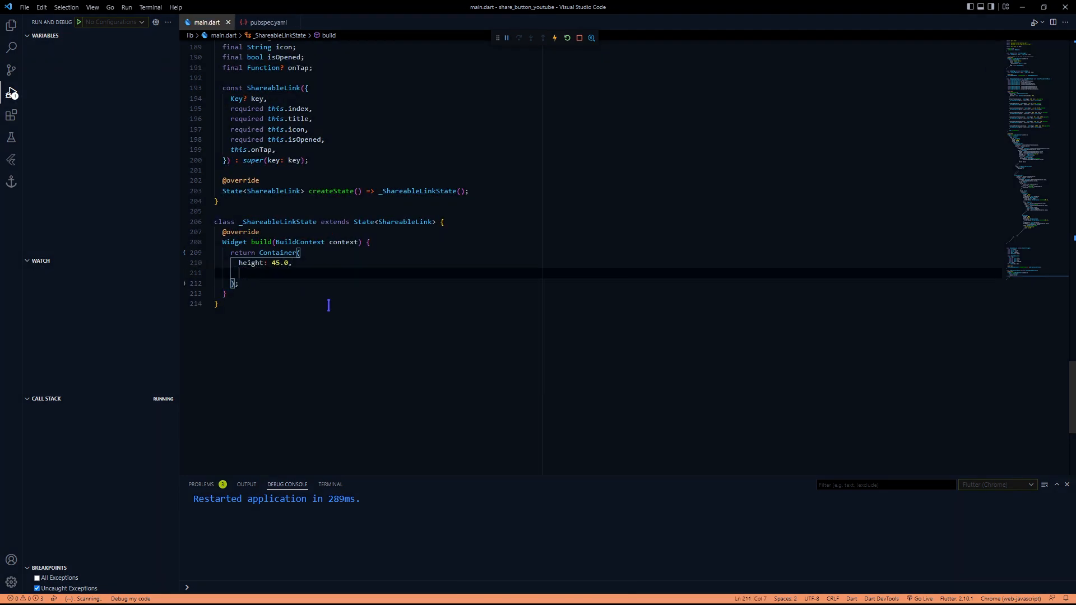
{"action": "type", "text": "padding: const EdgeInsets.all(),"}
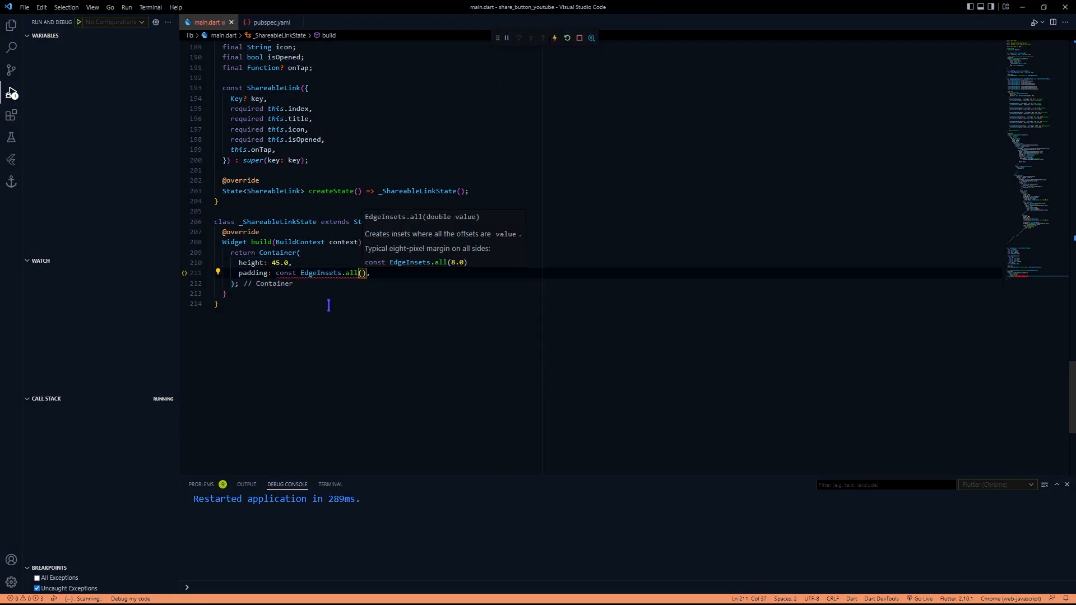
{"action": "type", "text": "child: ,"}
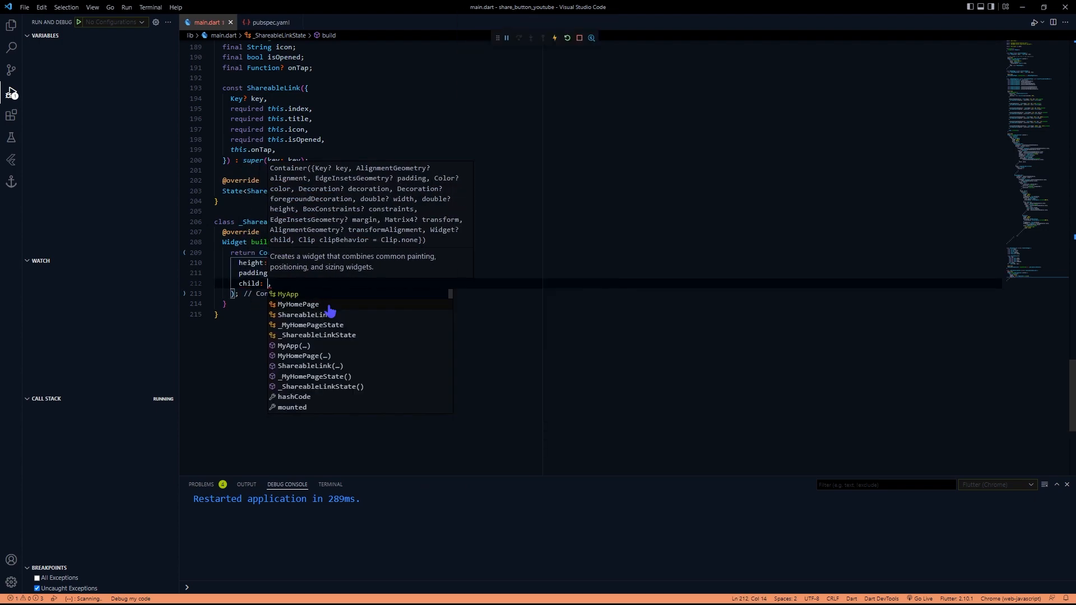
{"action": "type", "text": "minwi"}
{"action": "type", "text": "maxHeight: 50.0,"}
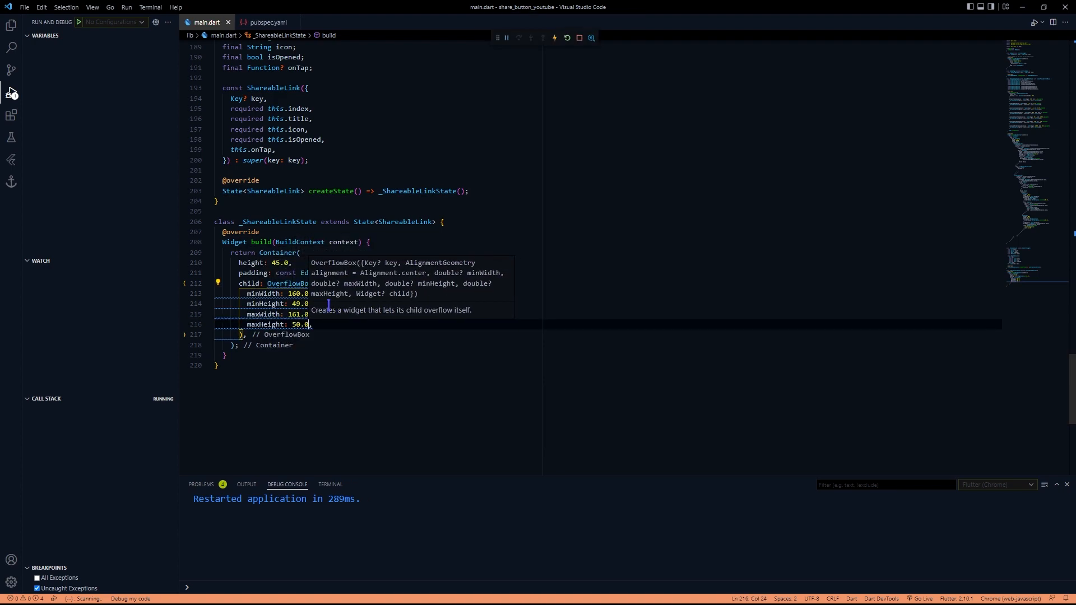
{"action": "type", "text": "Row,"}
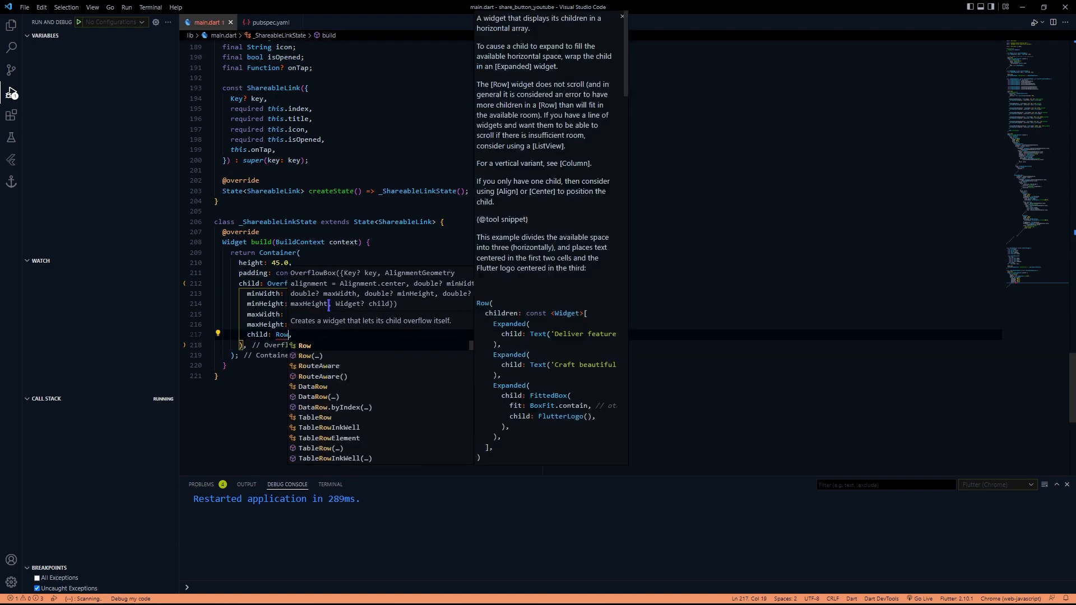
{"action": "type", "text": "Image.asset("}
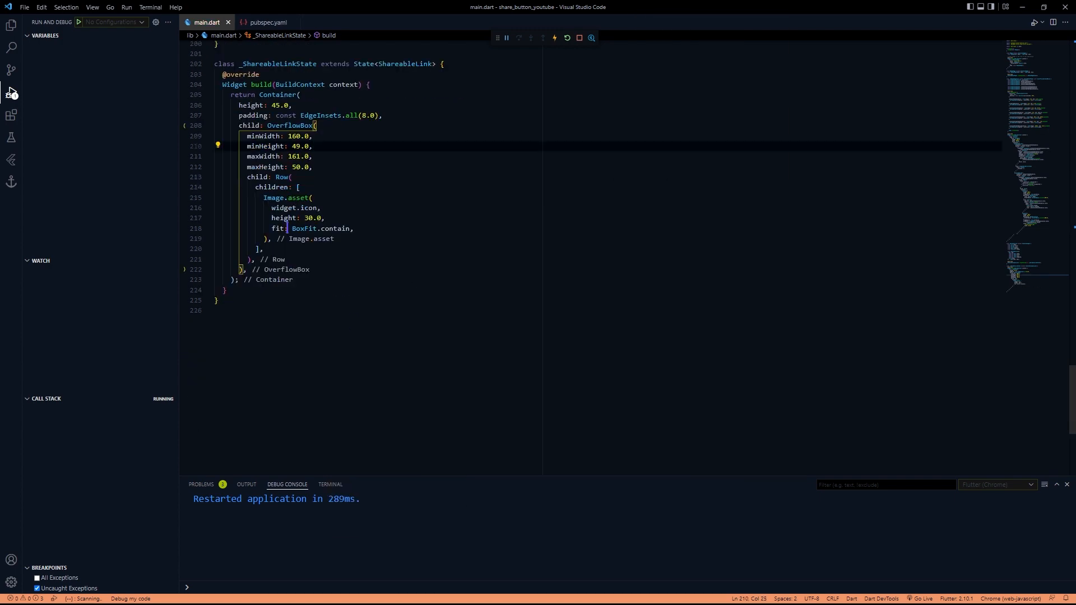
{"action": "type", "text": "const Sized"}
{"action": "type", "text": "width: 10,"}
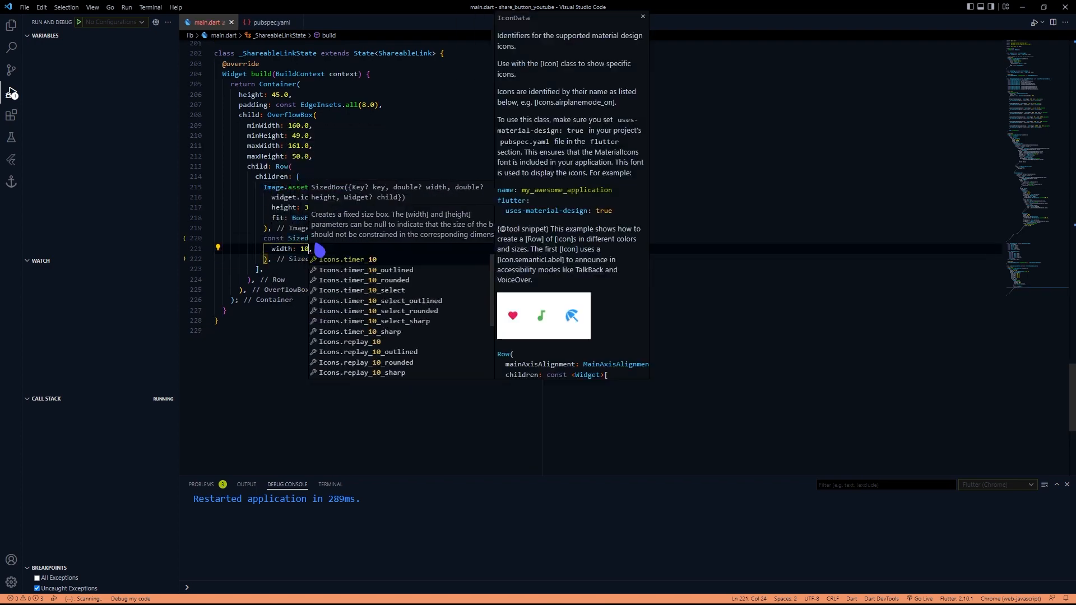
{"action": "type", "text": "Text(widget.ti"}
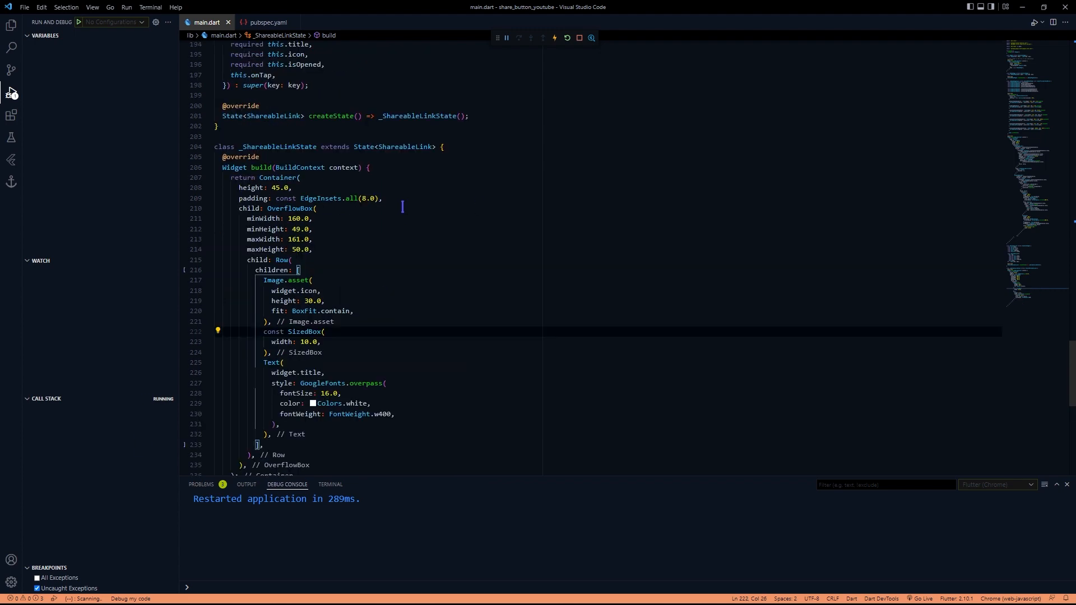
- Add a TikTok ShareableLink to the menu Column, declare bool isOpened, and duplicate the entry
{"action": "scroll", "scroll_direction": "up", "scroll_amount": 3}
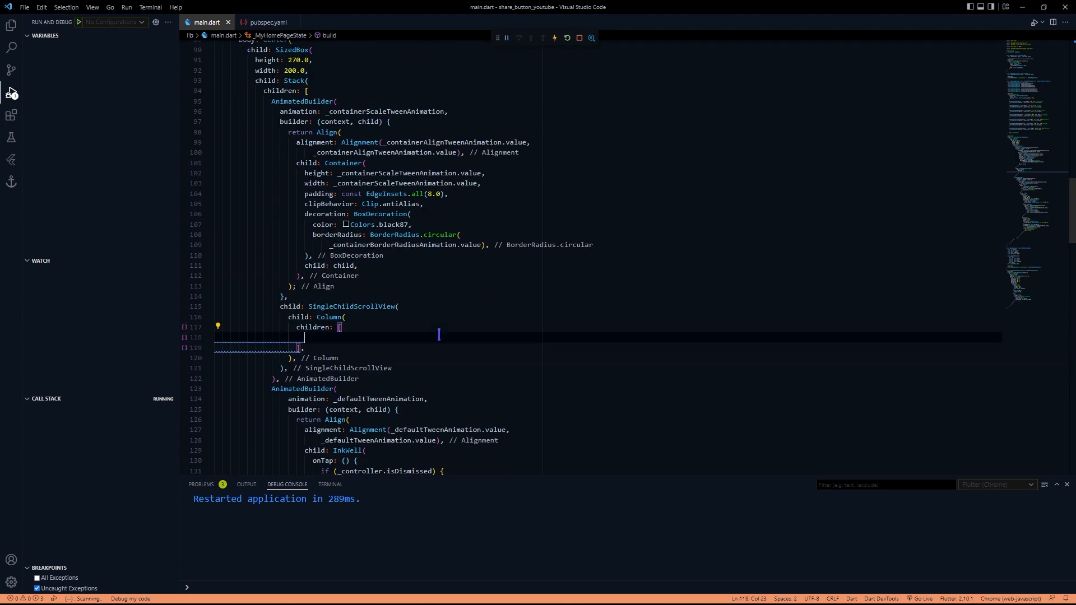
{"action": "type", "text": "ShareableLink(index: index, title: title, icon: icon, isOpened: isOpened)"}
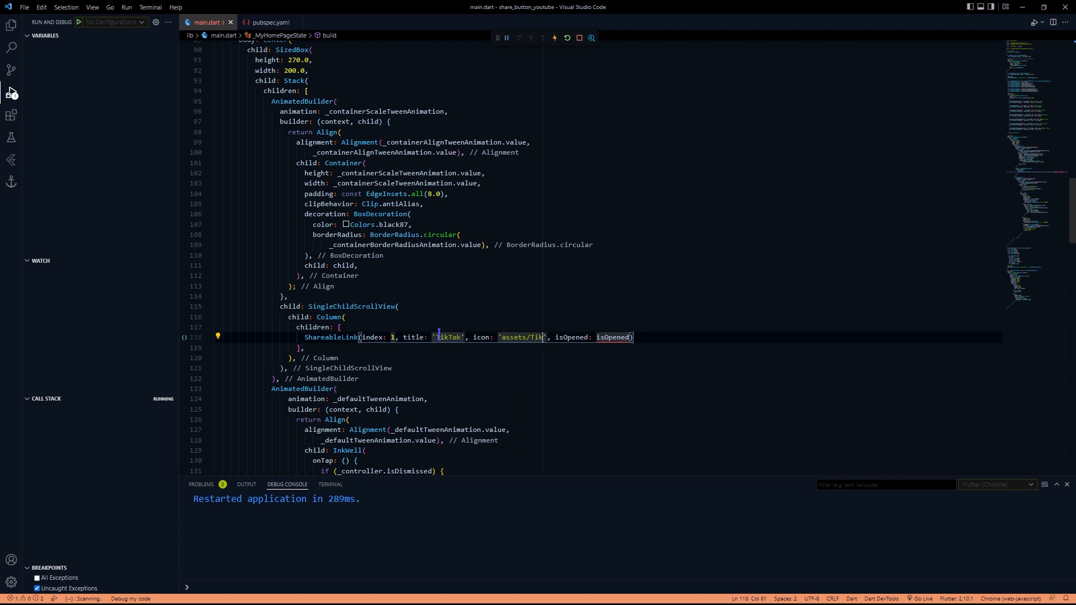
{"action": "type", "text": "Tk"}
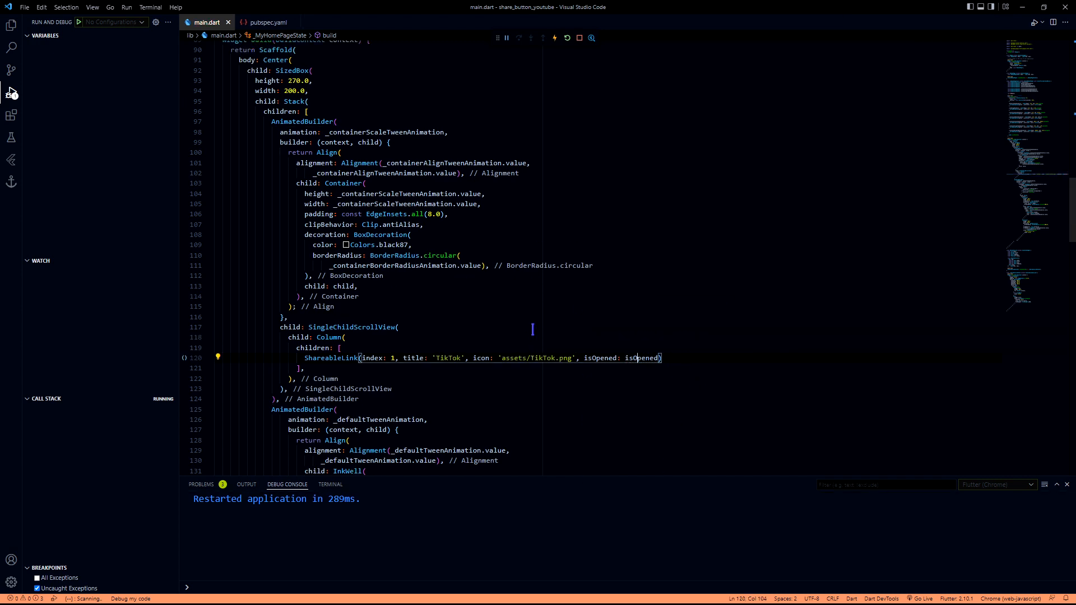
{"action": "scroll", "scroll_direction": "up", "scroll_amount": 3}
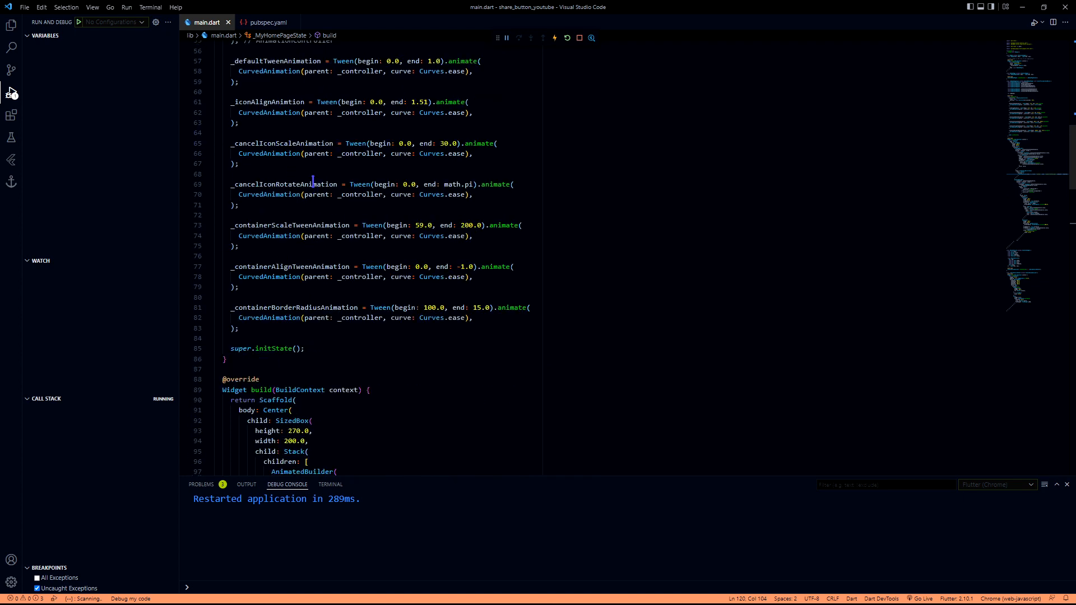
{"action": "scroll", "scroll_direction": "up", "scroll_amount": 3}
{"action": "type", "text": "bool isOpened = ;"}
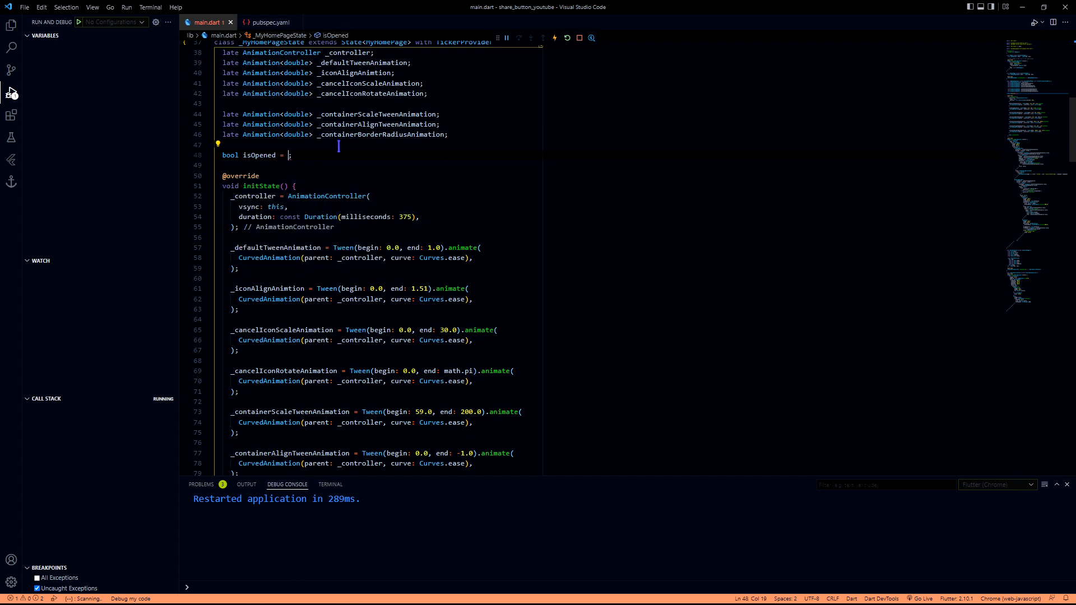
{"action": "scroll", "scroll_direction": "down", "scroll_amount": 3}
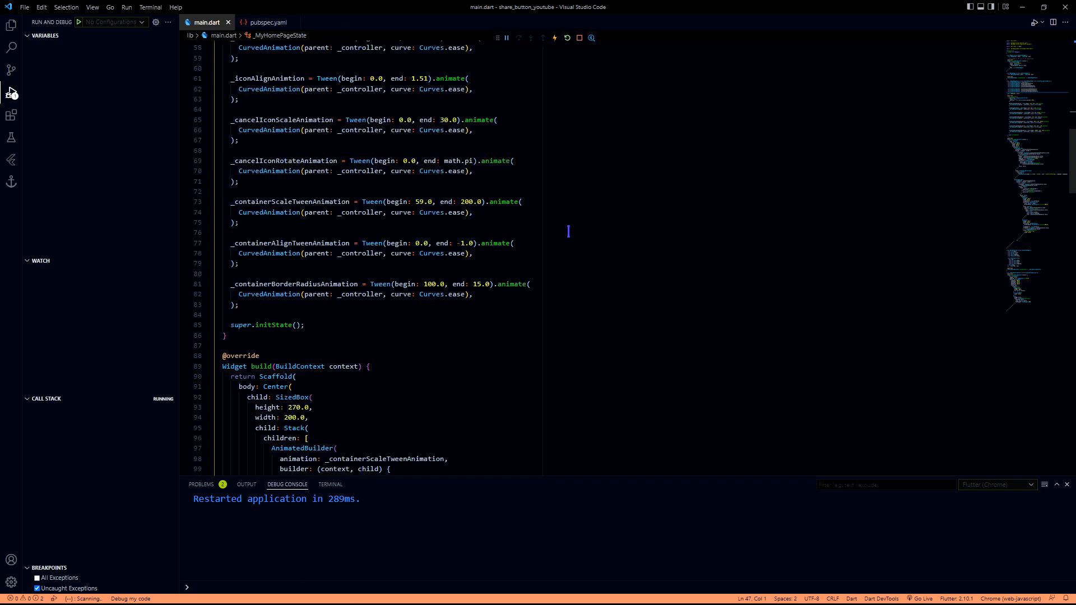
{"action": "scroll", "scroll_direction": "down", "scroll_amount": 3}
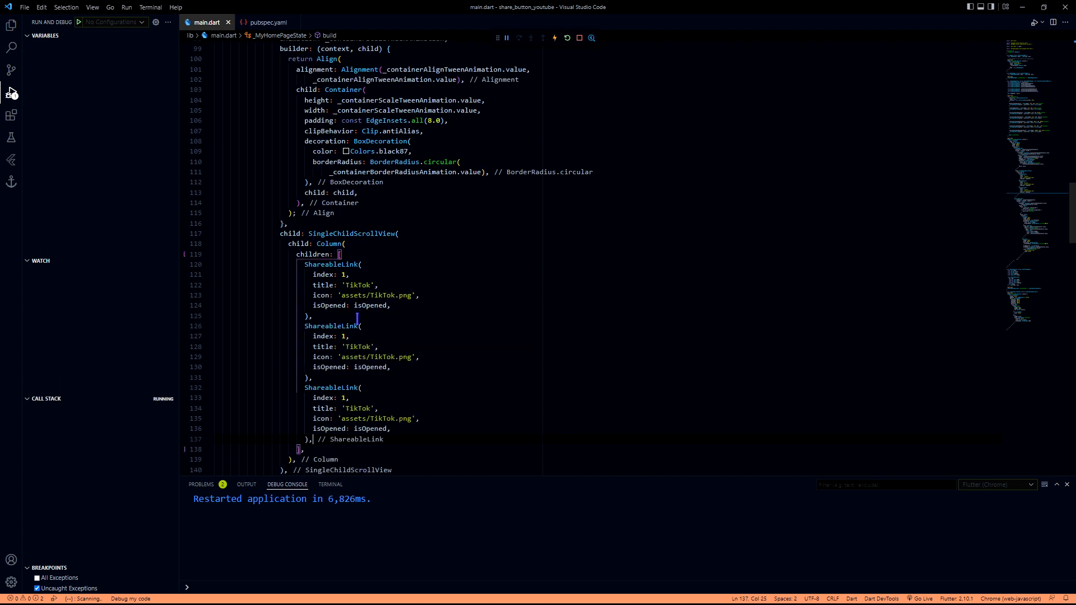
- Set entries to TikTok, Tinder, Discord, Pinterest (indexes 1–4), restart the app, and view it
{"action": "scroll", "scroll_direction": "down", "scroll_amount": 3}
{"action": "type", "text": "2"}
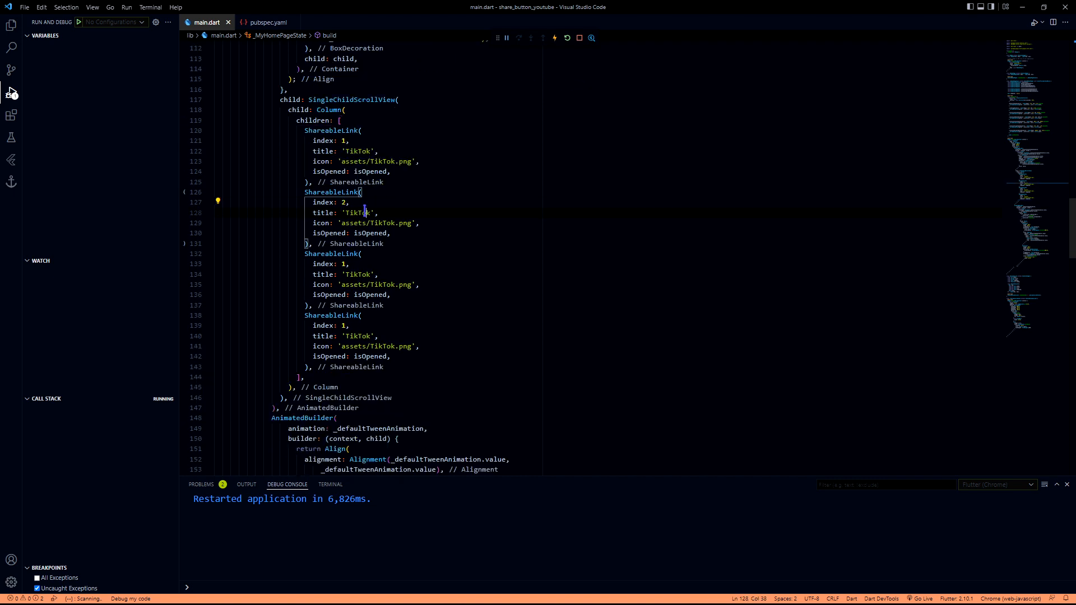
{"action": "double_click", "coordinate": [358, 213]}
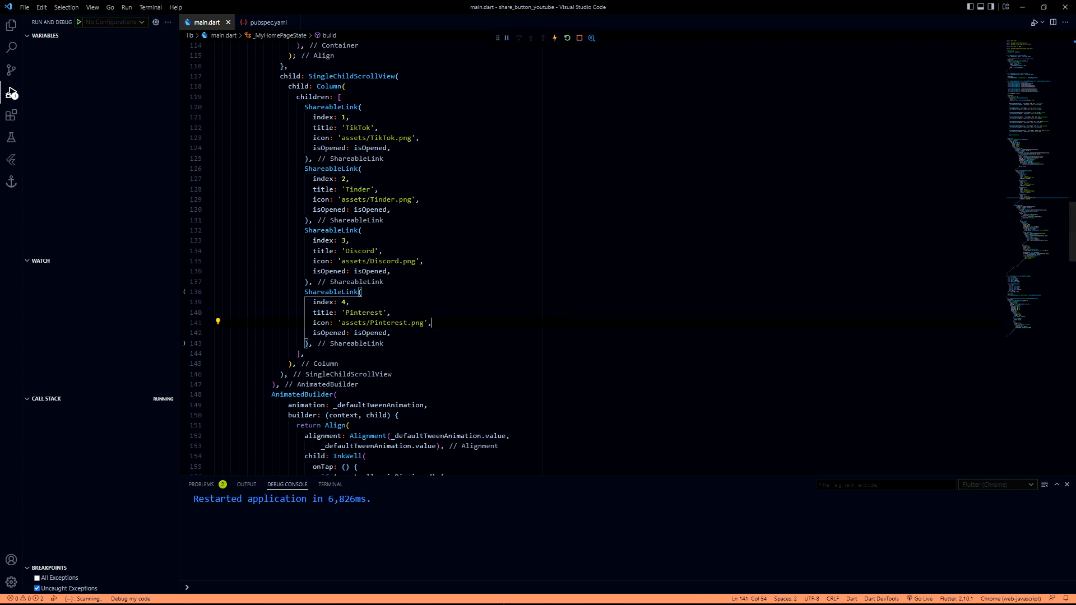
{"action": "left_click", "coordinate": [567, 38]}
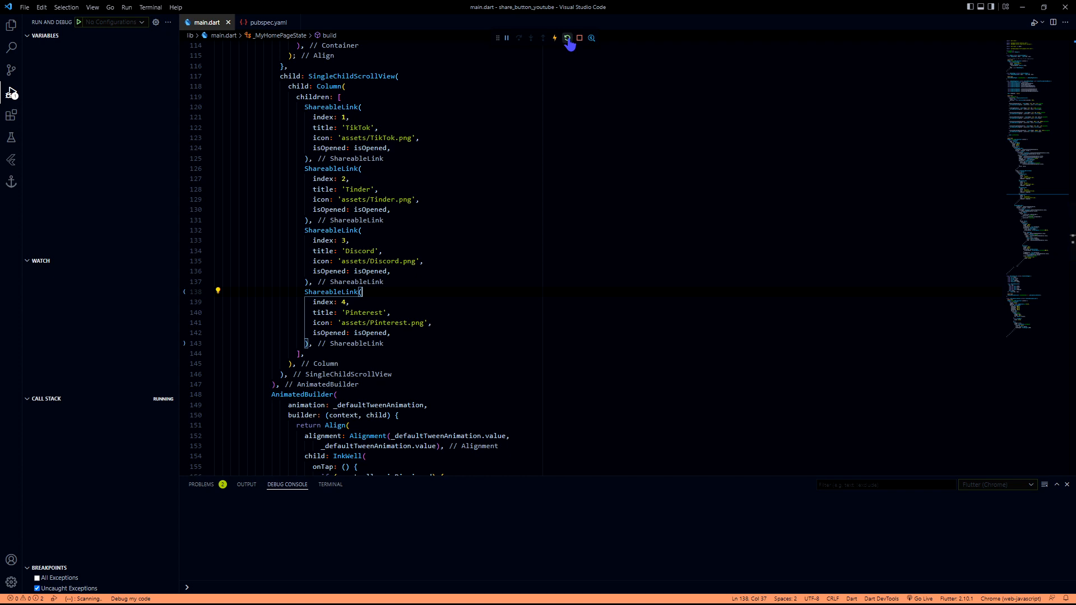
{"action": "key", "text": "alt+tab"}
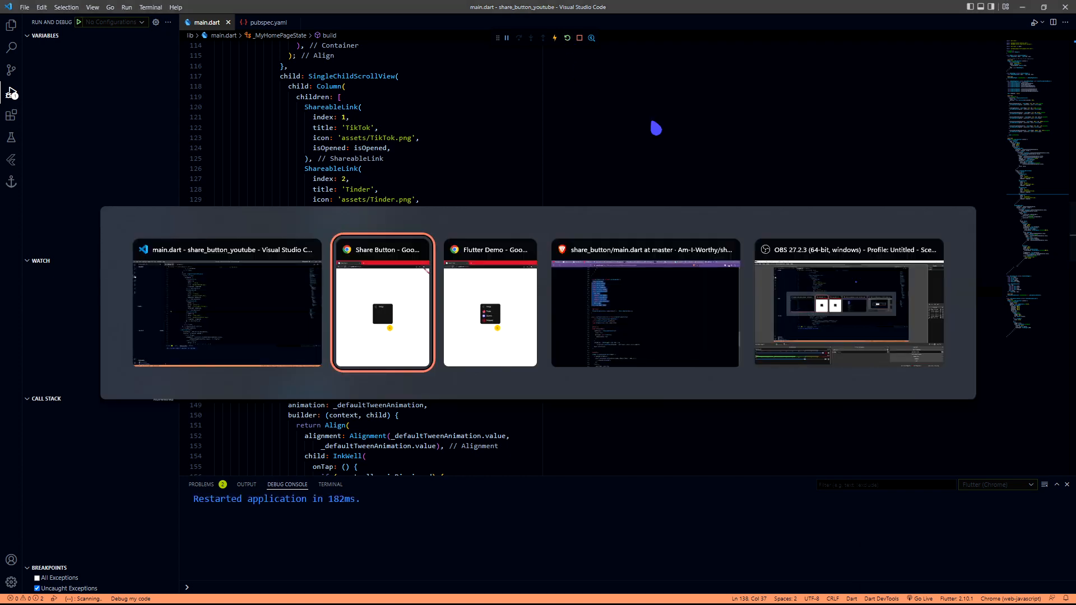
{"action": "left_click", "coordinate": [382, 302]}
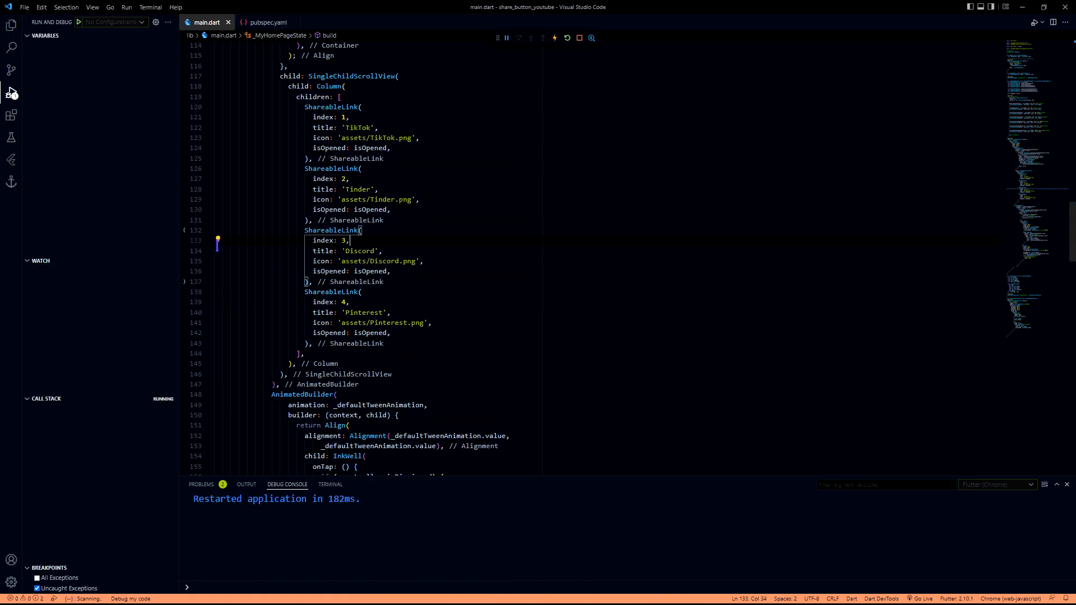
- Declare _animation, create a 375 ms CurvedAnimation in initState, and wrap the Container in AnimatedBuilder
{"action": "scroll", "scroll_direction": "down", "scroll_amount": 3}
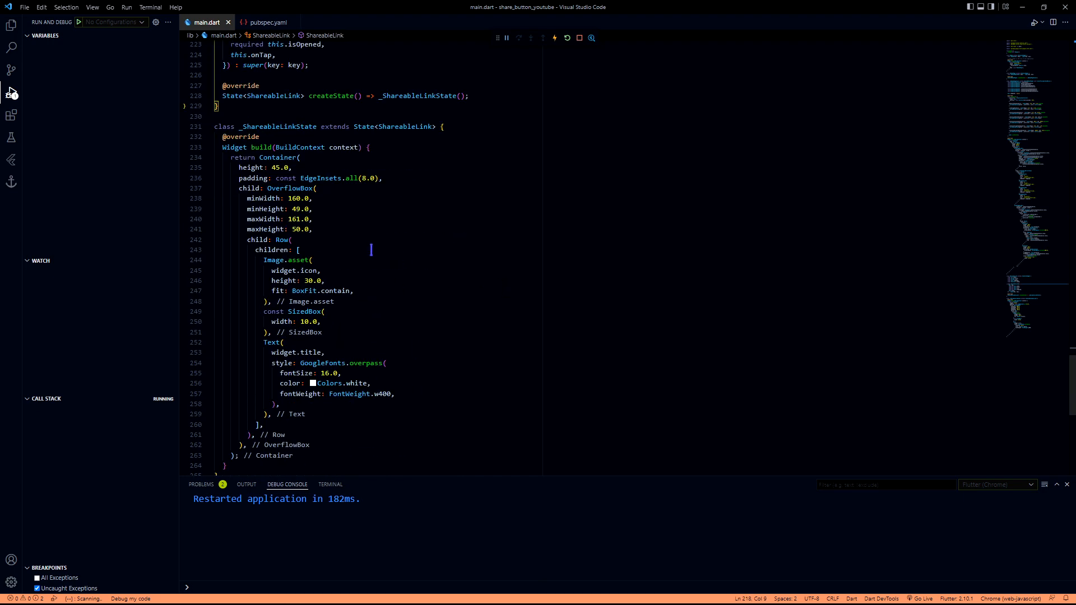
{"action": "type", "text": "Animt"}
{"action": "type", "text": "late"}
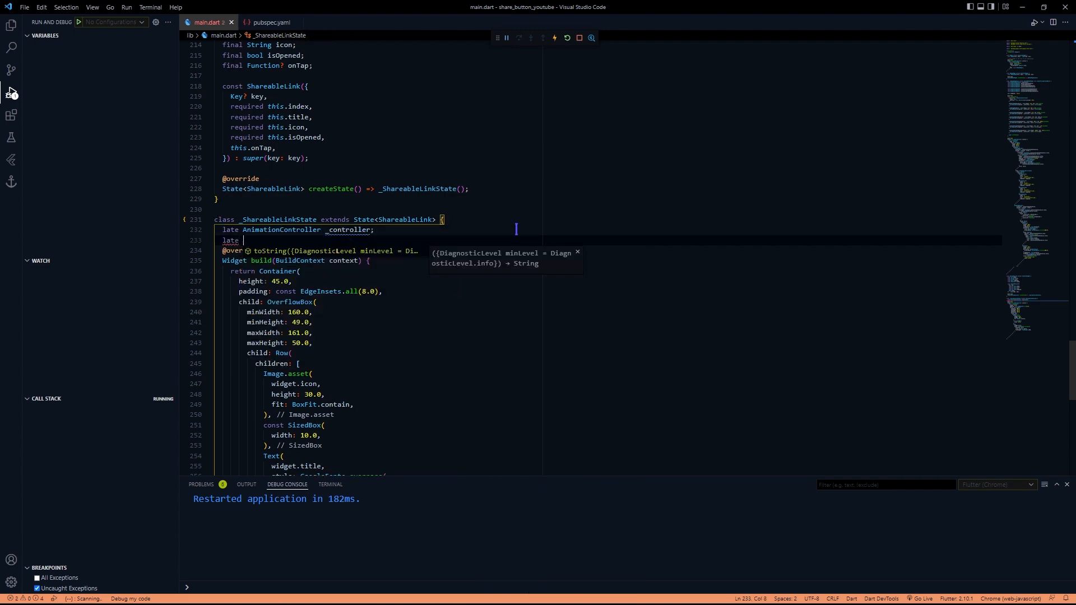
{"action": "type", "text": "Animation<double> _animation;"}
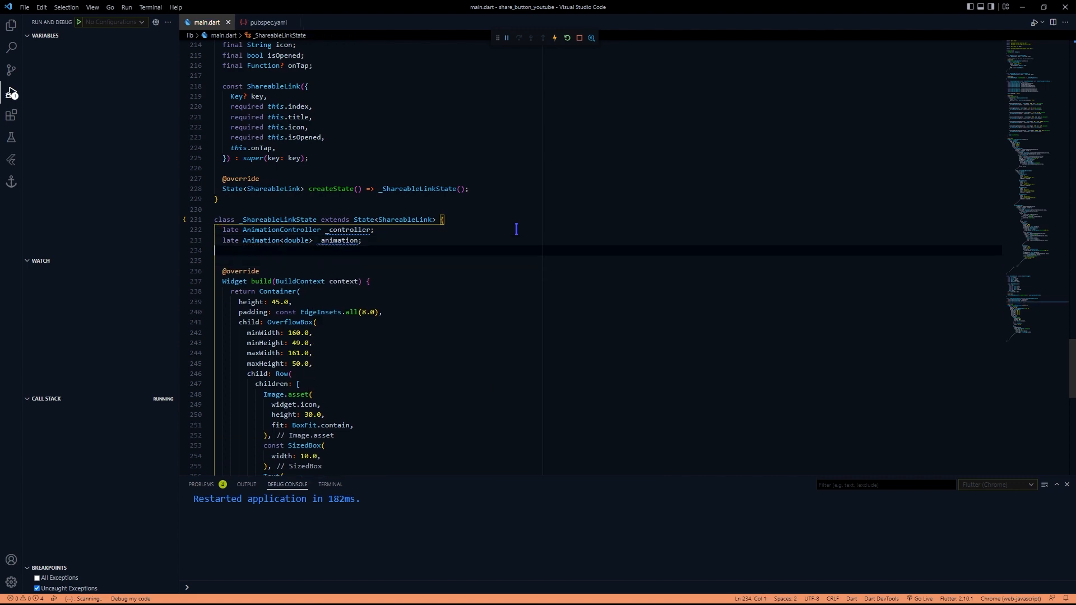
{"action": "scroll", "scroll_direction": "up", "scroll_amount": 3}
{"action": "type", "text": "animation: _animation,"}
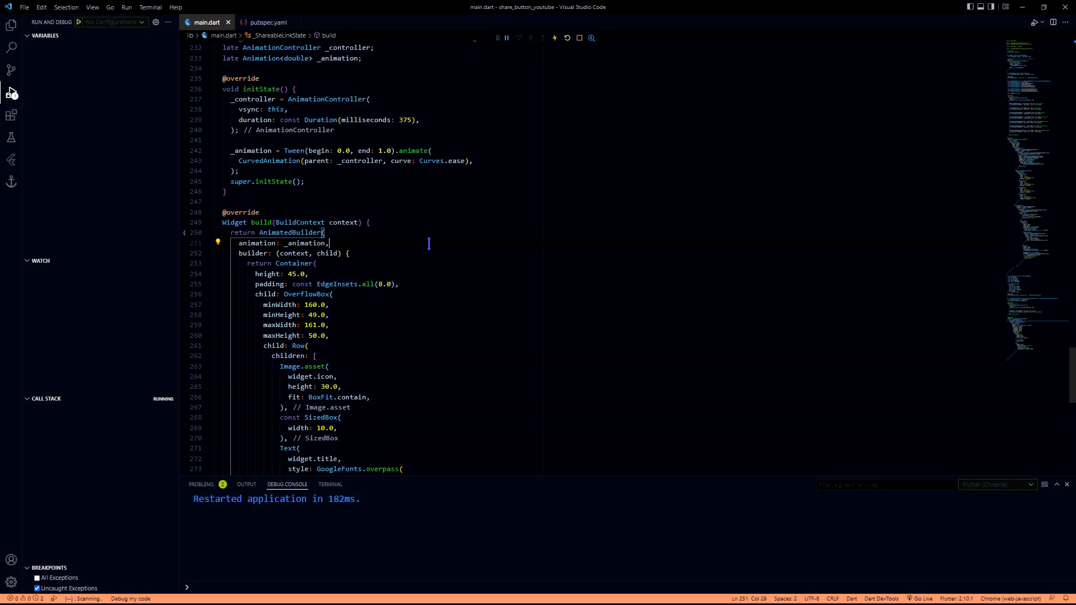
{"action": "mouse_move", "coordinate": [424, 238]}
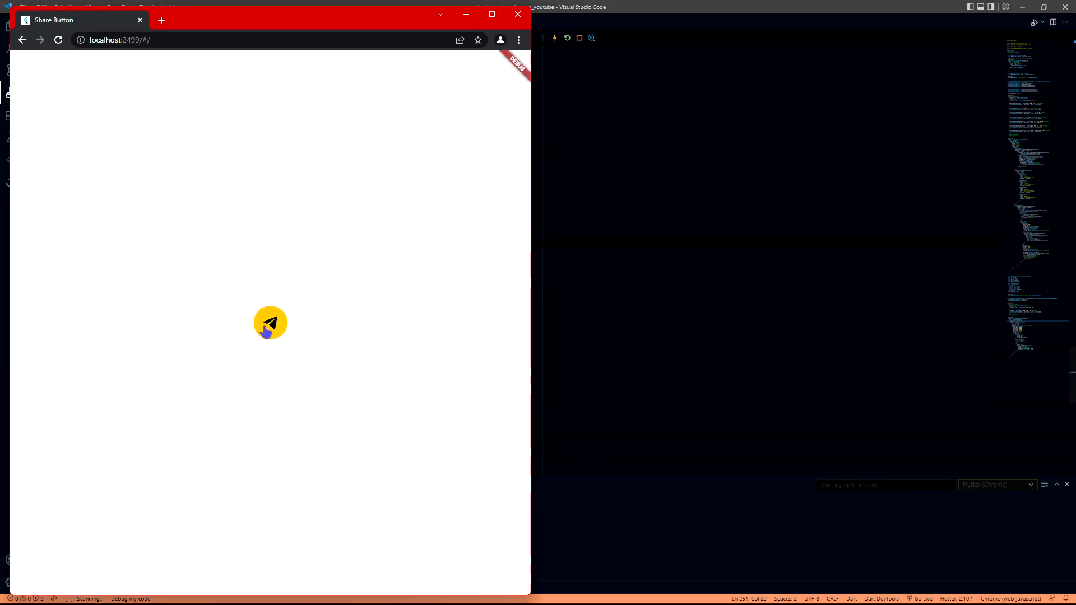
{"action": "left_click", "coordinate": [269, 323]}
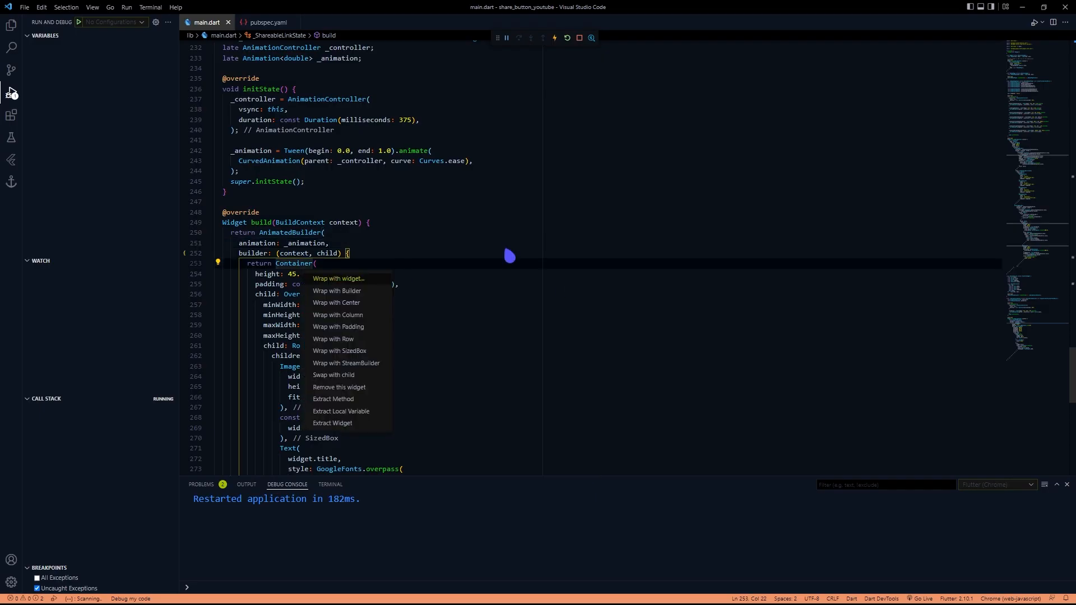
- Wrap the link in Opacity and Transform.scale driven by _animation.value, aligned centerLeft
{"action": "left_click", "coordinate": [339, 279]}
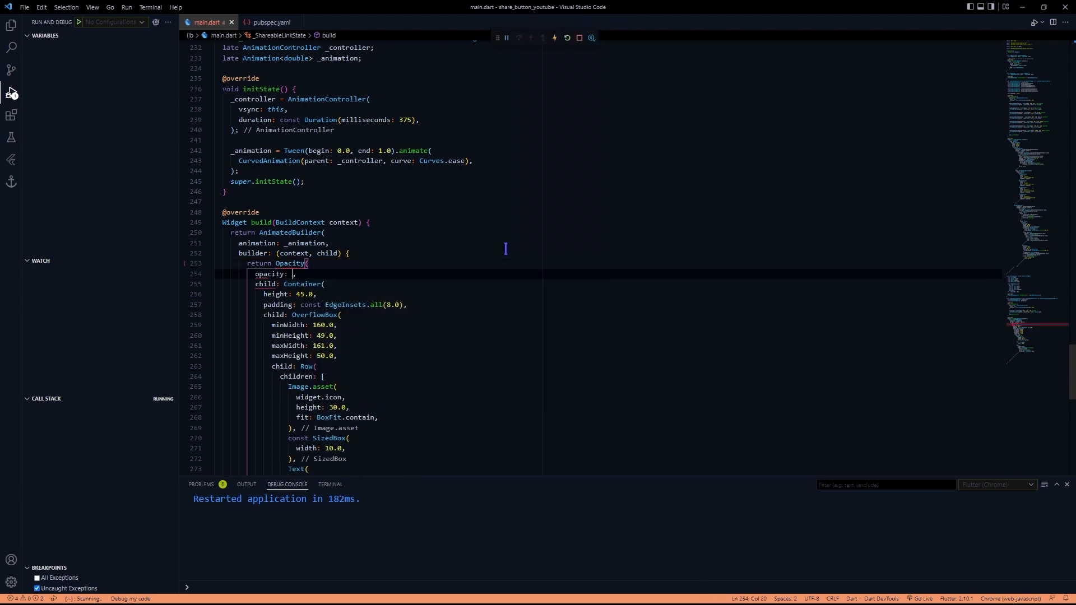
{"action": "type", "text": "_animation.value,"}
{"action": "type", "text": "child: Transform.scale("}
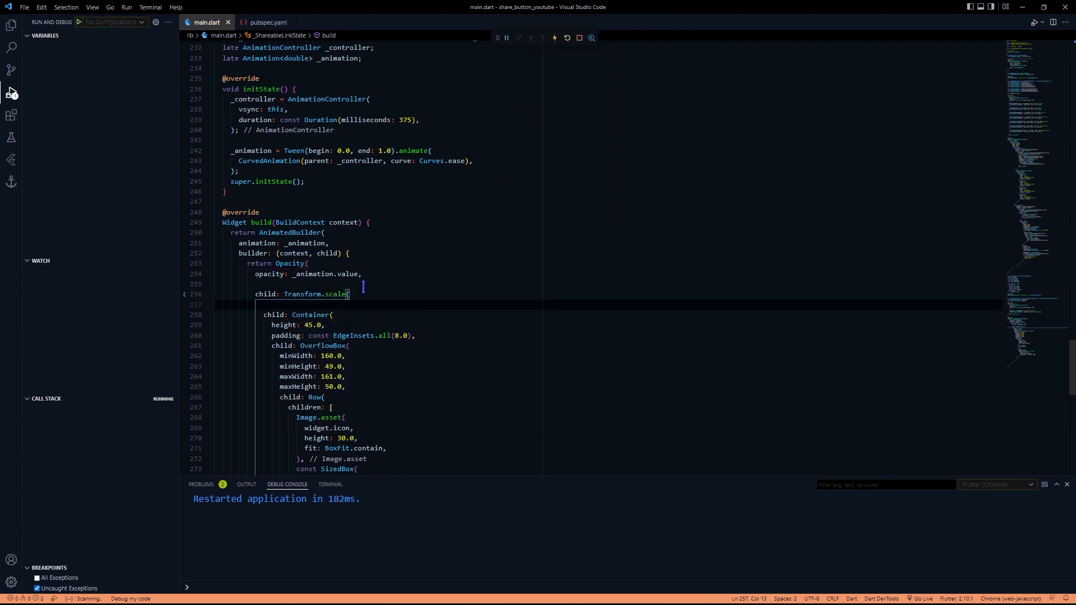
{"action": "type", "text": "scale: _animation.value,"}
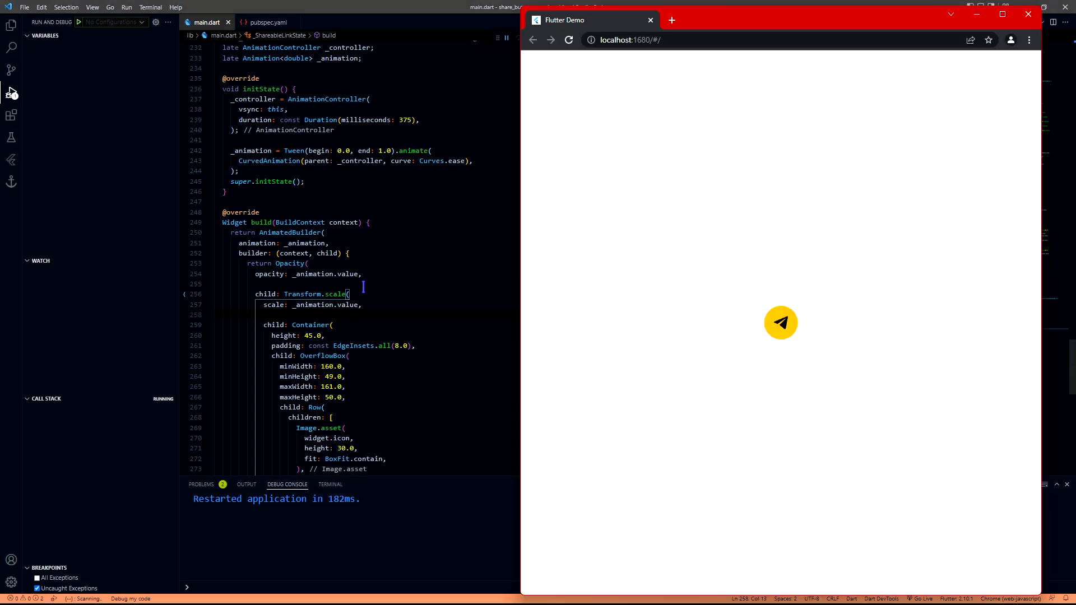
{"action": "left_click", "coordinate": [780, 324]}
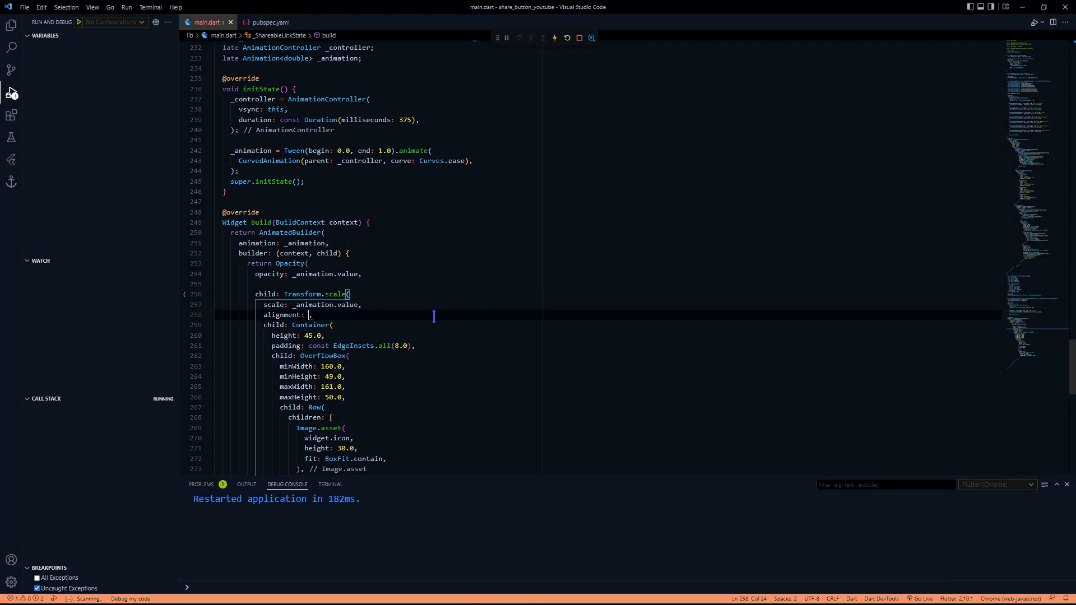
{"action": "type", "text": "Alignment.centerLeft,"}
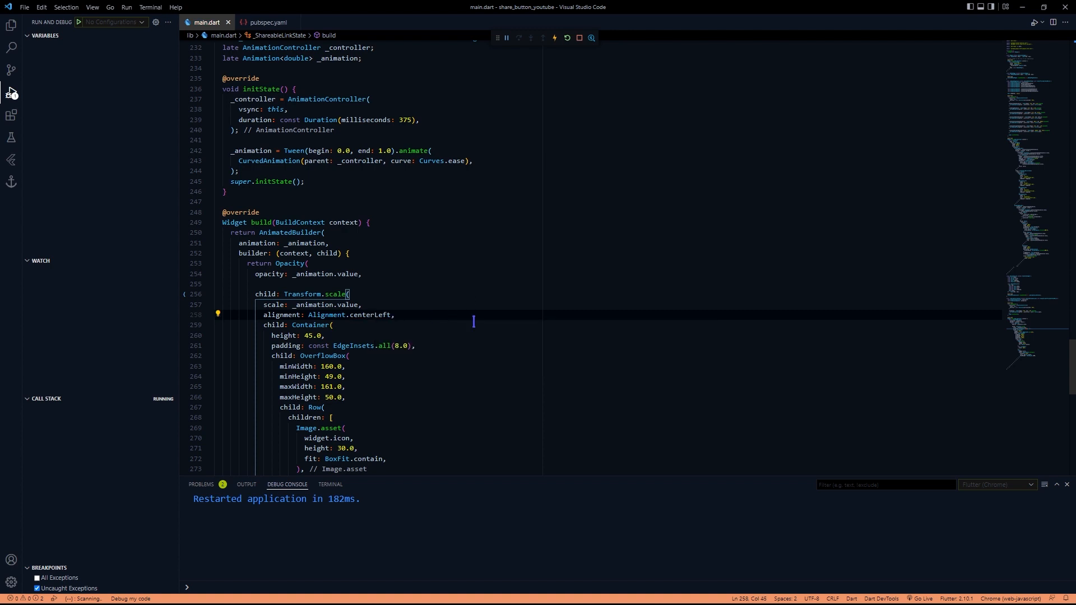
- Add an InkWell whose onTap calls widget.onTap when it is not null
{"action": "scroll", "scroll_direction": "down", "scroll_amount": 3}
{"action": "type", "text": "onTap: ,"}
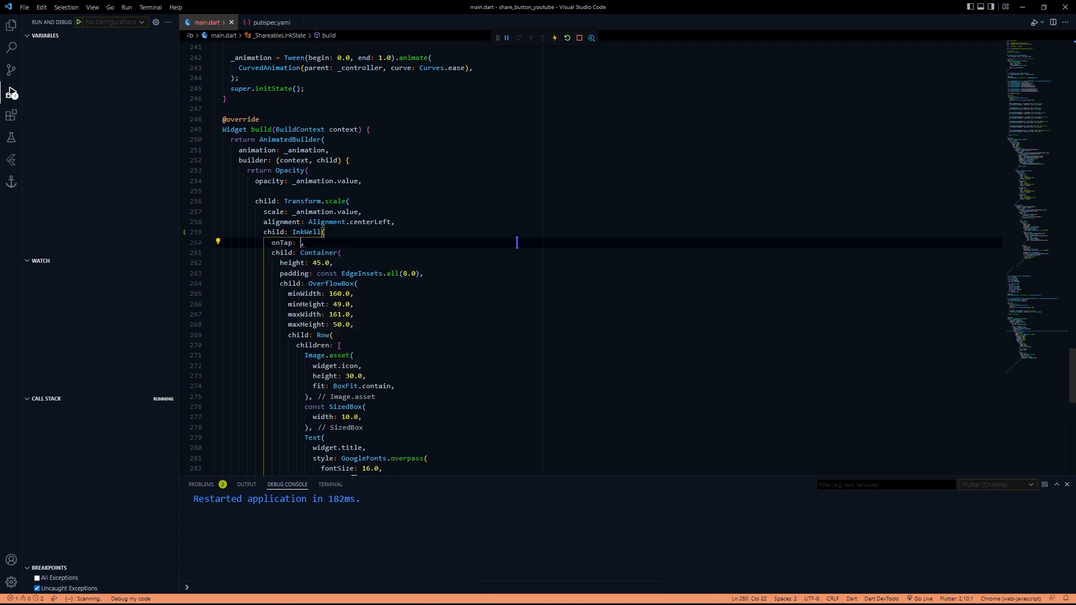
{"action": "type", "text": "(){"}
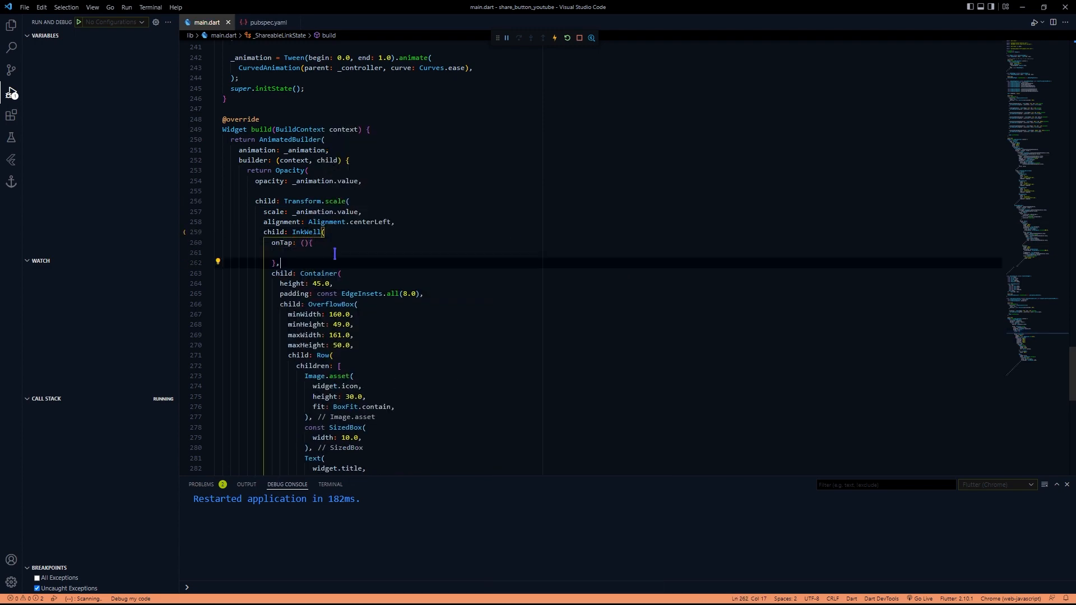
{"action": "type", "text": "widget.onTap =="}
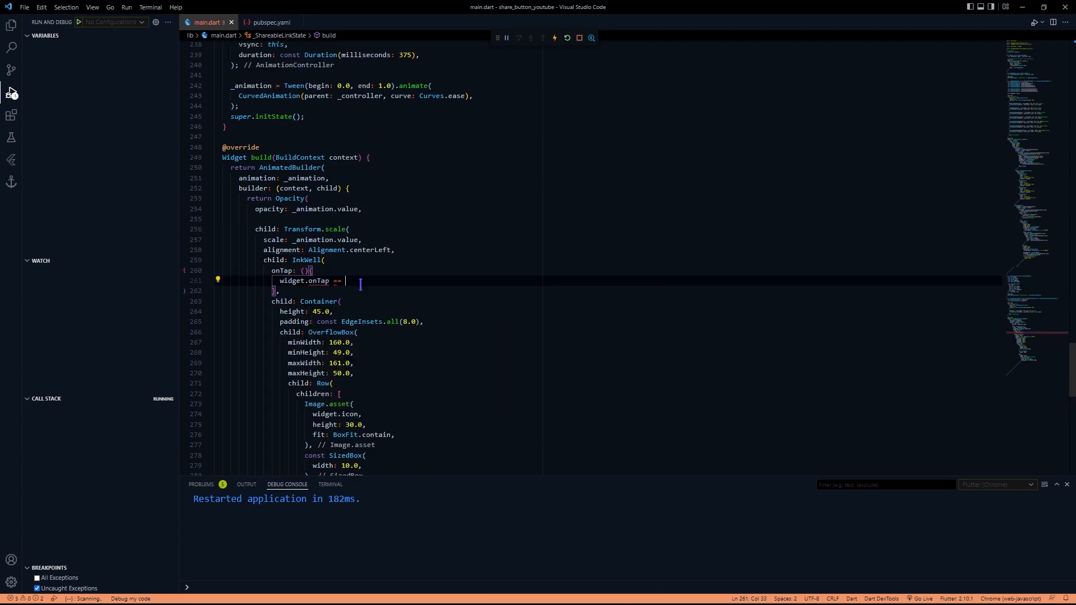
{"action": "type", "text": "null ? () {} : widget.onTap!();"}
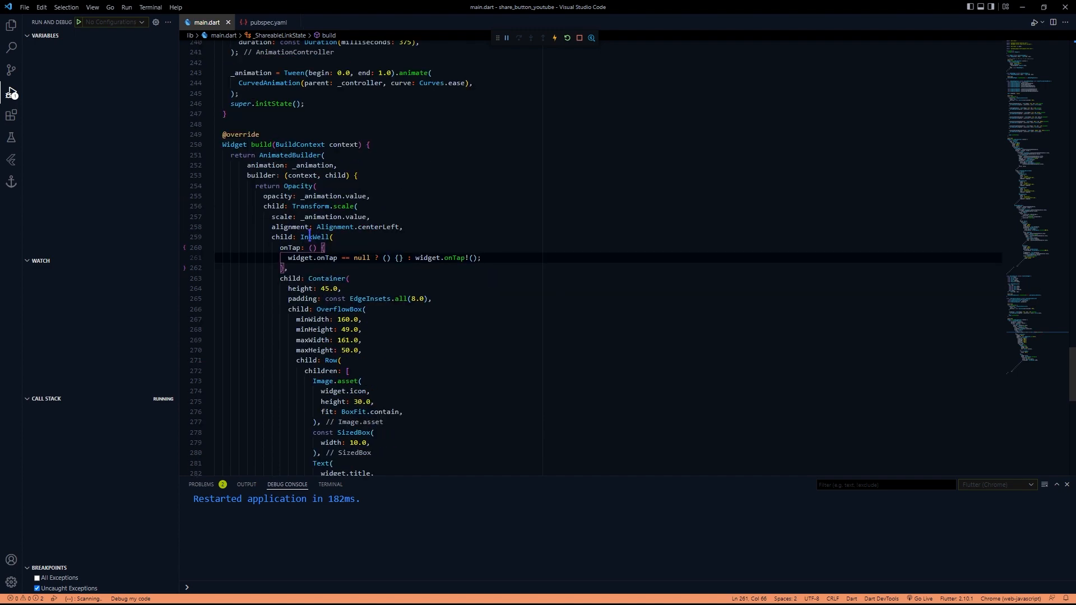
- Wrap it in a transparent Material with a RoundedRectangleBorder of radius 10 and antiAlias clip
{"action": "type", "text": "Material"}
{"action": "type", "text": "color: Colors.transparent,"}
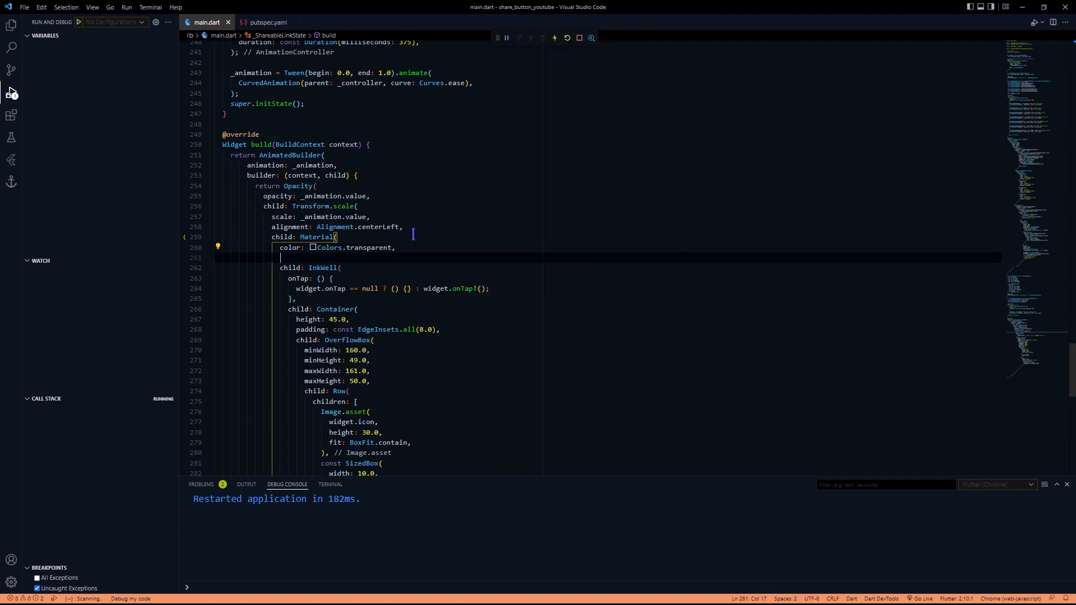
{"action": "type", "text": "shape: RoundedRectangleBorder,"}
{"action": "type", "text": "borderRadius:"}
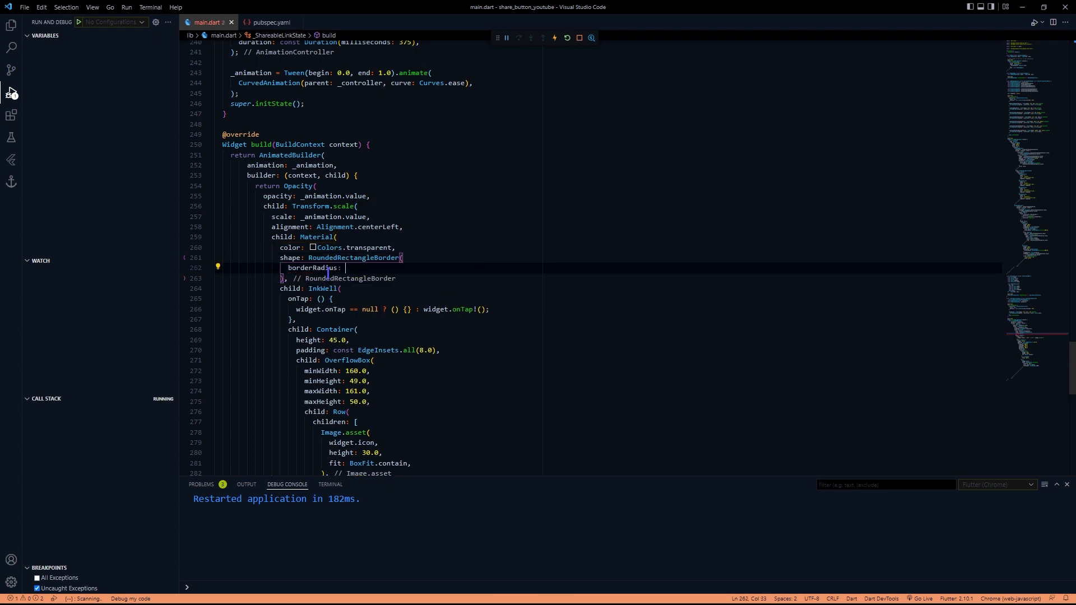
{"action": "type", "text": "BorderRadius.circular(10.0),"}
{"action": "type", "text": "clipBehavior: Clip.antiAlias,"}
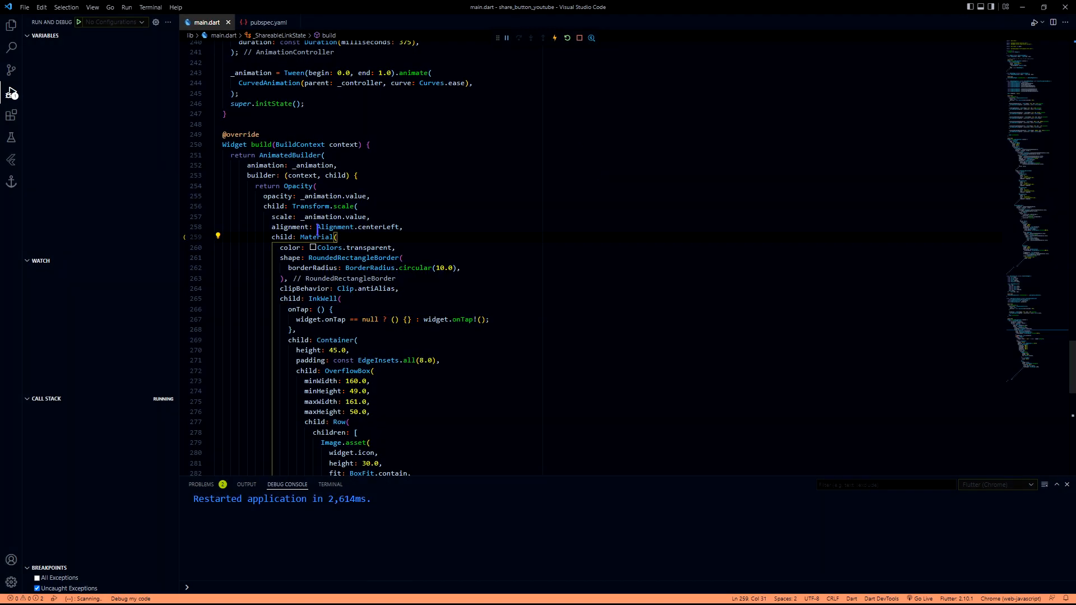
- At the top of build, run _controller.forward() if widget.isOpened, otherwise reverse()
{"action": "left_click", "coordinate": [434, 231]}
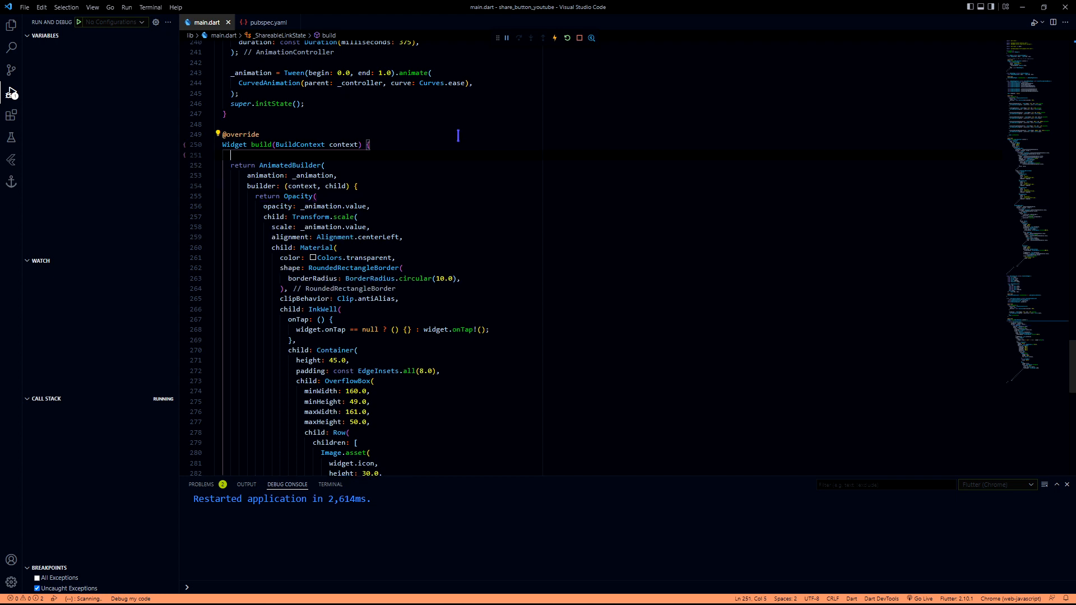
{"action": "key", "text": "Enter"}
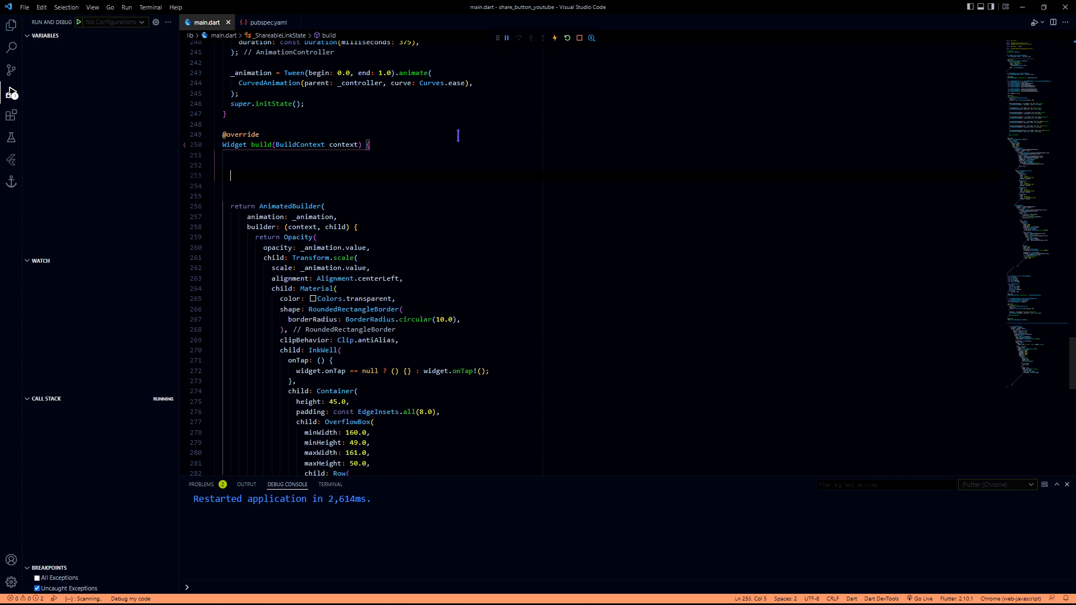
{"action": "type", "text": "if()"}
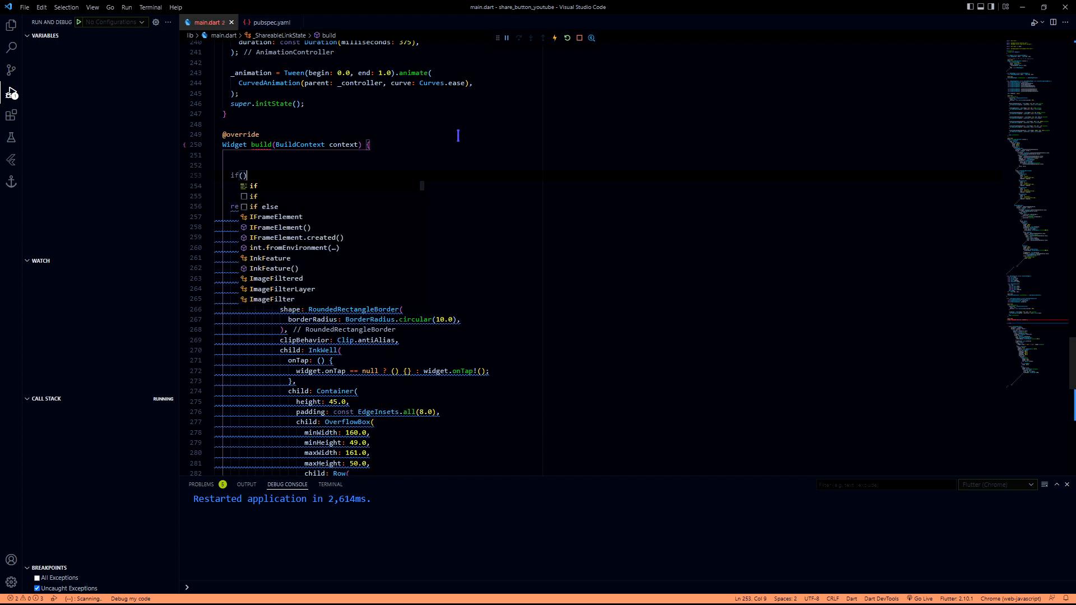
{"action": "type", "text": "widget.isOpened"}
{"action": "left_click", "coordinate": [363, 165]}
{"action": "type", "text": "_controller.forward();"}
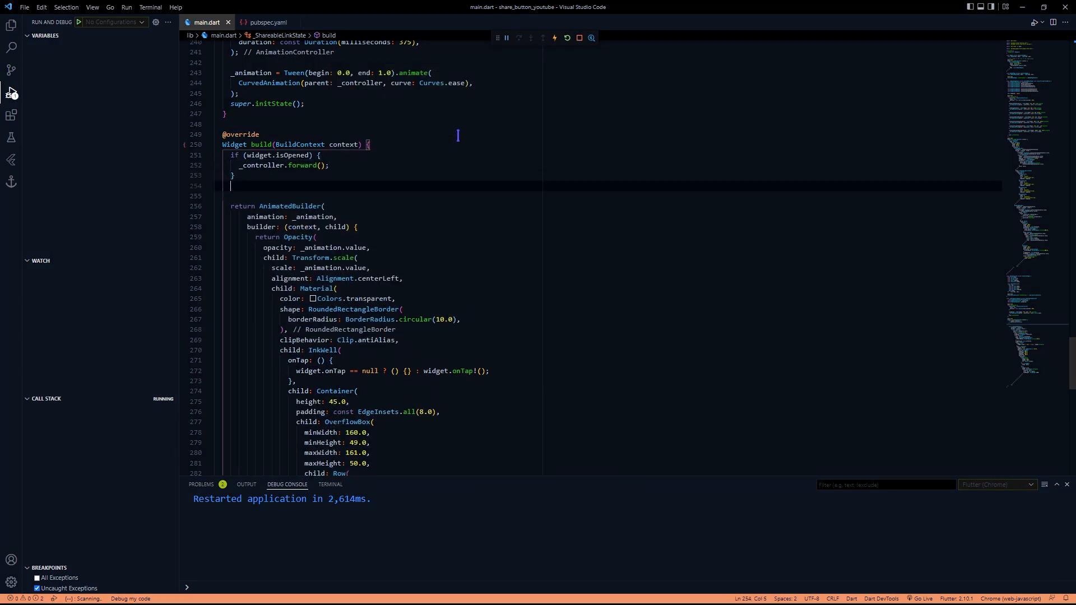
{"action": "type", "text": "else{"}
{"action": "type", "text": "_controller.reverse();"}
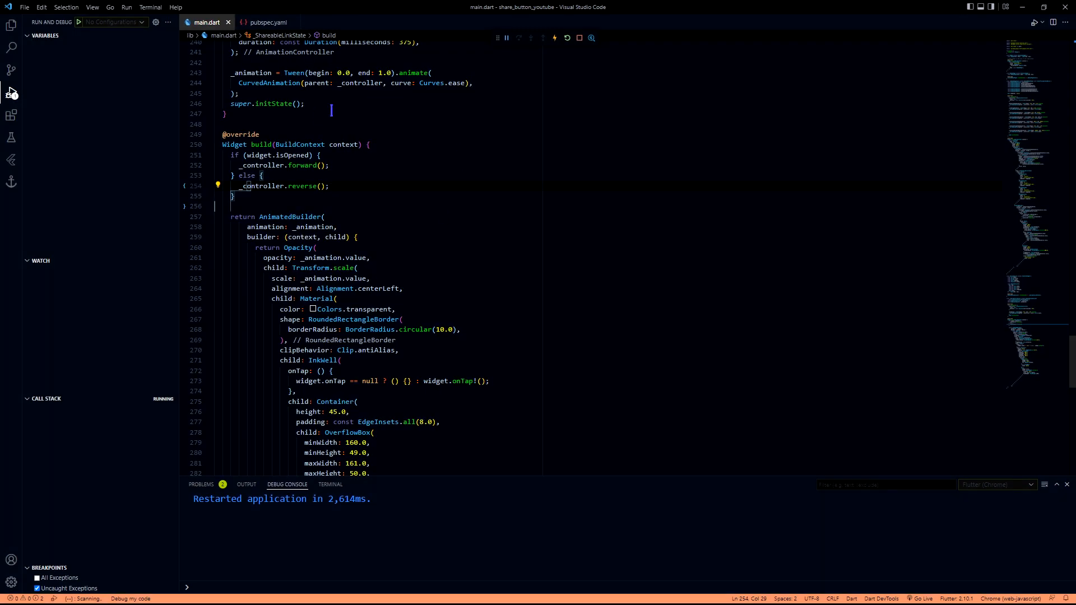
{"action": "double_click", "coordinate": [281, 165]}
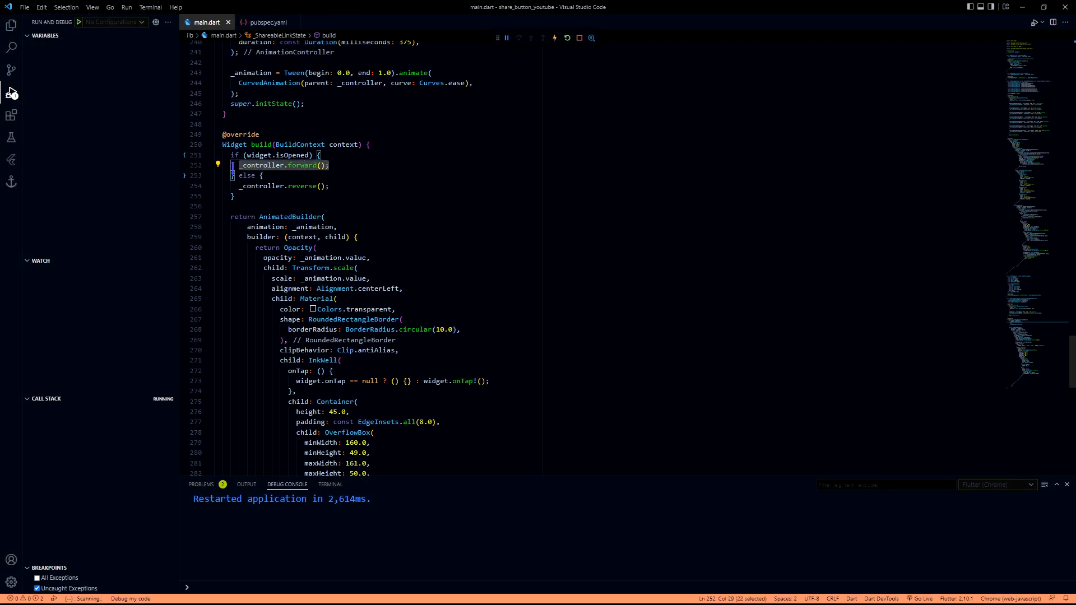
{"action": "key", "text": "alt+tab"}
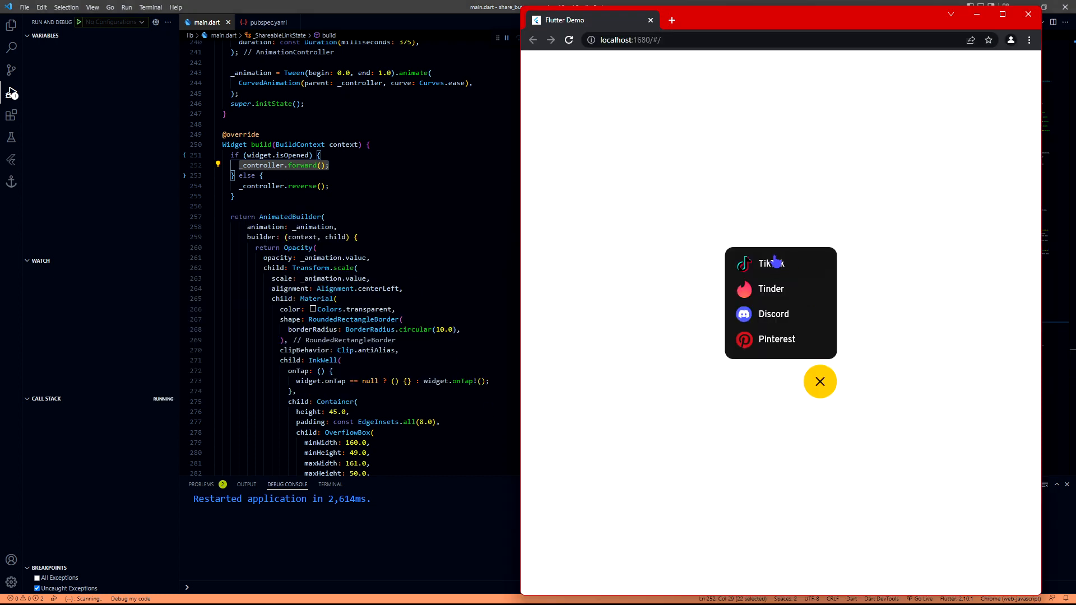
{"action": "mouse_move", "coordinate": [783, 310]}
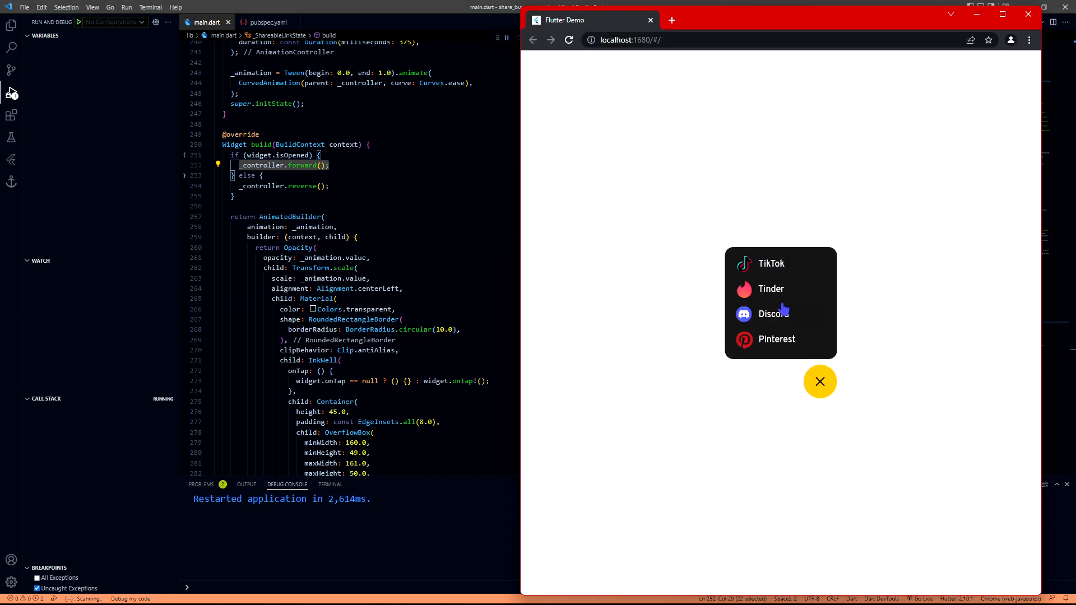
{"action": "mouse_move", "coordinate": [767, 297]}
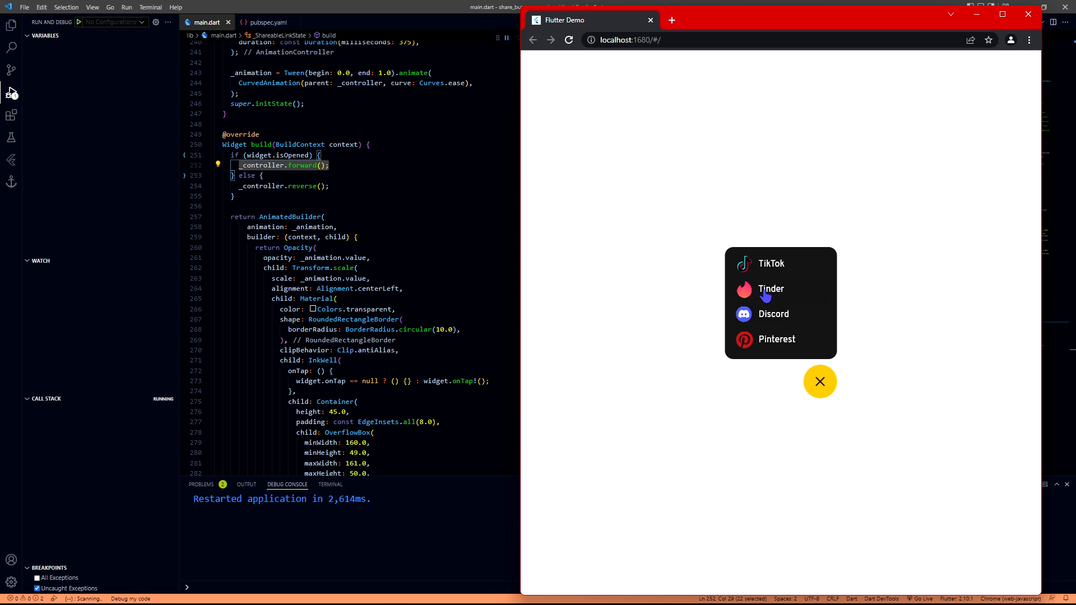
{"action": "mouse_move", "coordinate": [774, 273]}
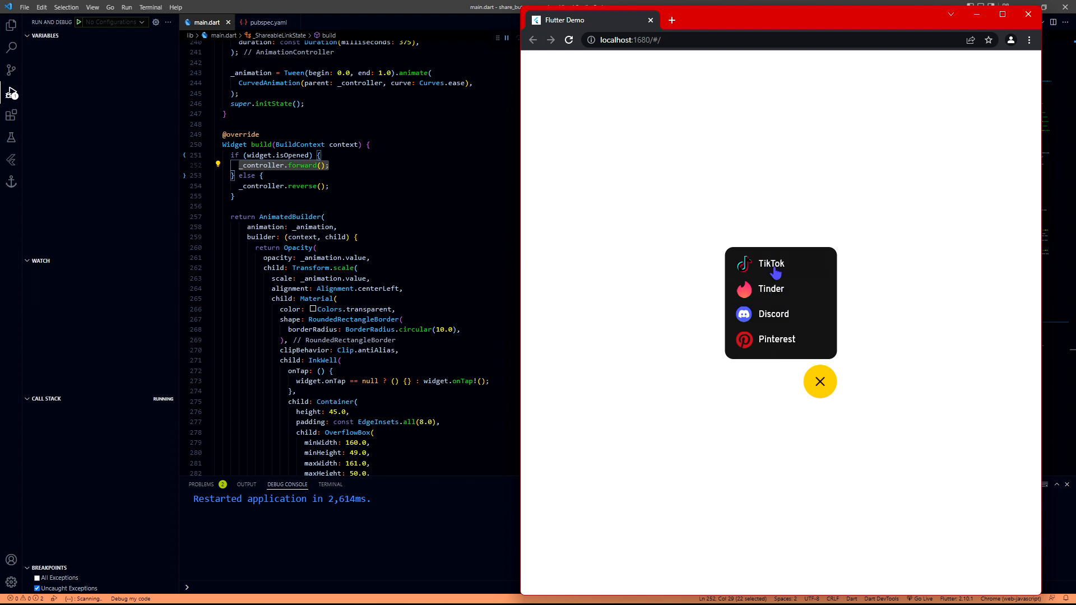
{"action": "mouse_move", "coordinate": [780, 324]}
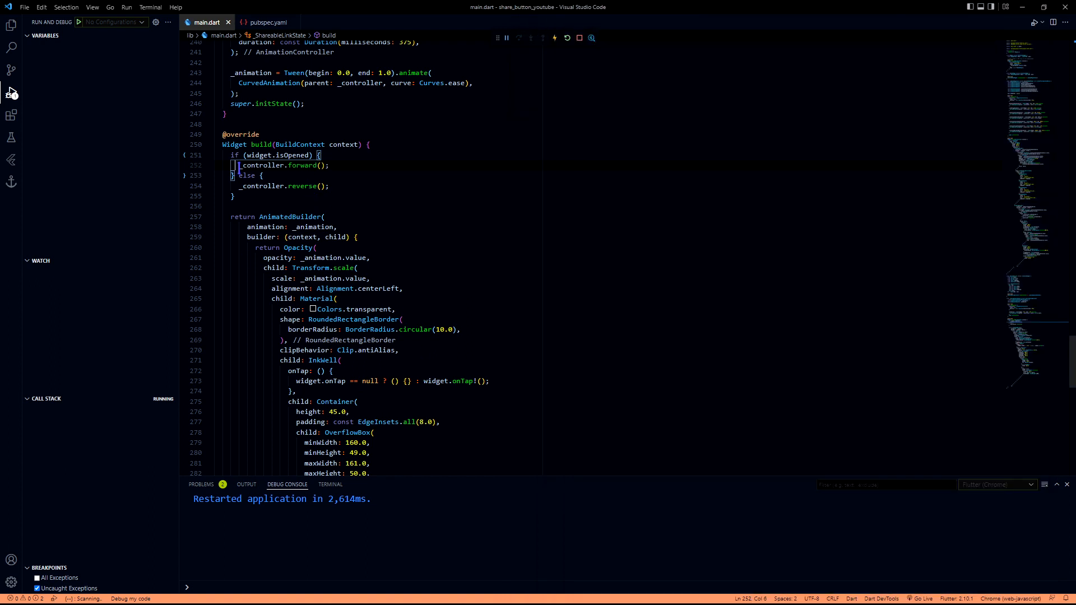
{"action": "triple_click", "coordinate": [281, 165]}
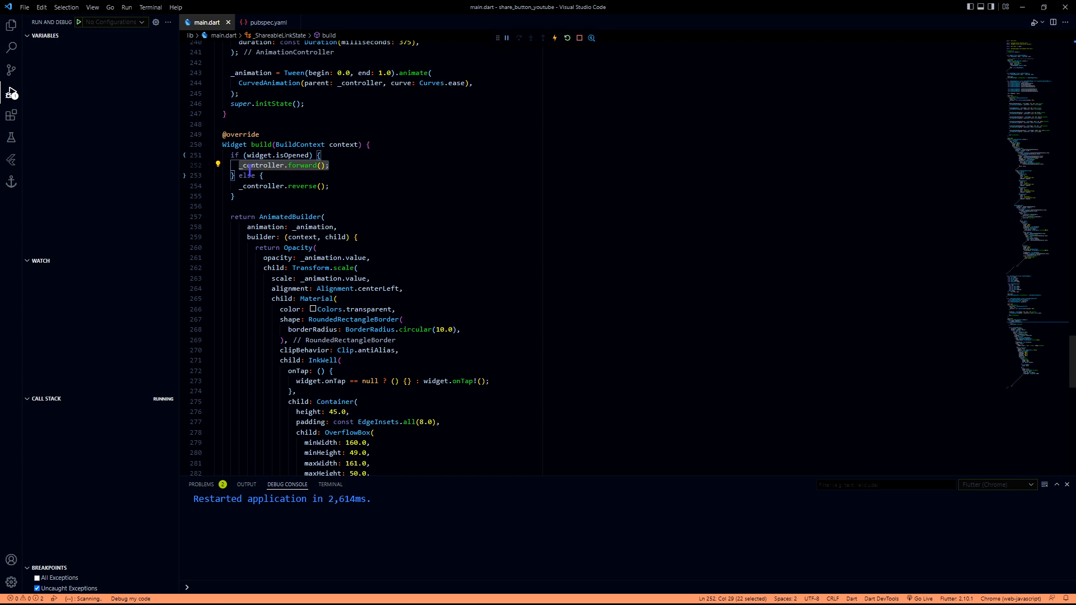